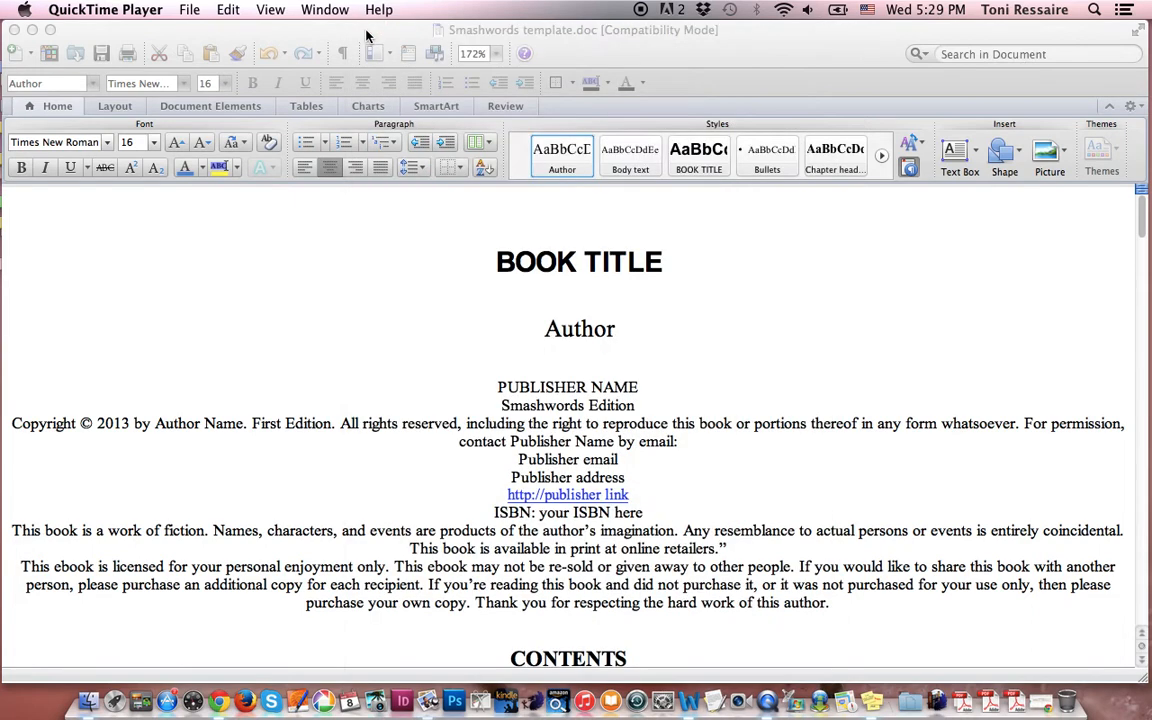
pyautogui.moveTo(382, 346)
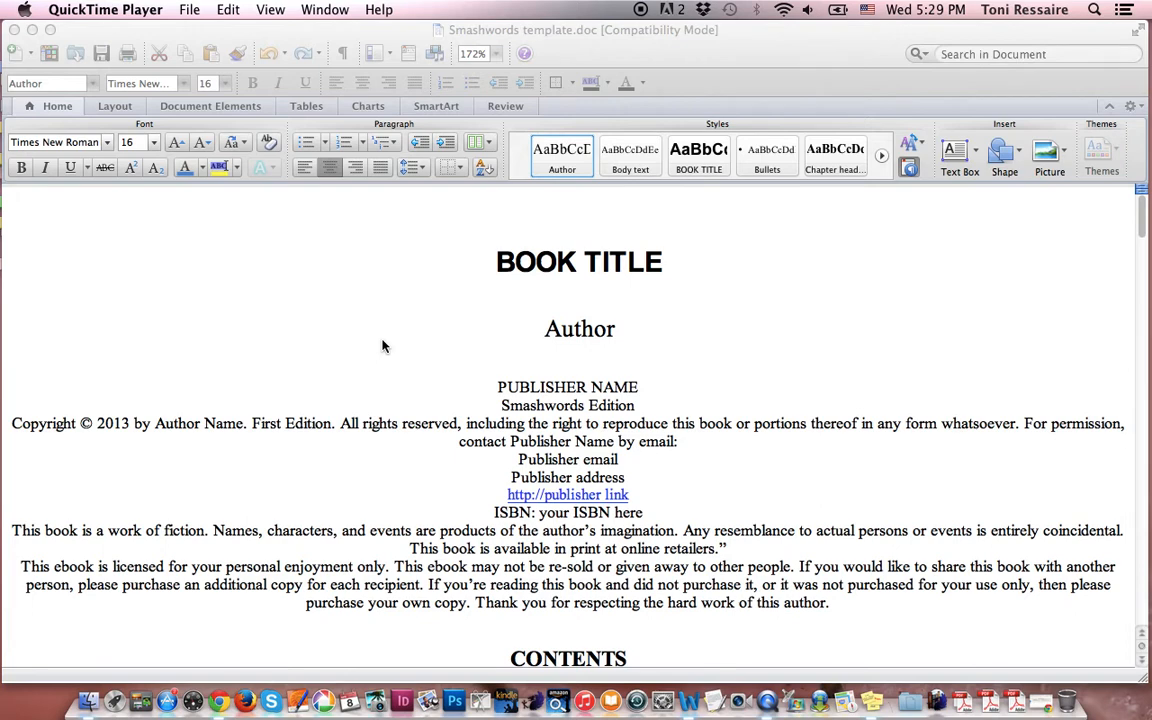
pyautogui.moveTo(448, 272)
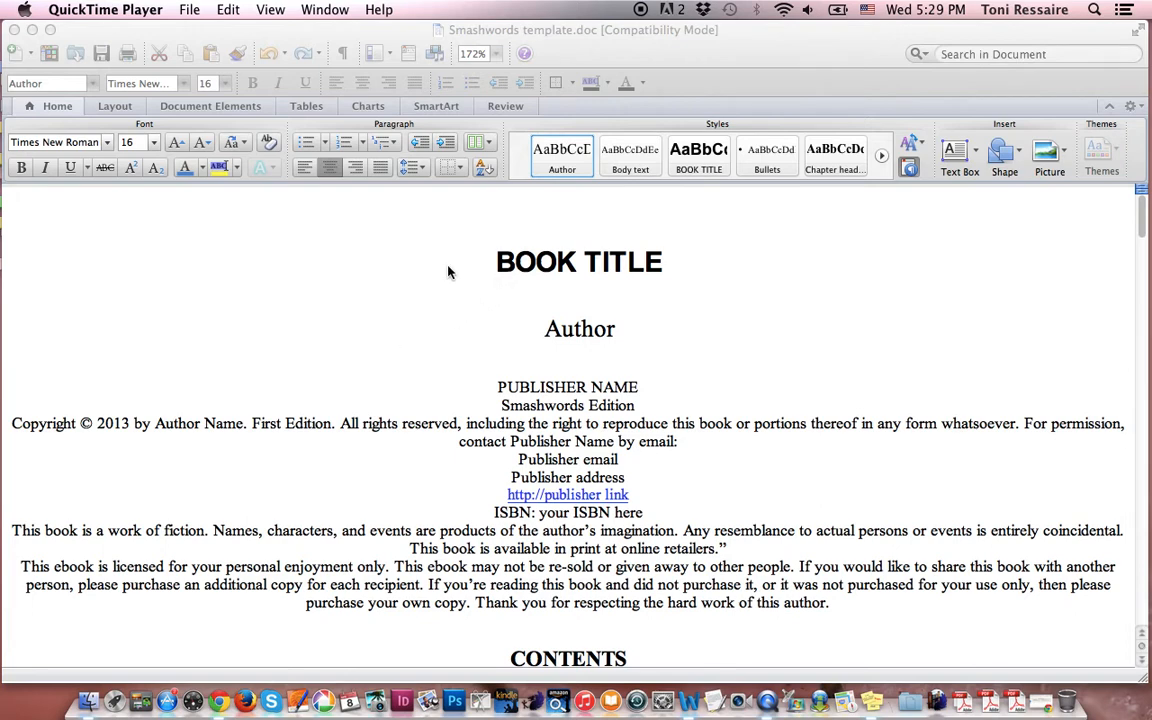
pyautogui.moveTo(216, 44)
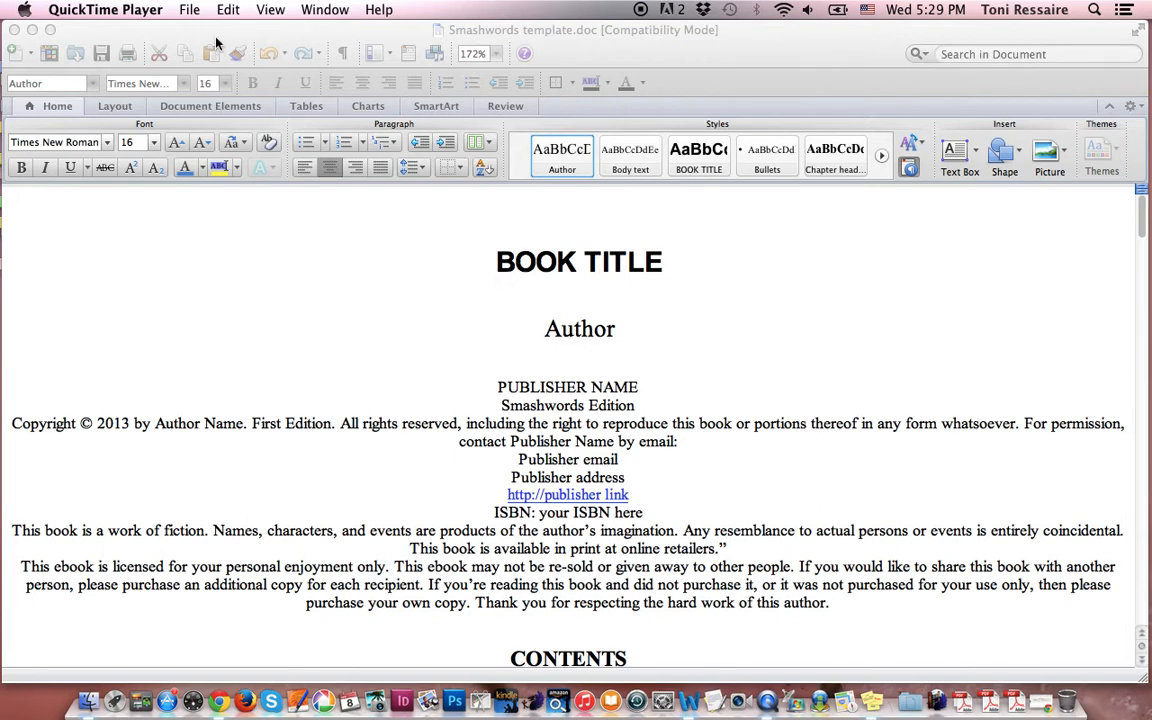
pyautogui.moveTo(270, 8)
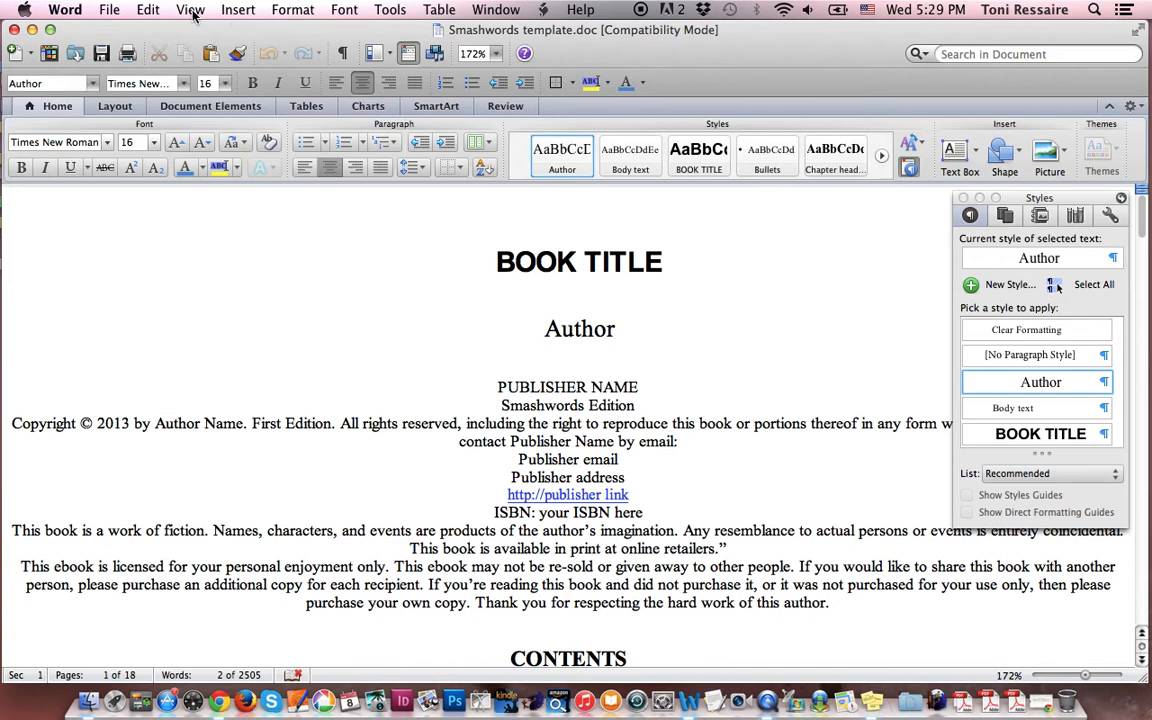
# Inspect the styles of the BOOK TITLE, Author, PUBLISHER NAME and Smashwords Edition title-page lines
pyautogui.click(188, 8)
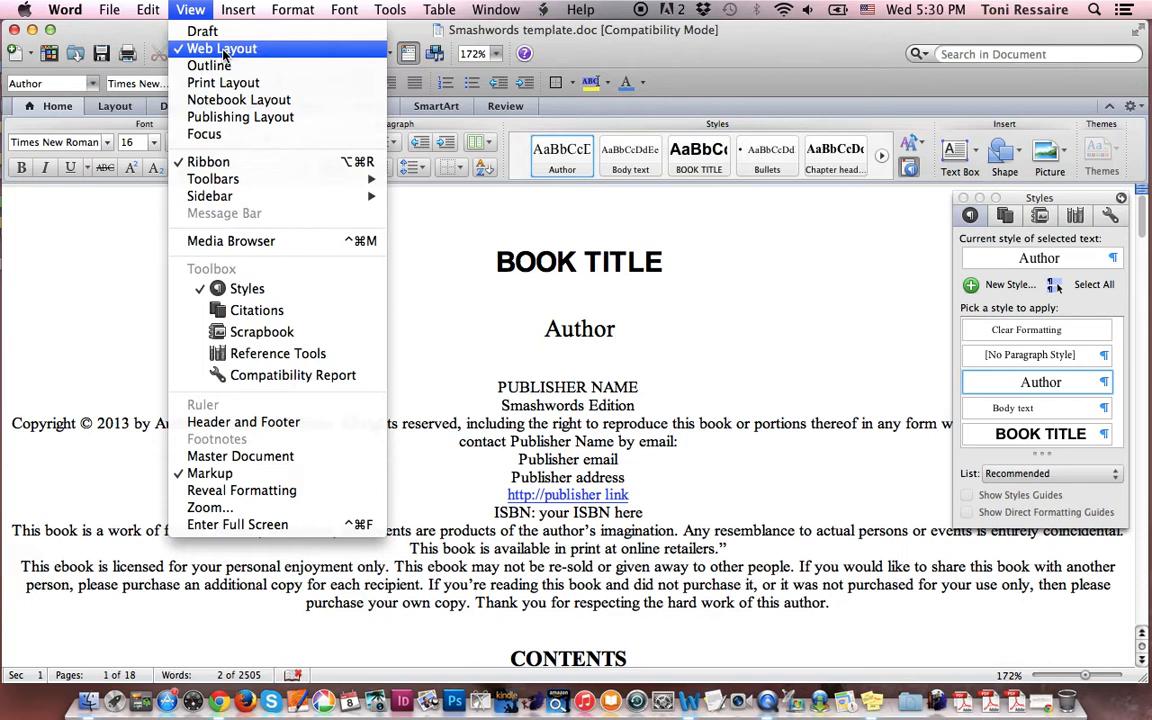
pyautogui.moveTo(252, 70)
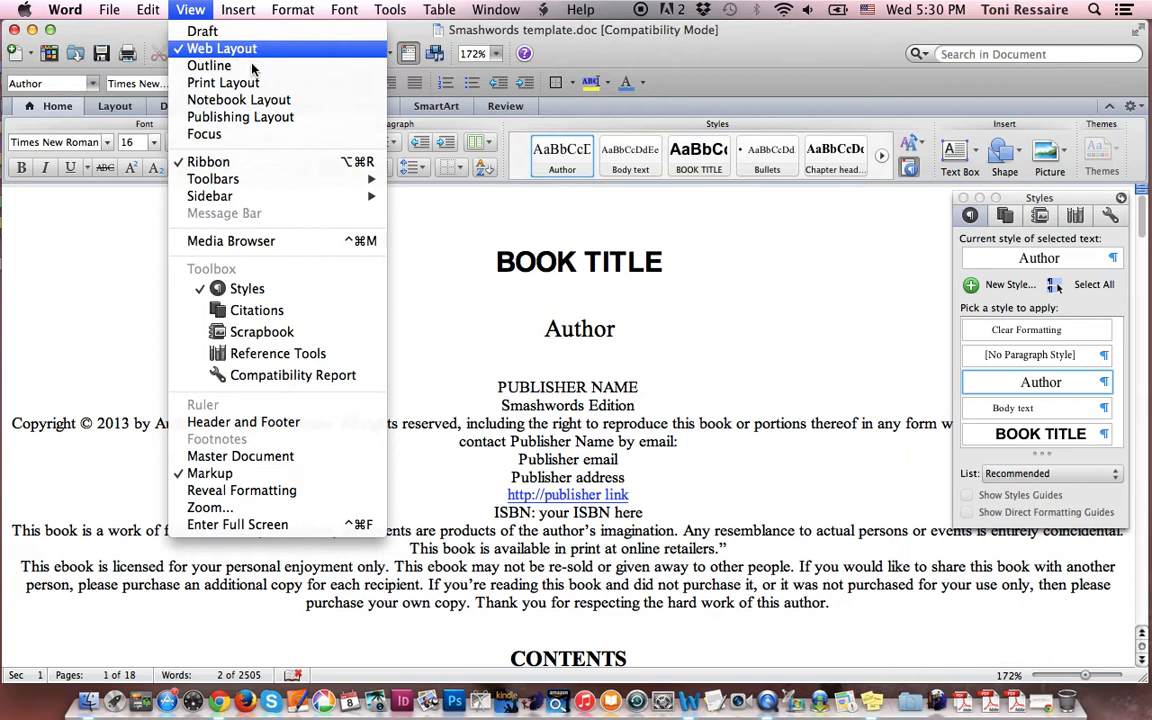
pyautogui.moveTo(436, 276)
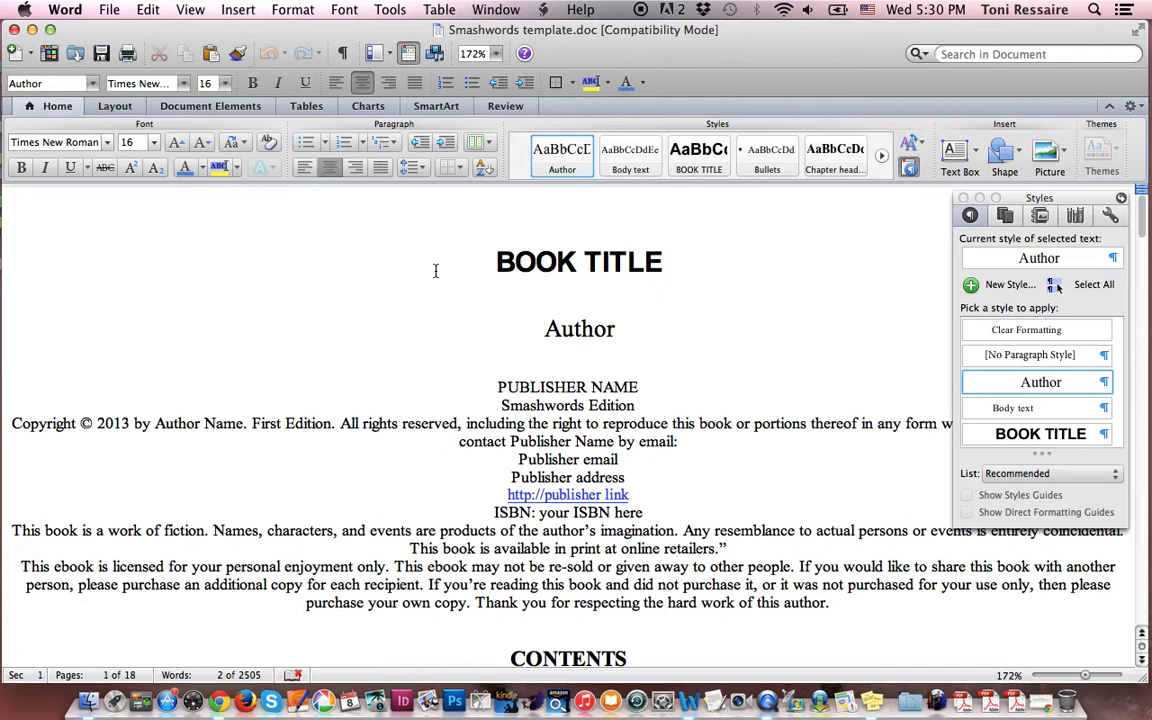
pyautogui.click(544, 328)
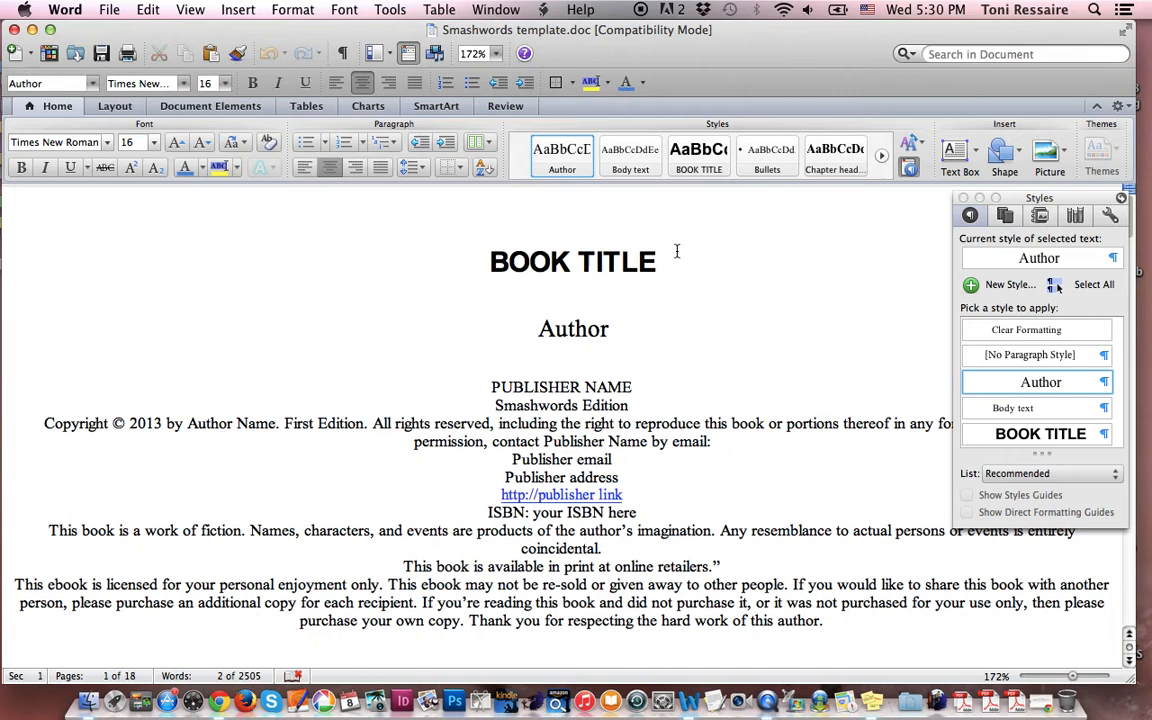
pyautogui.click(536, 328)
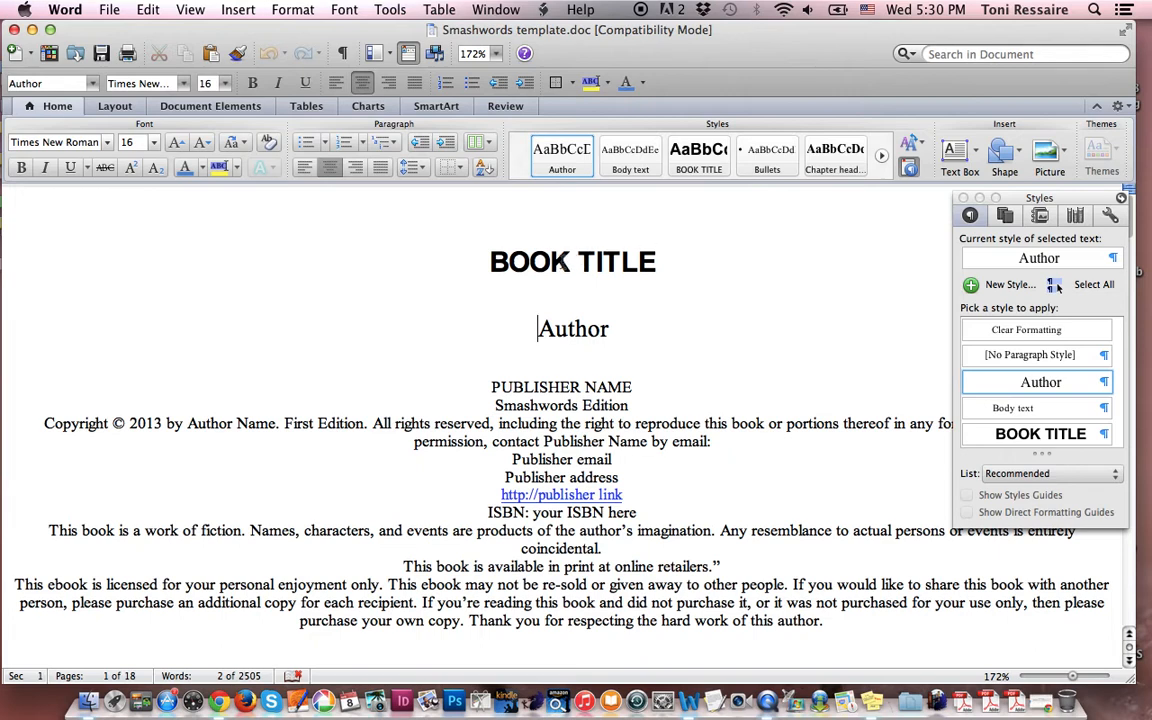
pyautogui.click(568, 260)
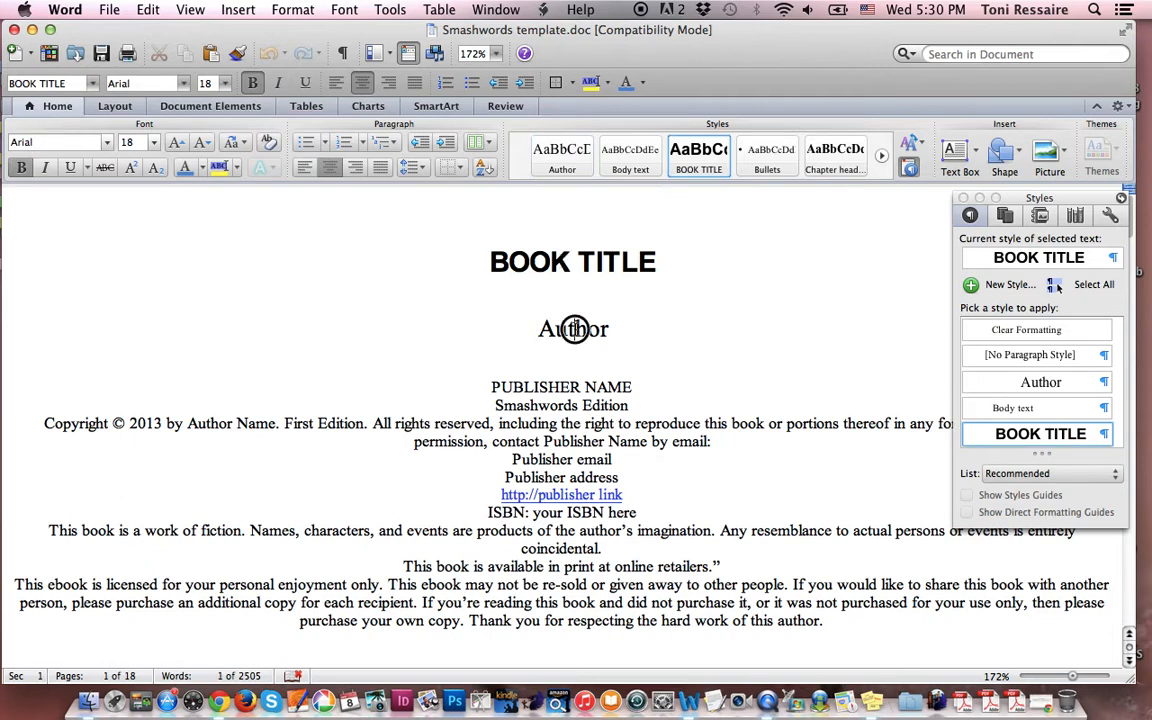
pyautogui.click(572, 328)
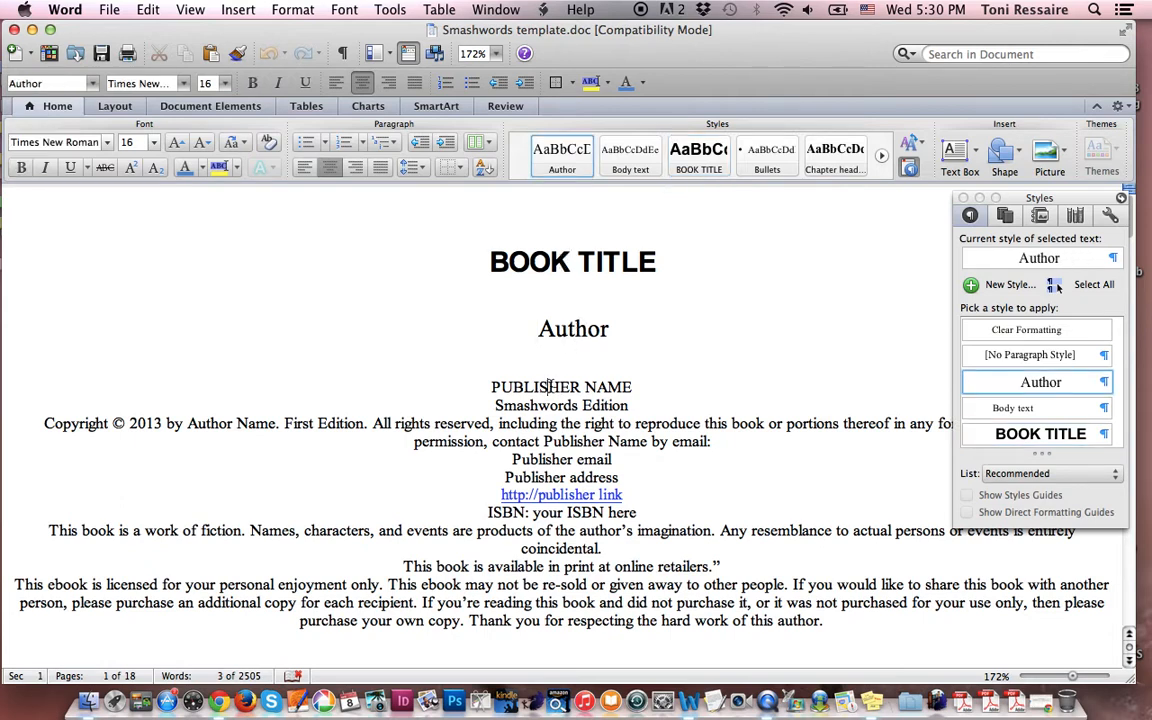
pyautogui.click(560, 388)
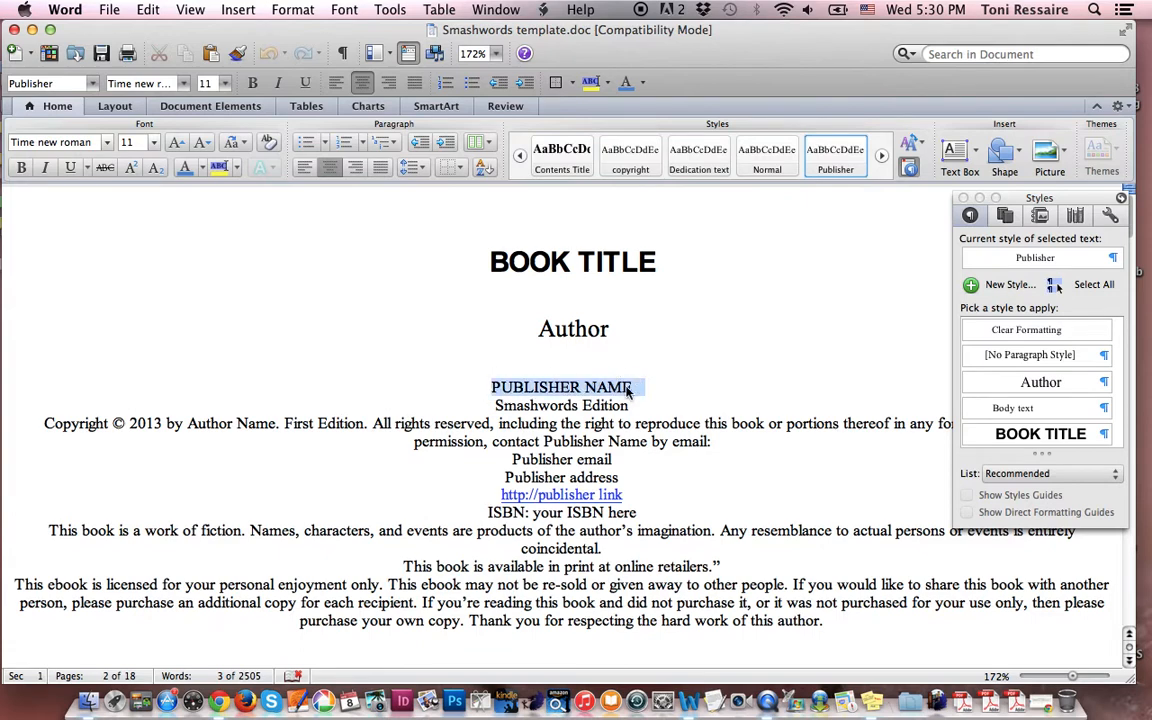
pyautogui.click(496, 404)
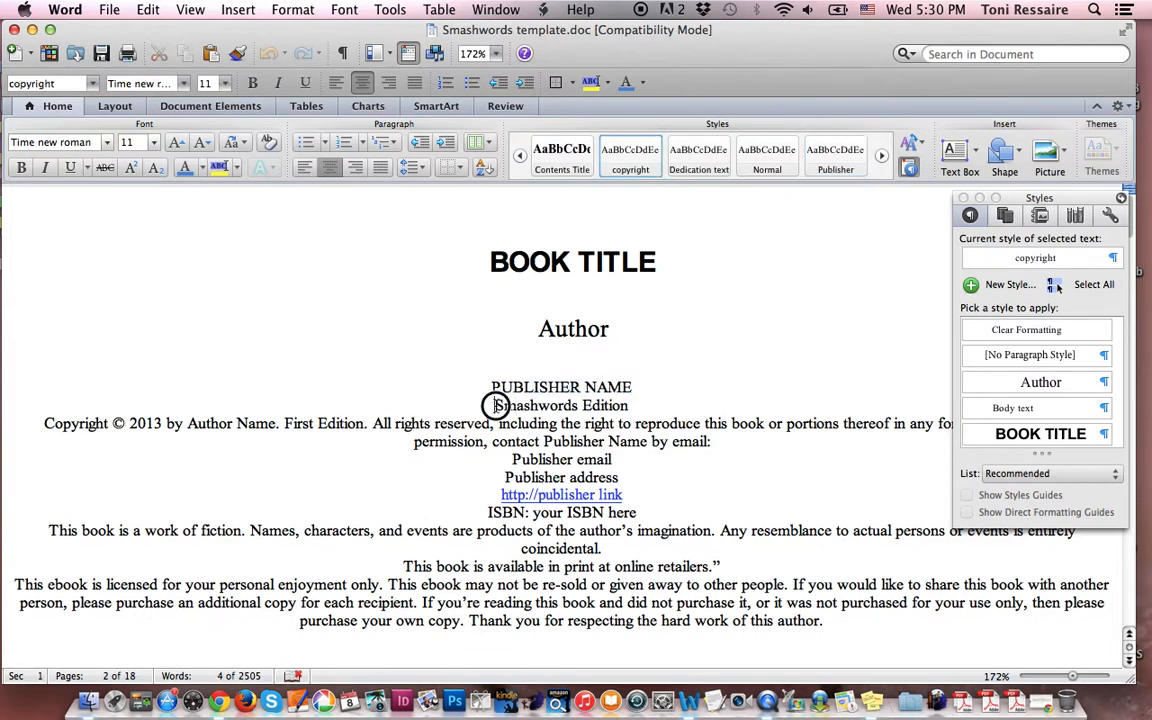
pyautogui.doubleClick(560, 404)
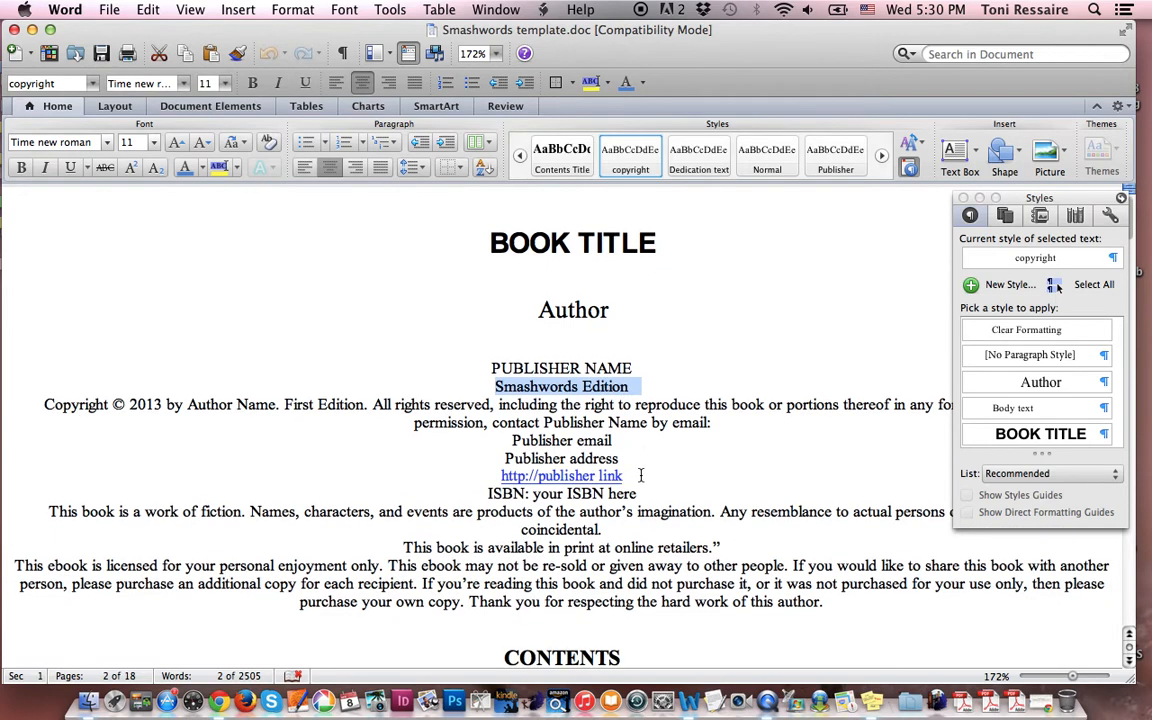
# Highlight the copyright page's Author Name, First Edition and Publisher email placeholders
pyautogui.scroll(-3)
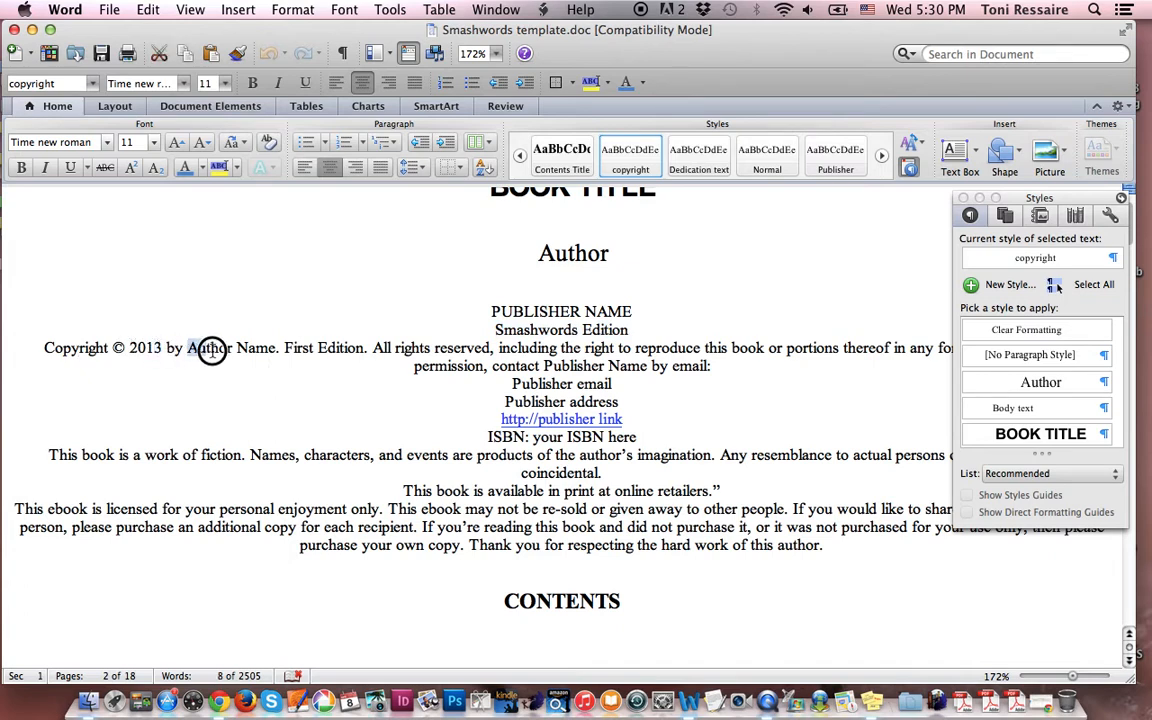
pyautogui.doubleClick(210, 348)
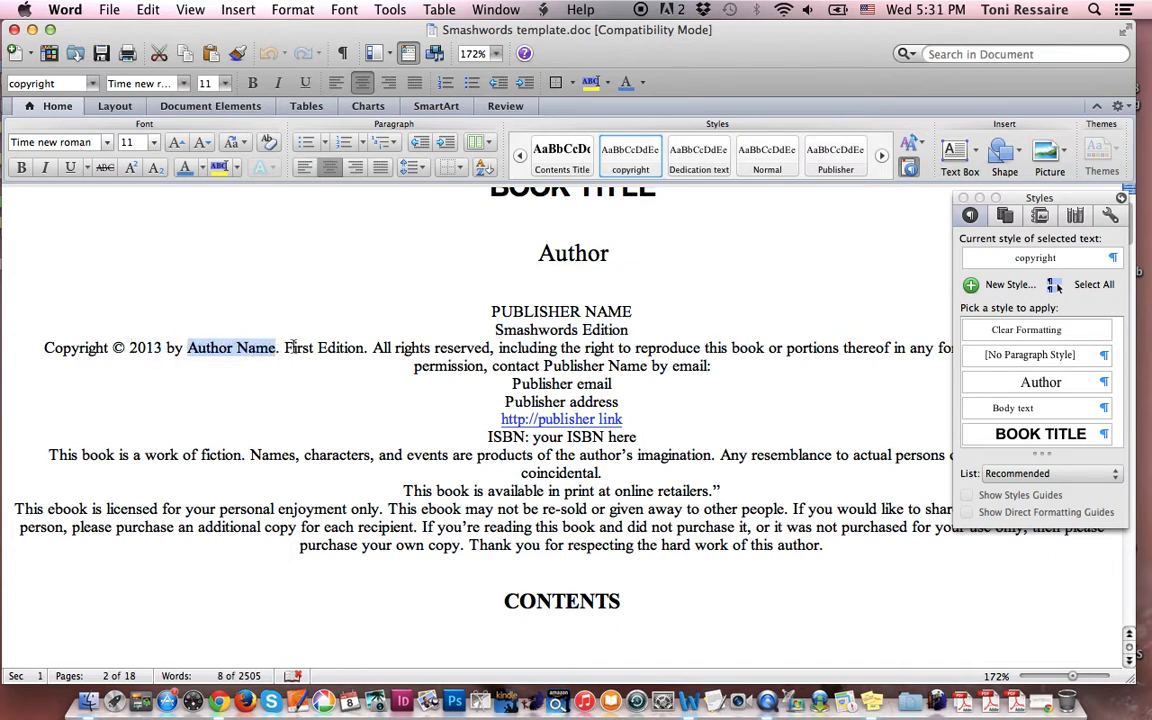
pyautogui.doubleClick(324, 348)
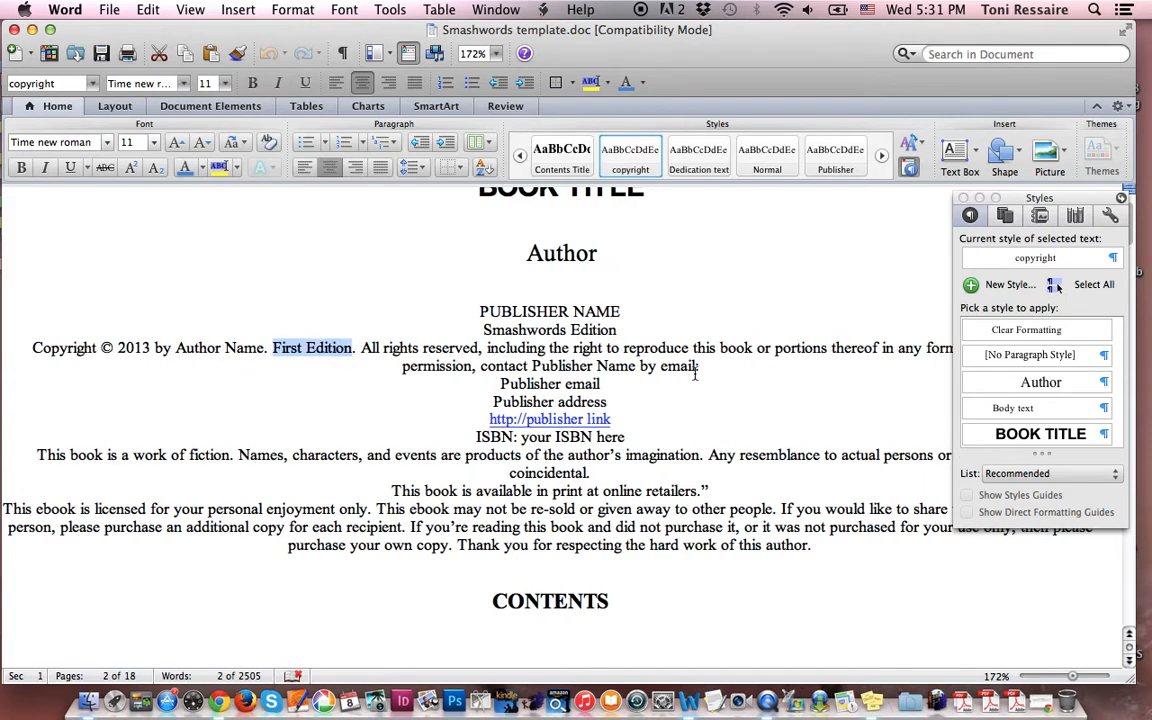
pyautogui.moveTo(1040, 198); pyautogui.dragTo(1036, 396)
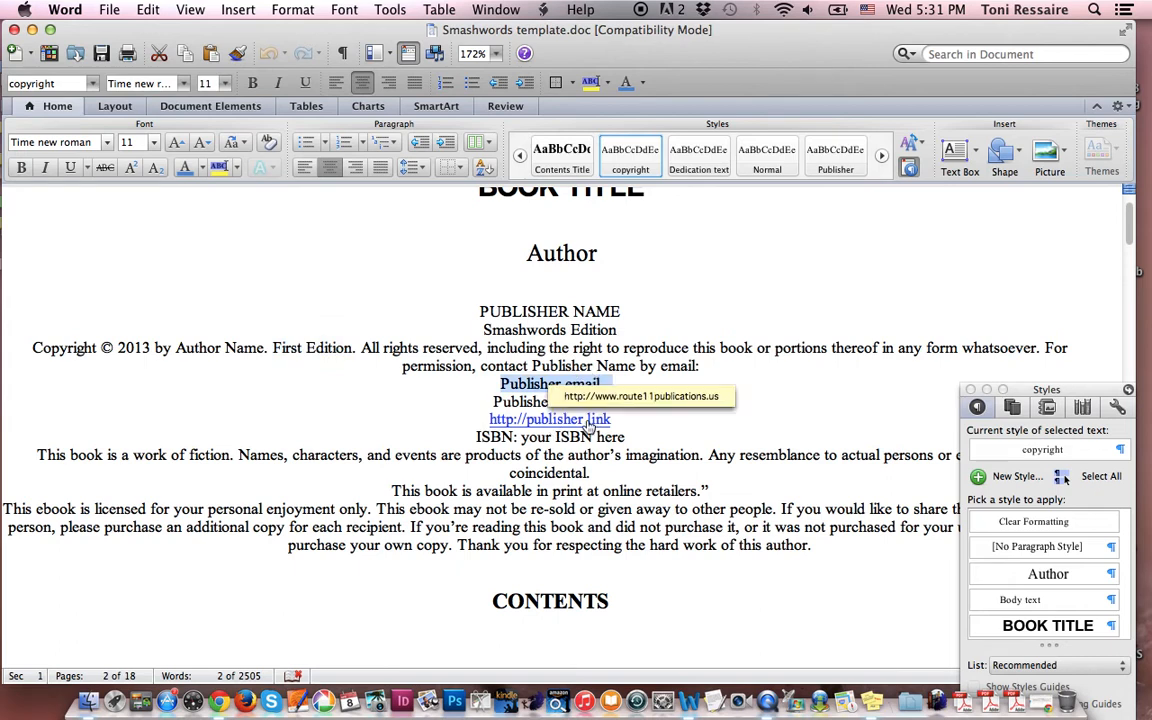
pyautogui.moveTo(640, 418)
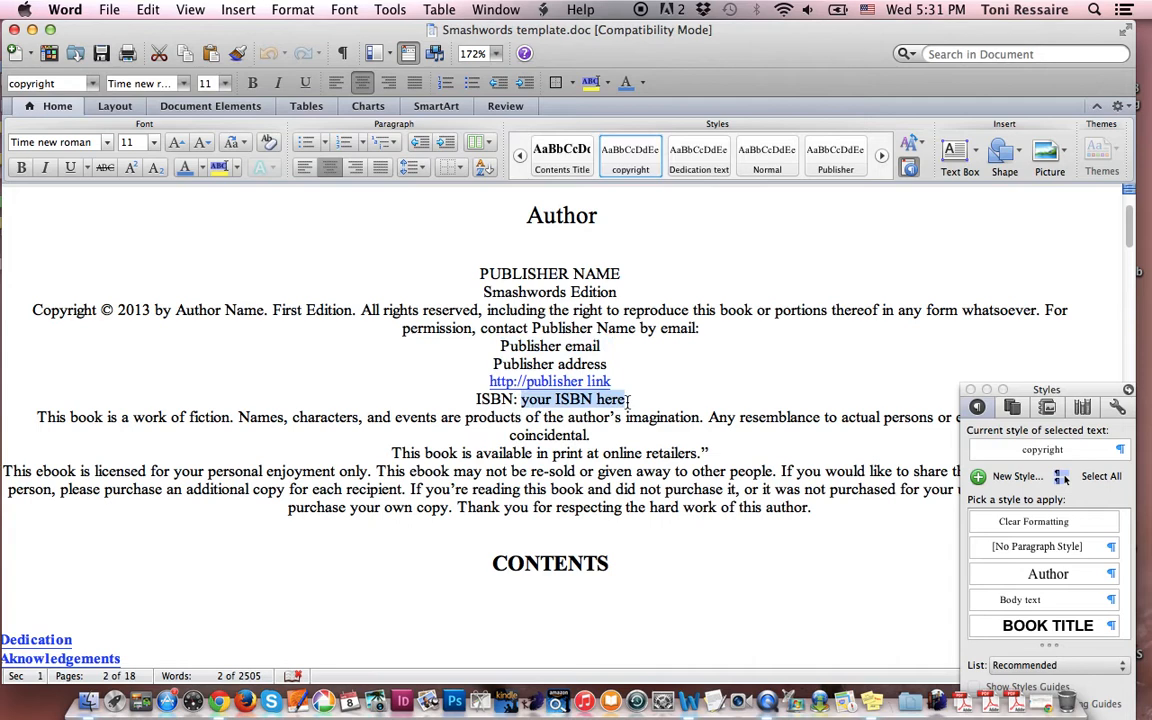
# Highlight the fiction and licensing notice paragraphs and scroll to the CONTENTS chapter list
pyautogui.scroll(-3)
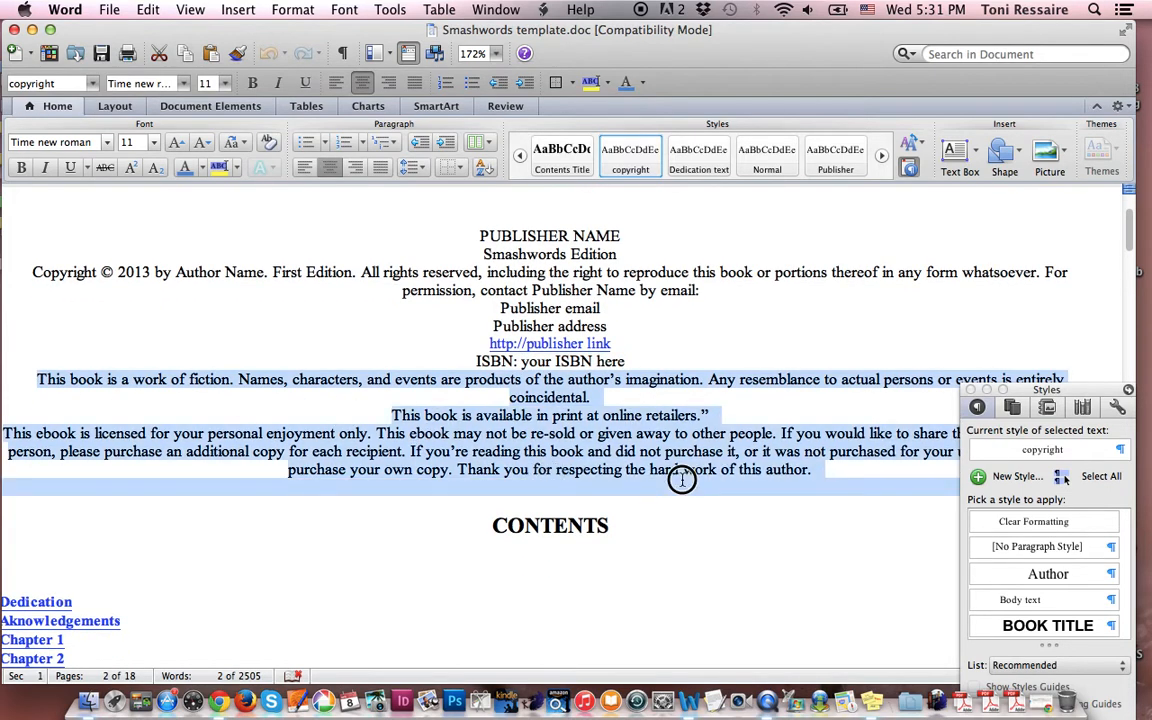
pyautogui.click(770, 504)
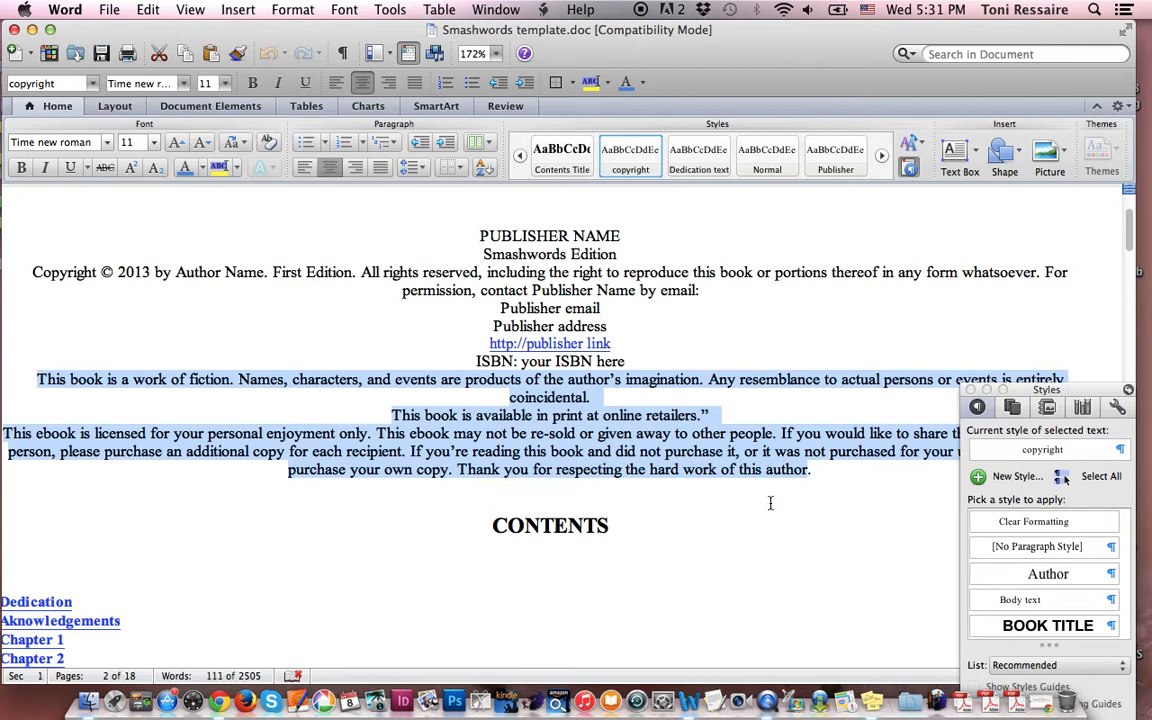
pyautogui.moveTo(734, 516)
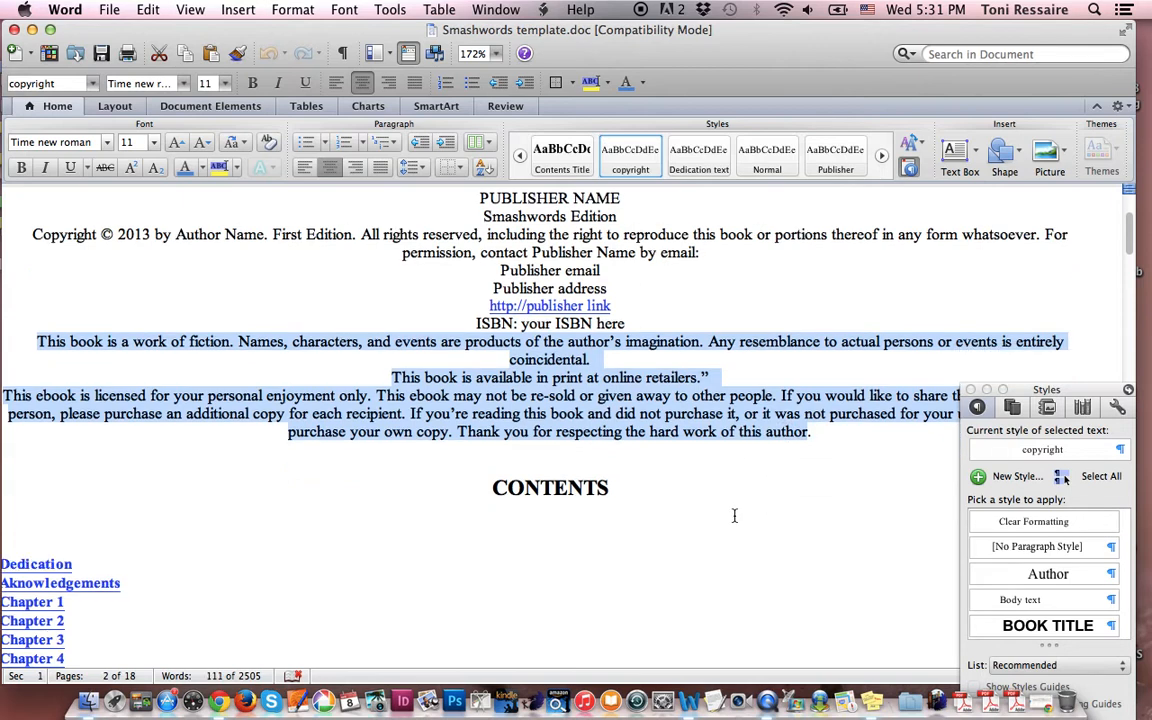
pyautogui.scroll(-3)
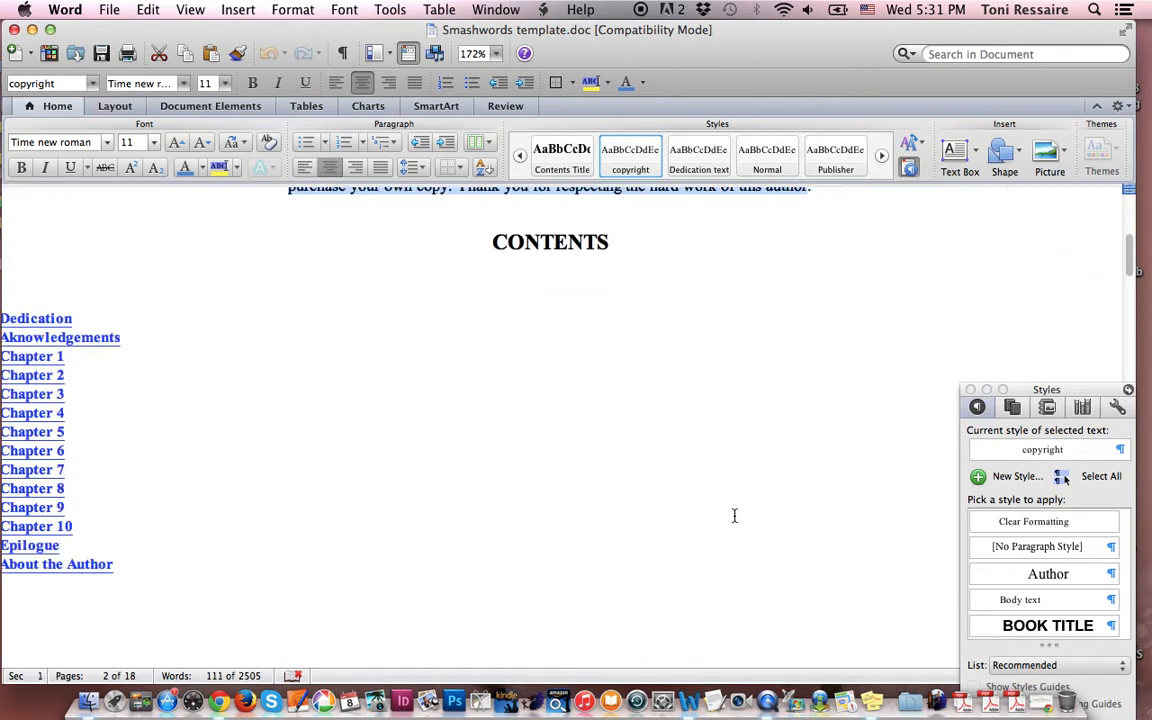
pyautogui.moveTo(528, 252)
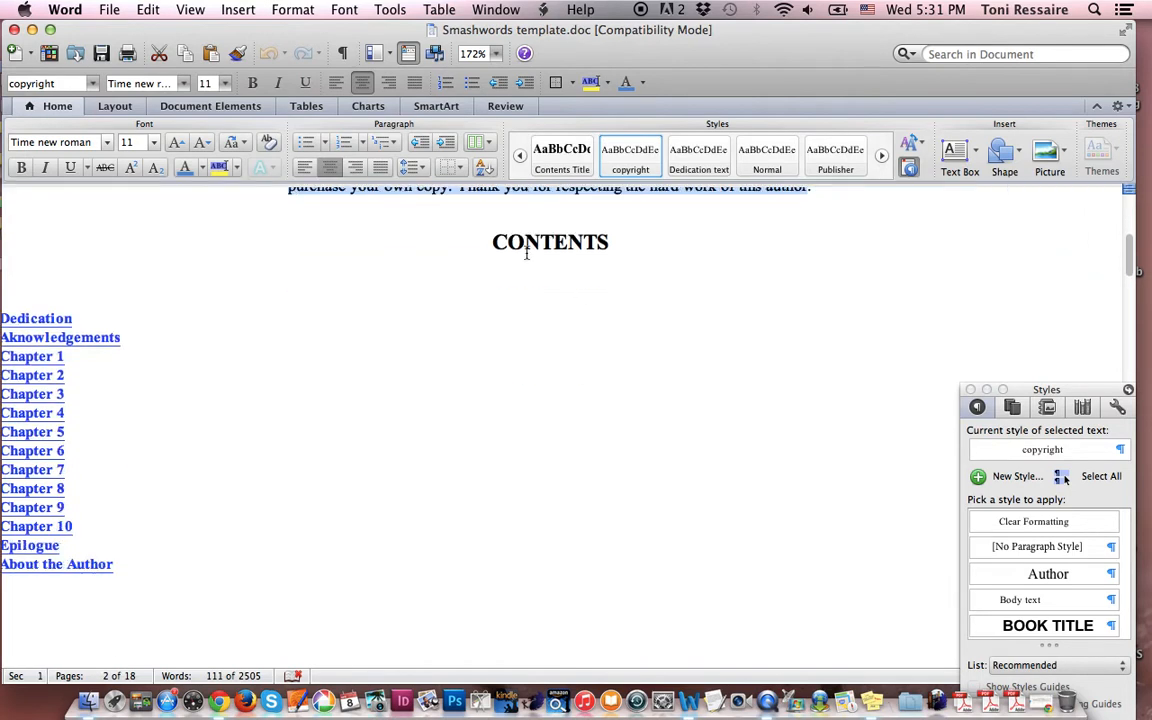
pyautogui.moveTo(36, 526)
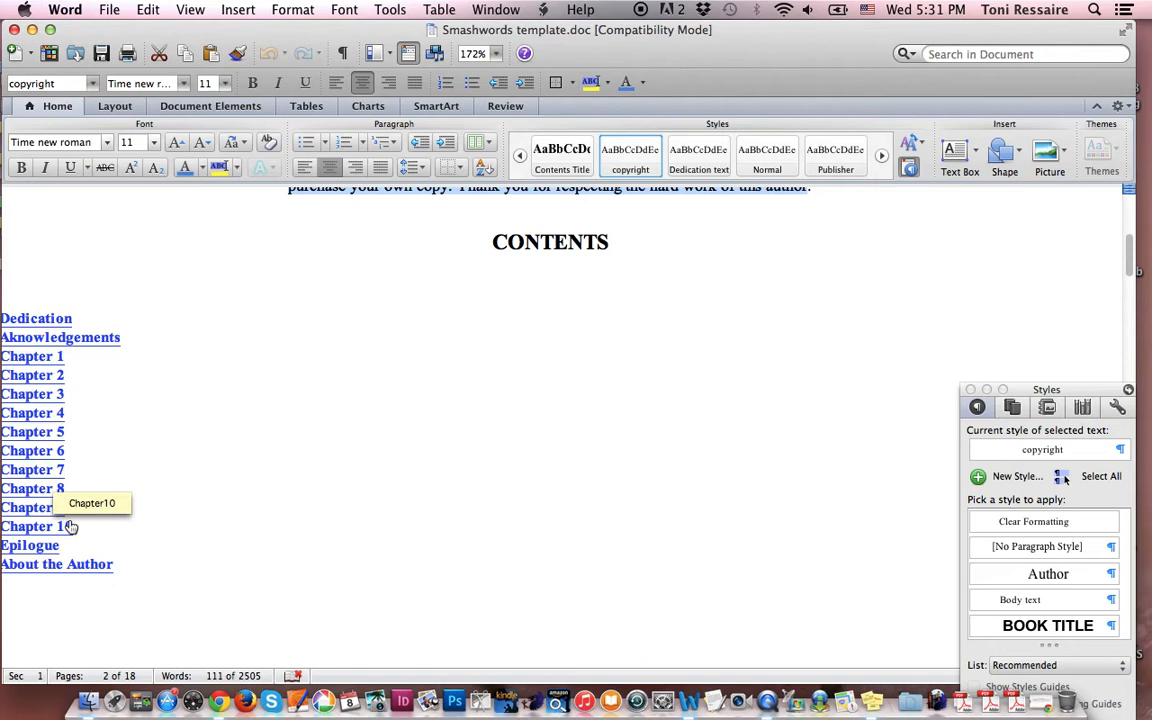
pyautogui.moveTo(36, 318)
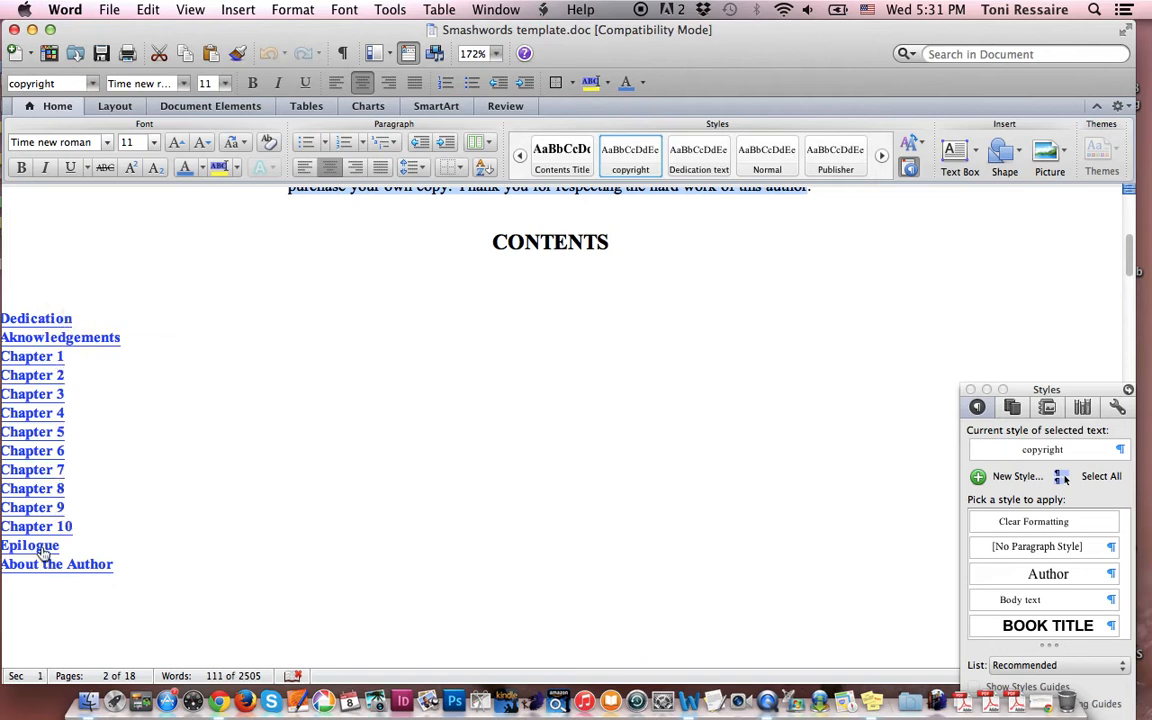
pyautogui.moveTo(168, 548)
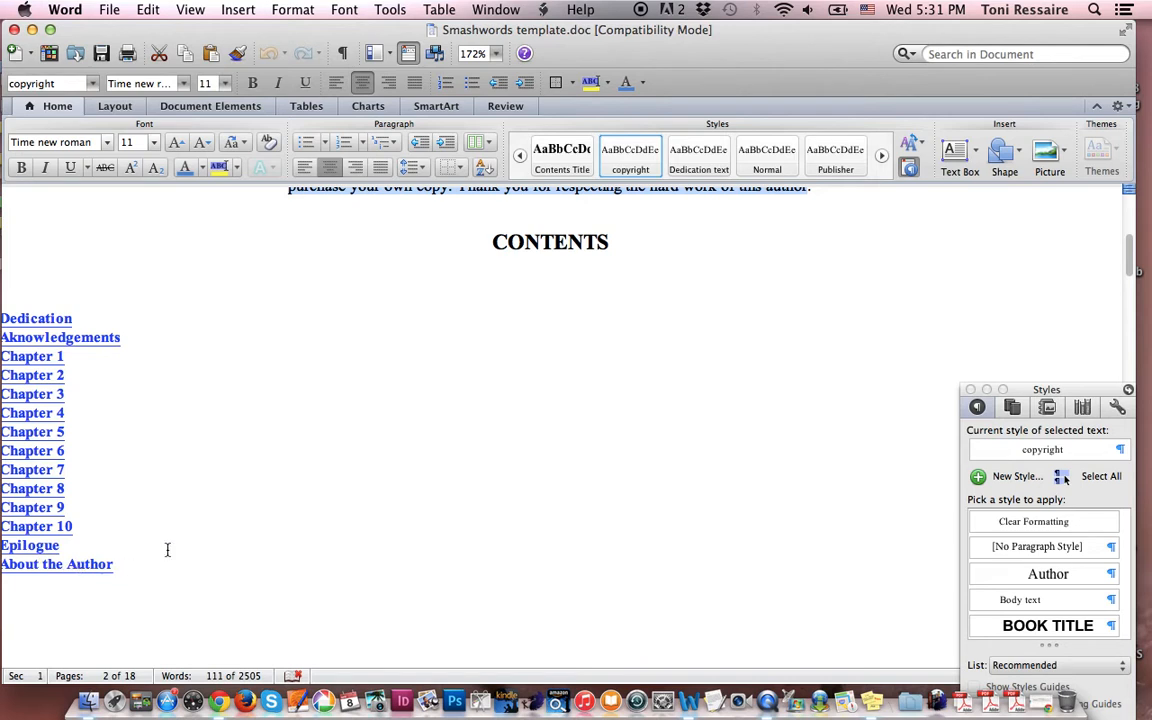
# Scroll down to Chapter 1 and inspect the Chapter Title style of its heading
pyautogui.scroll(-3)
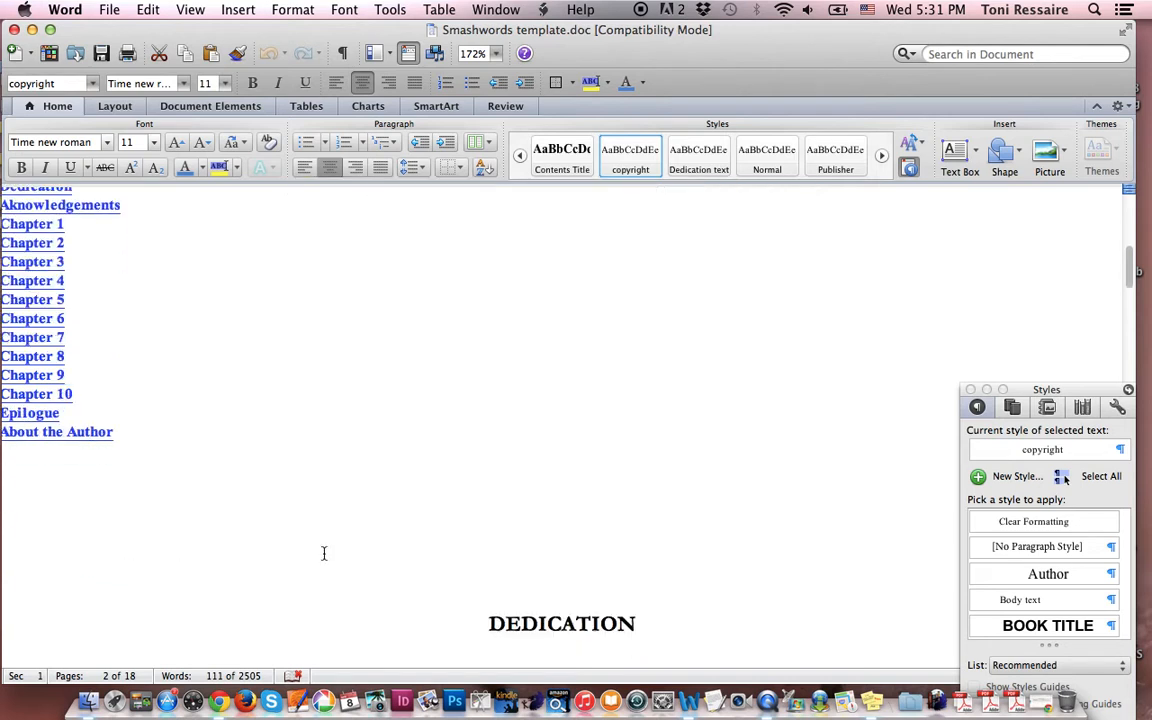
pyautogui.scroll(-3)
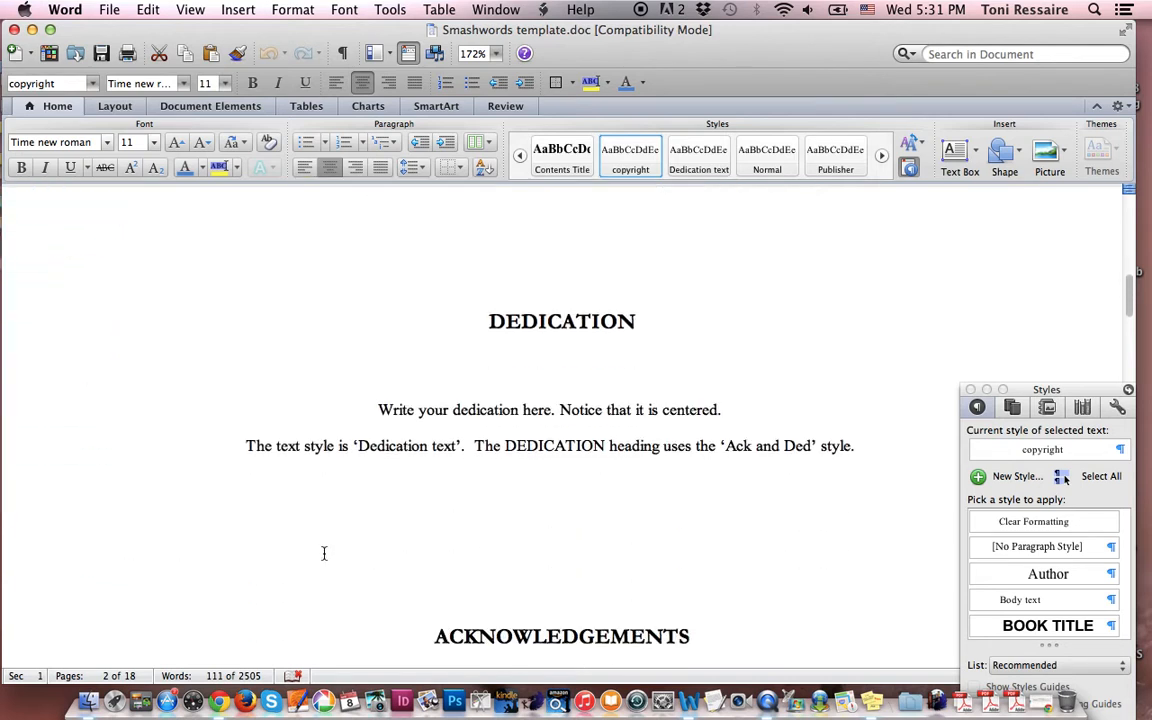
pyautogui.scroll(-3)
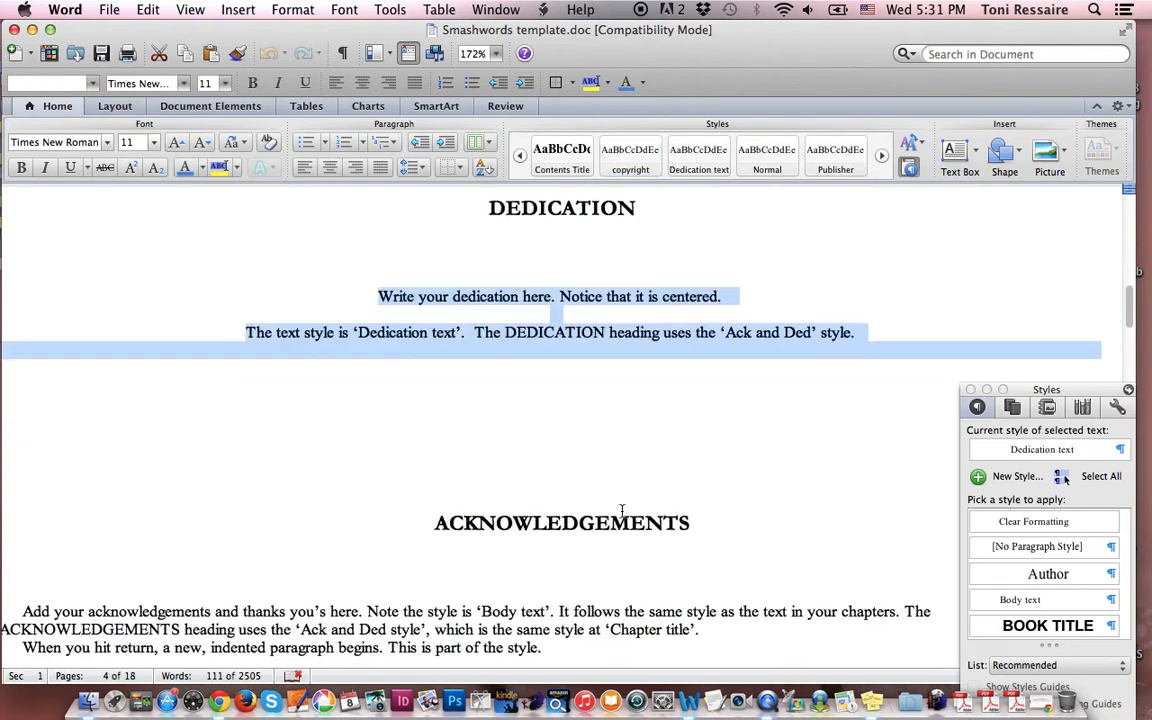
pyautogui.scroll(-3)
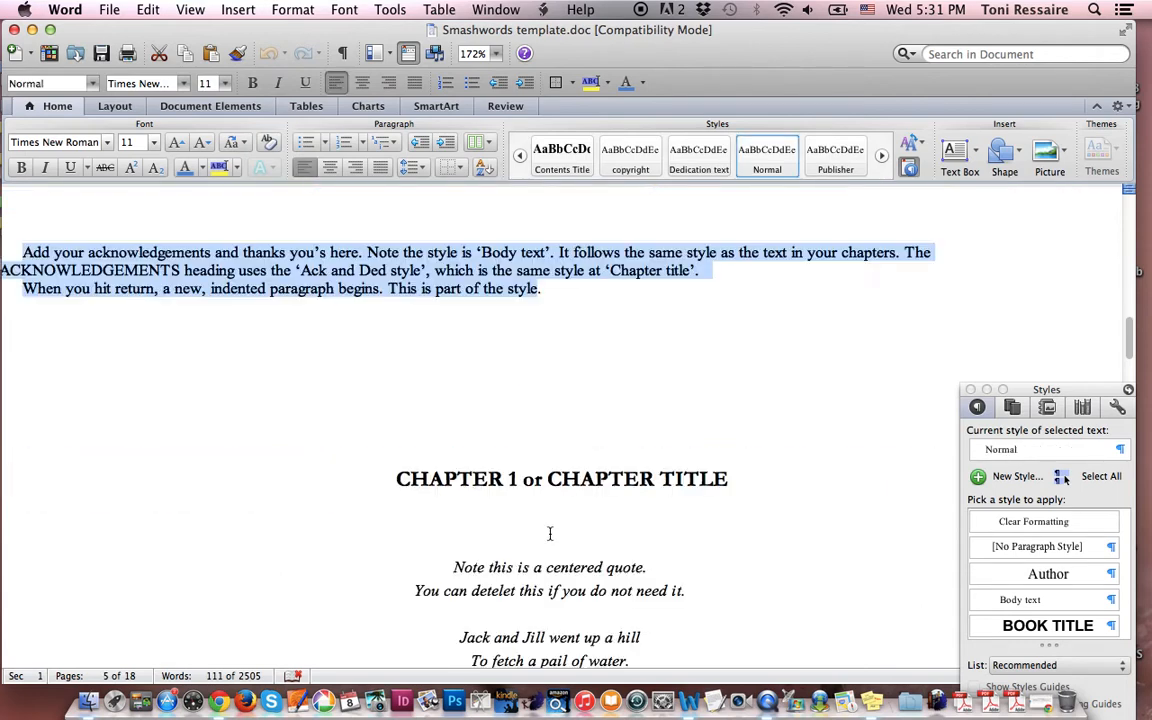
pyautogui.scroll(-3)
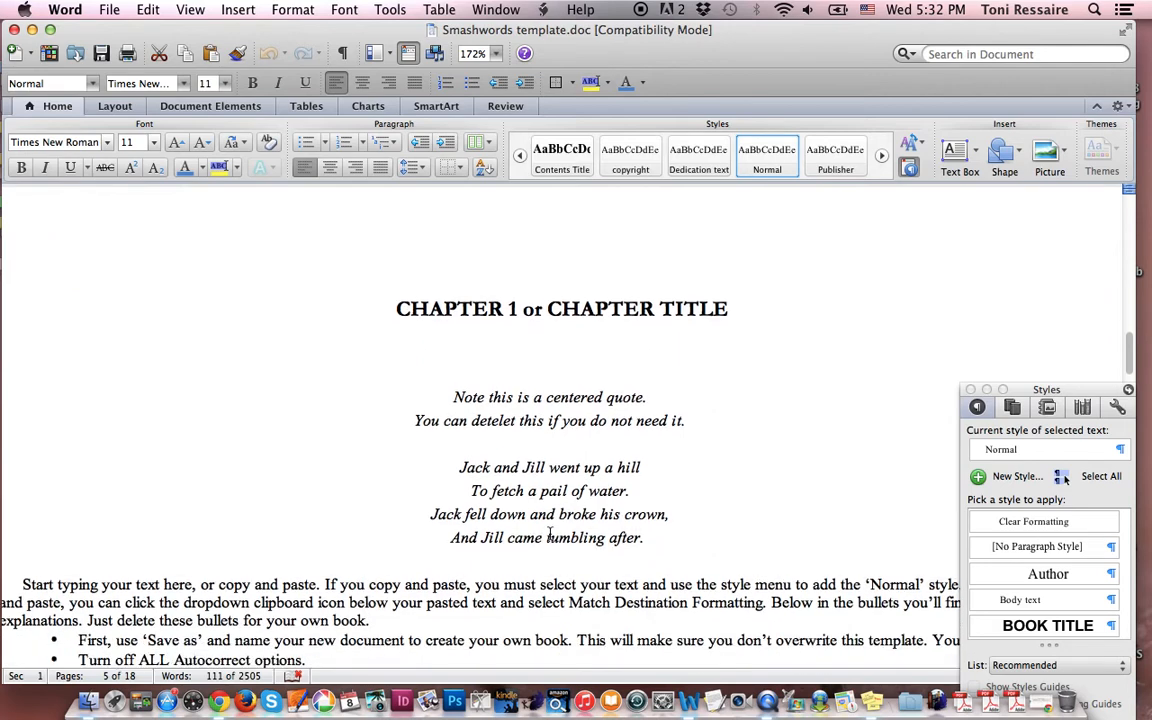
pyautogui.click(478, 308)
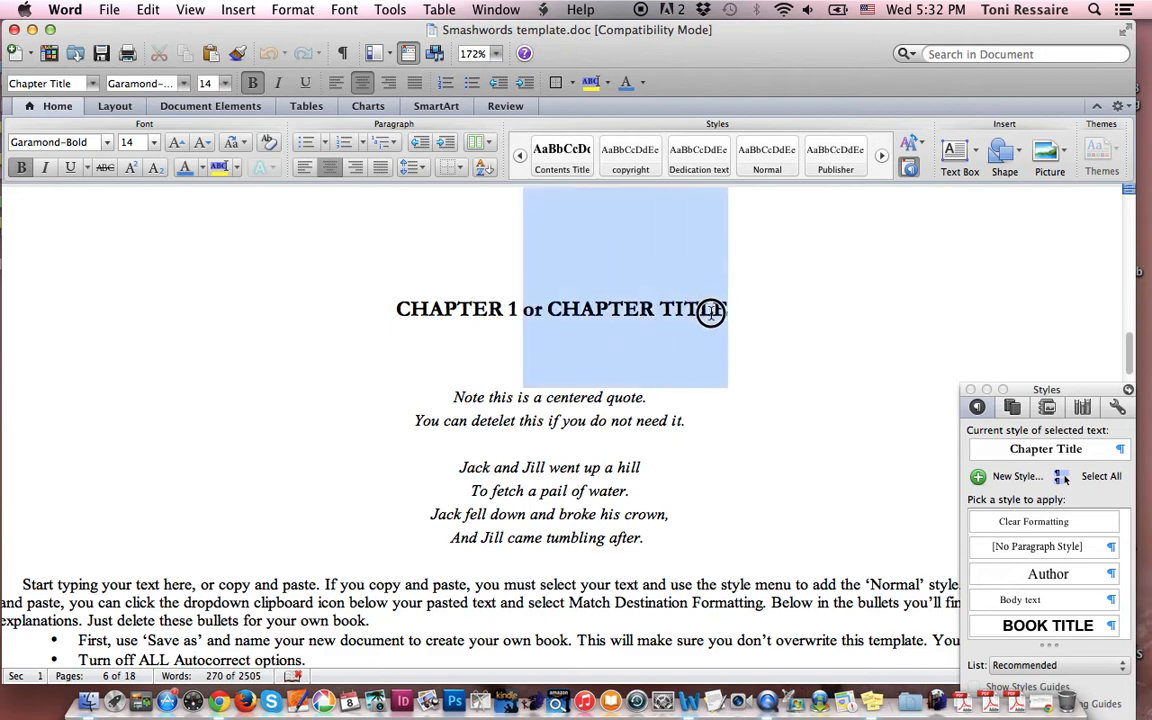
pyautogui.click(710, 310)
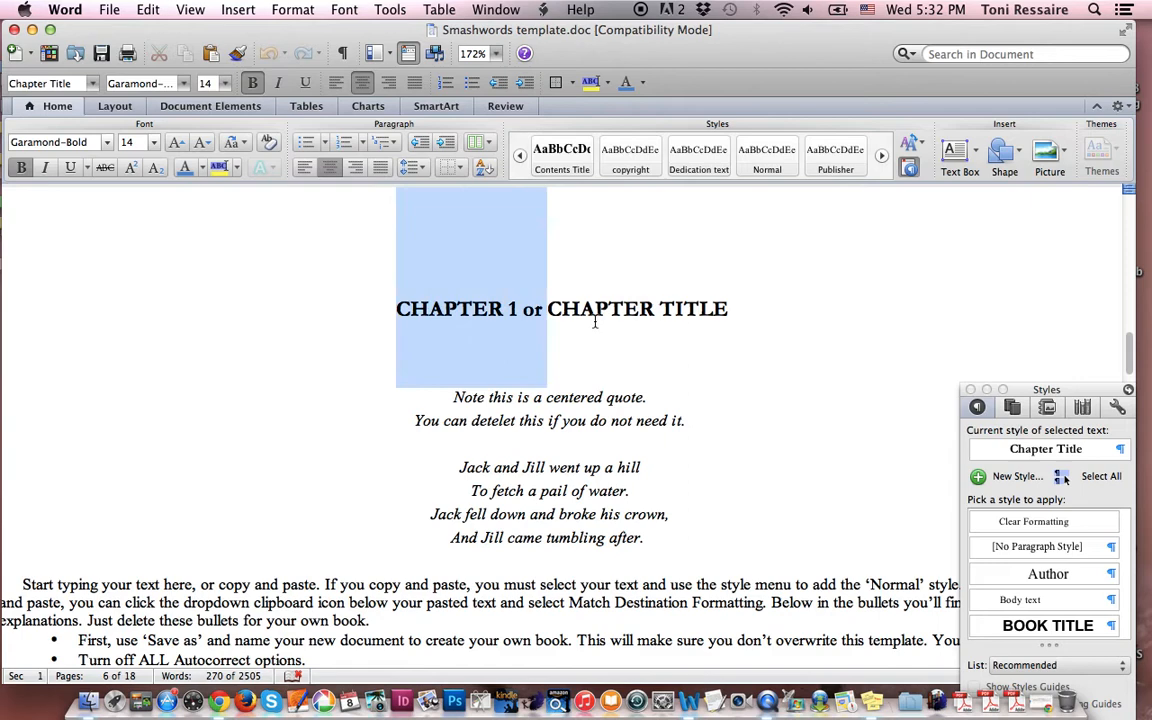
pyautogui.click(596, 320)
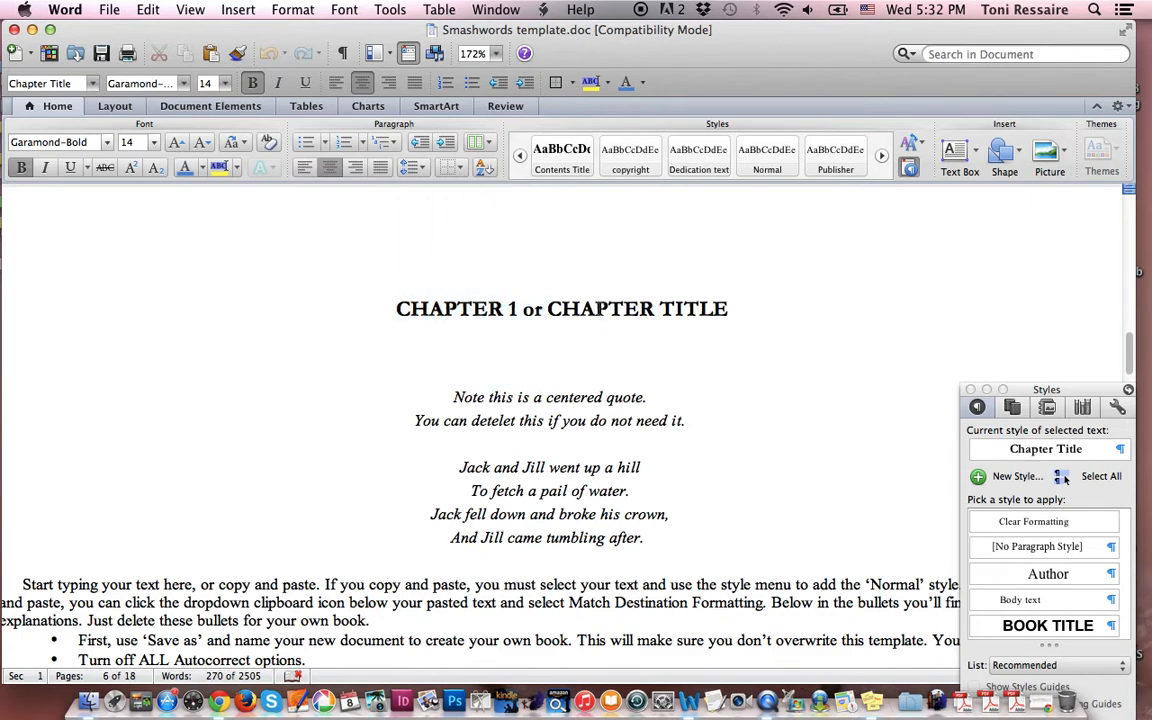
# Select the centered quote verses and check that they use the Quote centered style
pyautogui.scroll(-3)
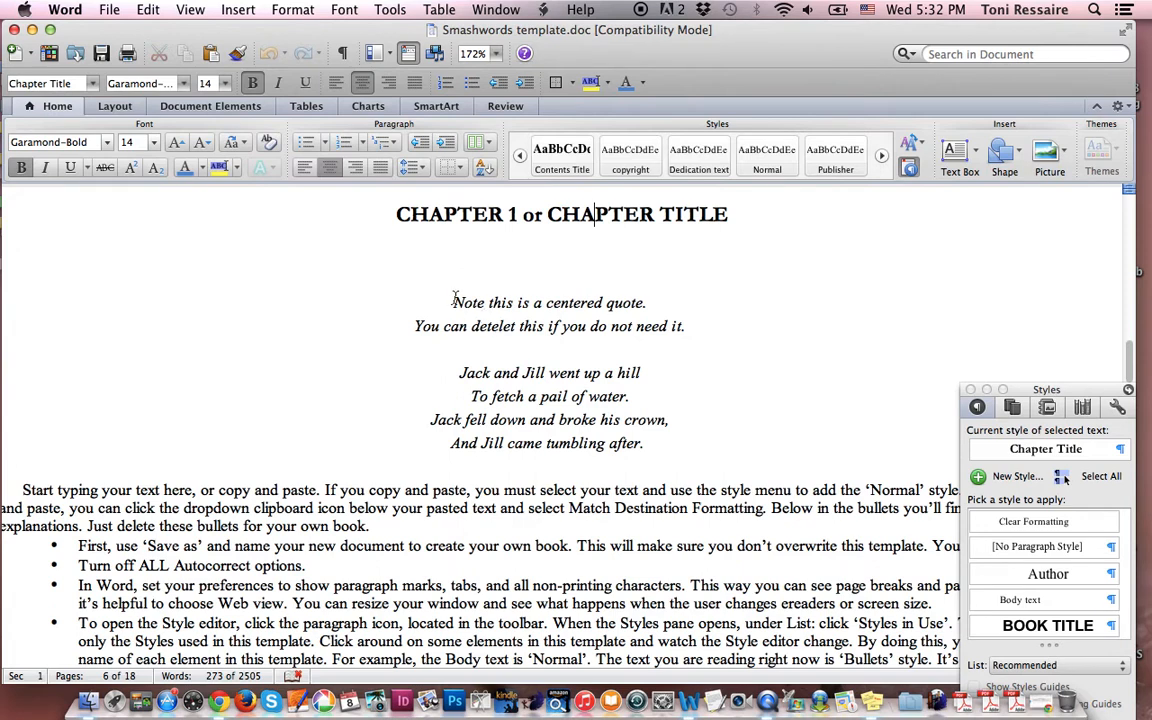
pyautogui.moveTo(452, 302); pyautogui.dragTo(632, 428)
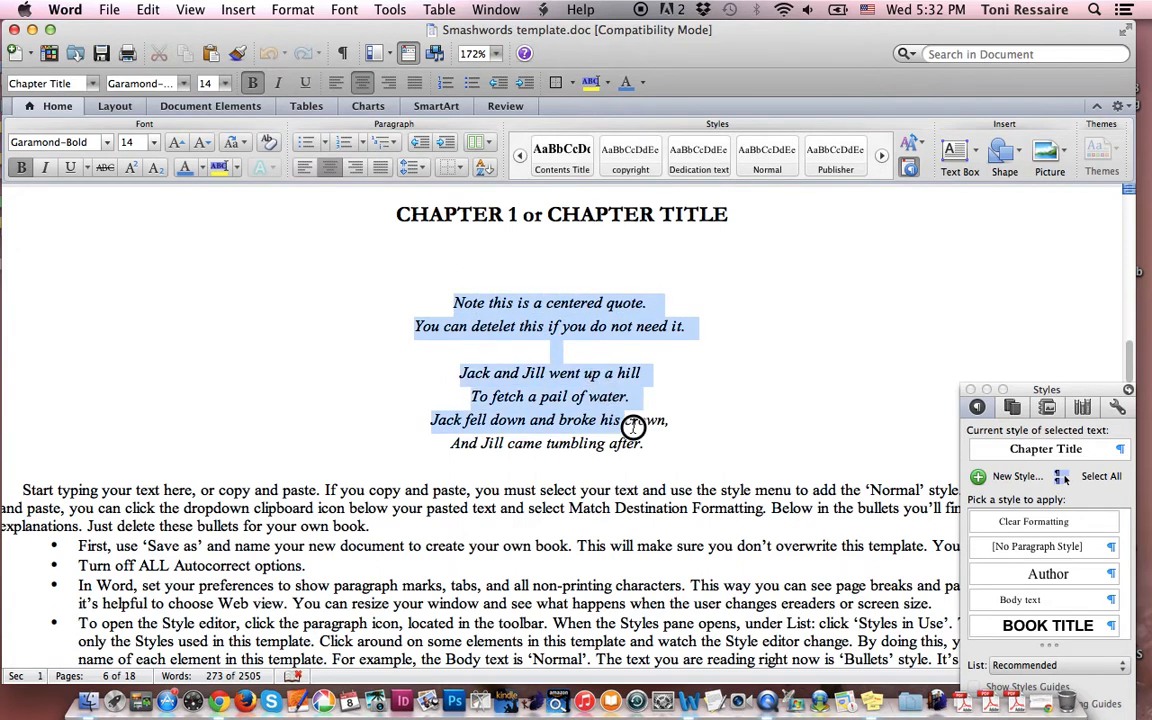
pyautogui.click(560, 156)
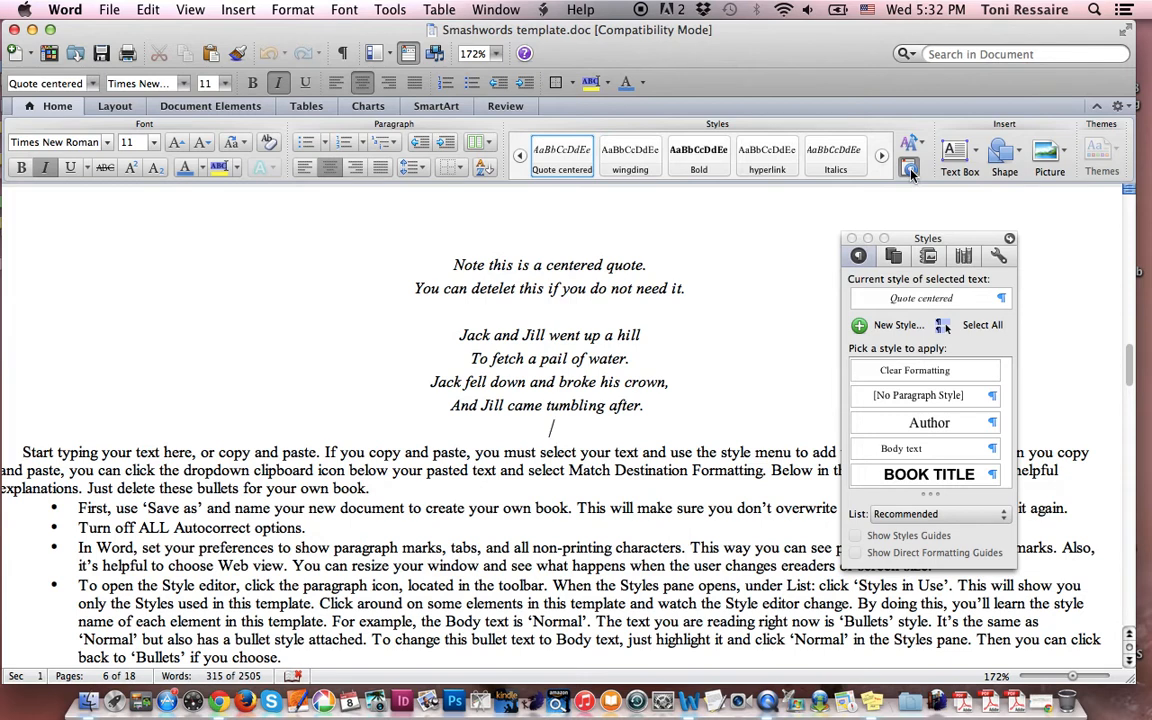
pyautogui.moveTo(916, 240)
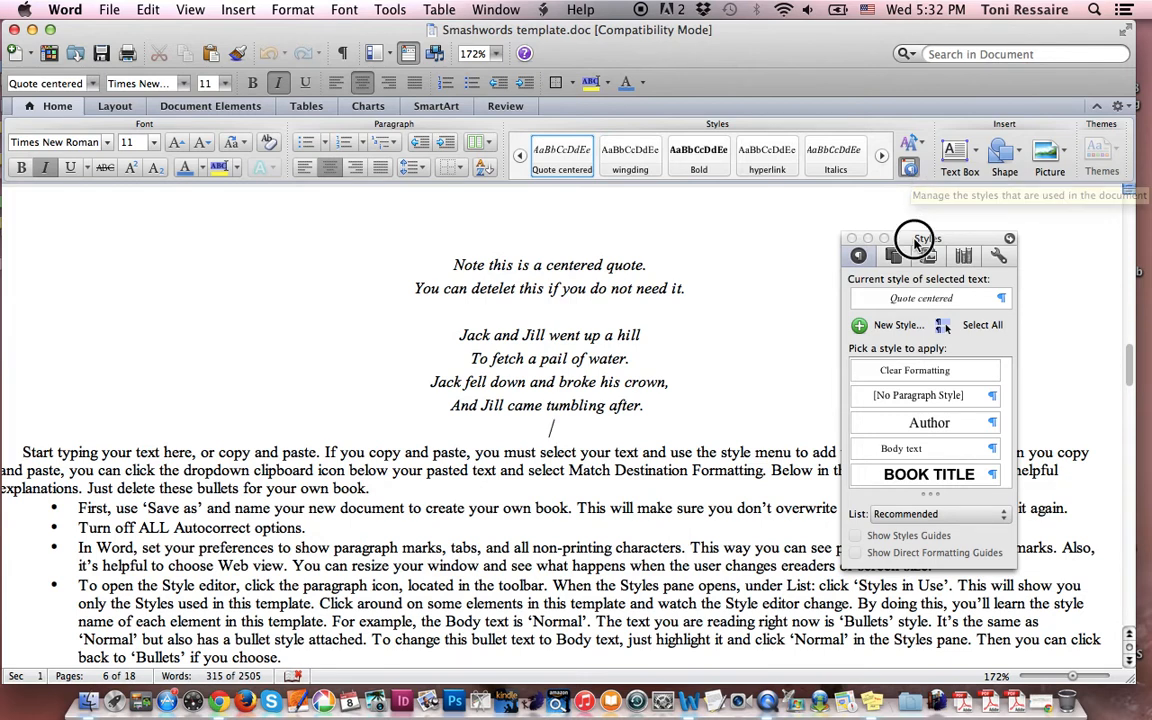
# Set the Styles pane list to Styles in Use, showing Author, BOOK TITLE, Bullets and Chapter heading
pyautogui.moveTo(912, 238); pyautogui.dragTo(1002, 194)
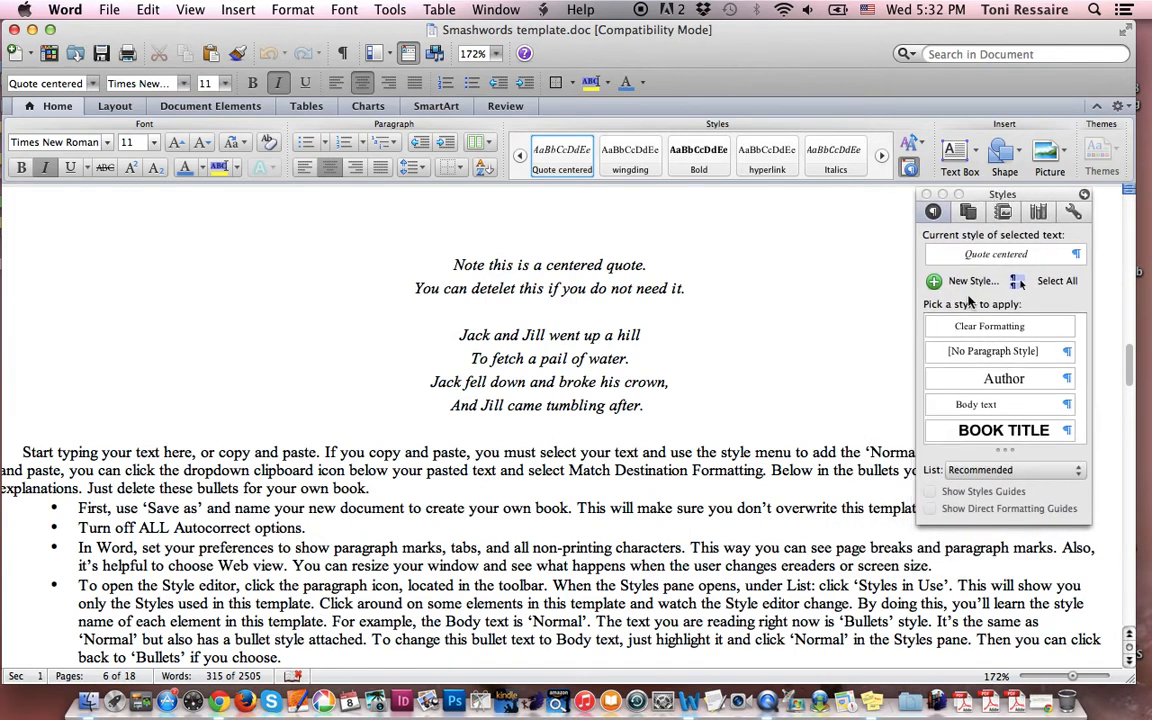
pyautogui.click(1000, 470)
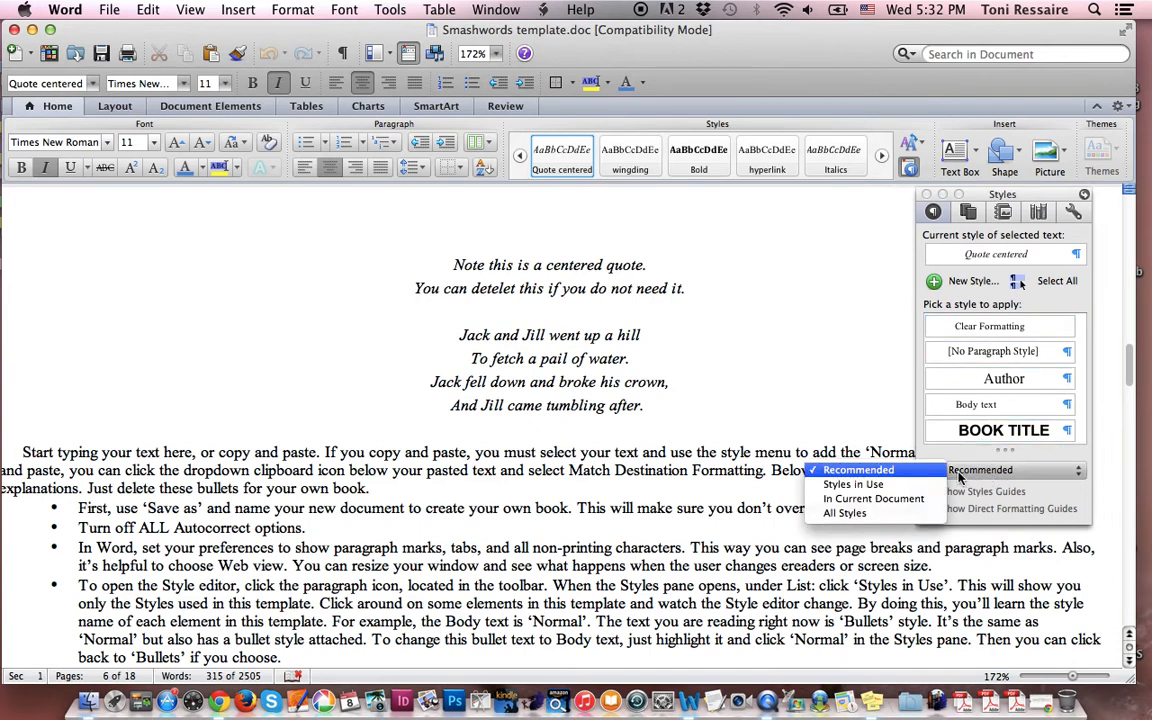
pyautogui.click(852, 484)
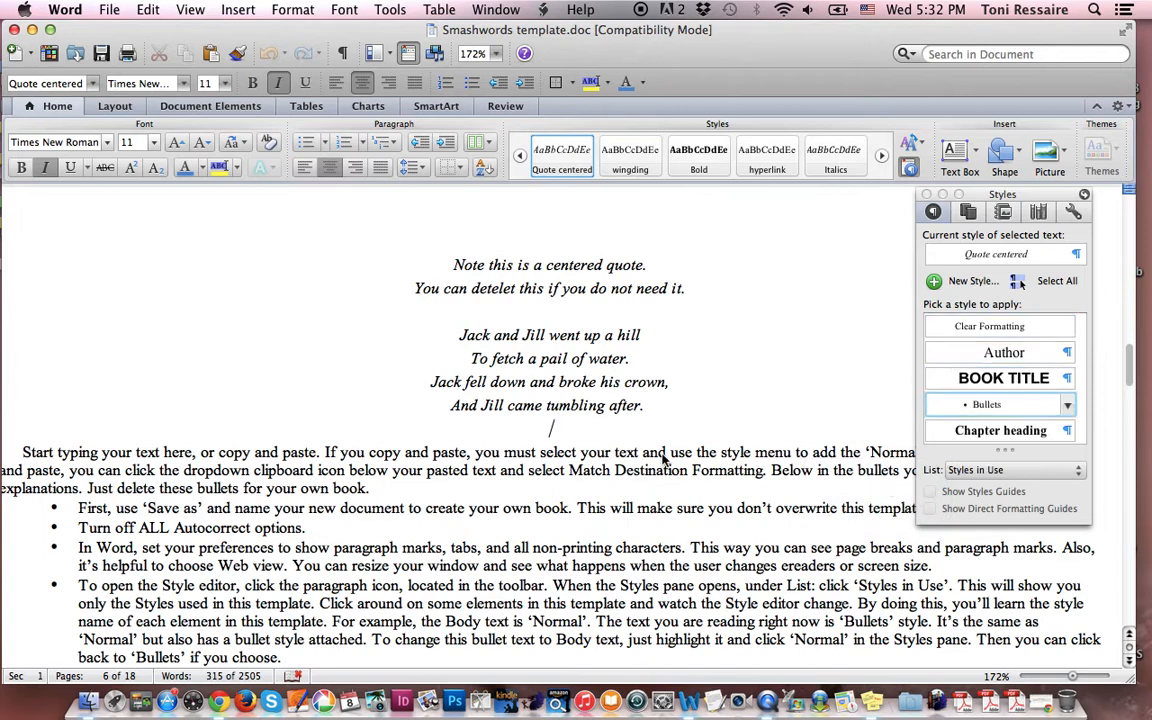
pyautogui.scroll(-3)
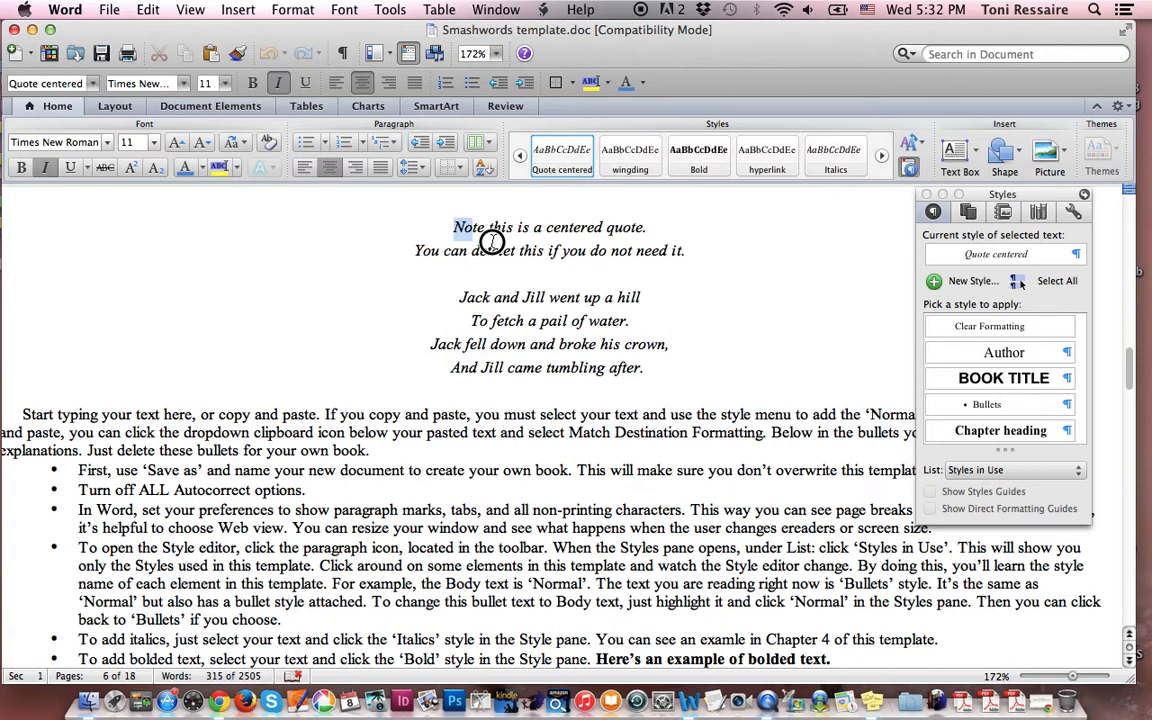
pyautogui.moveTo(452, 228); pyautogui.dragTo(644, 368)
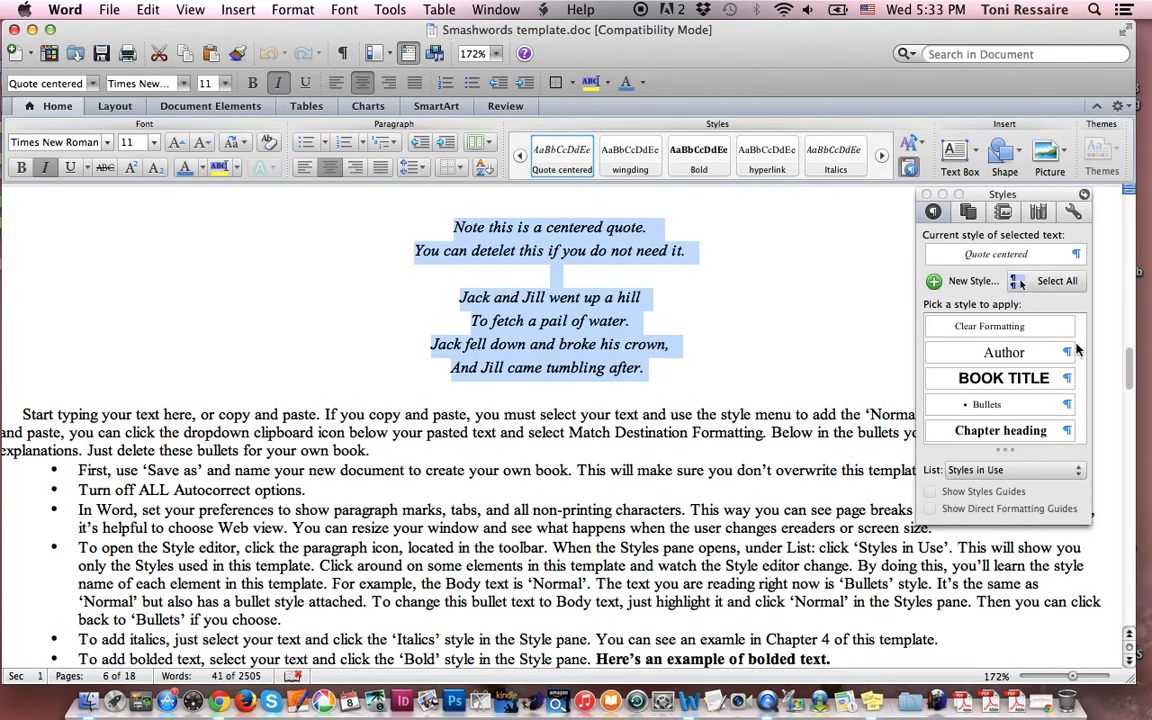
pyautogui.scroll(-3)
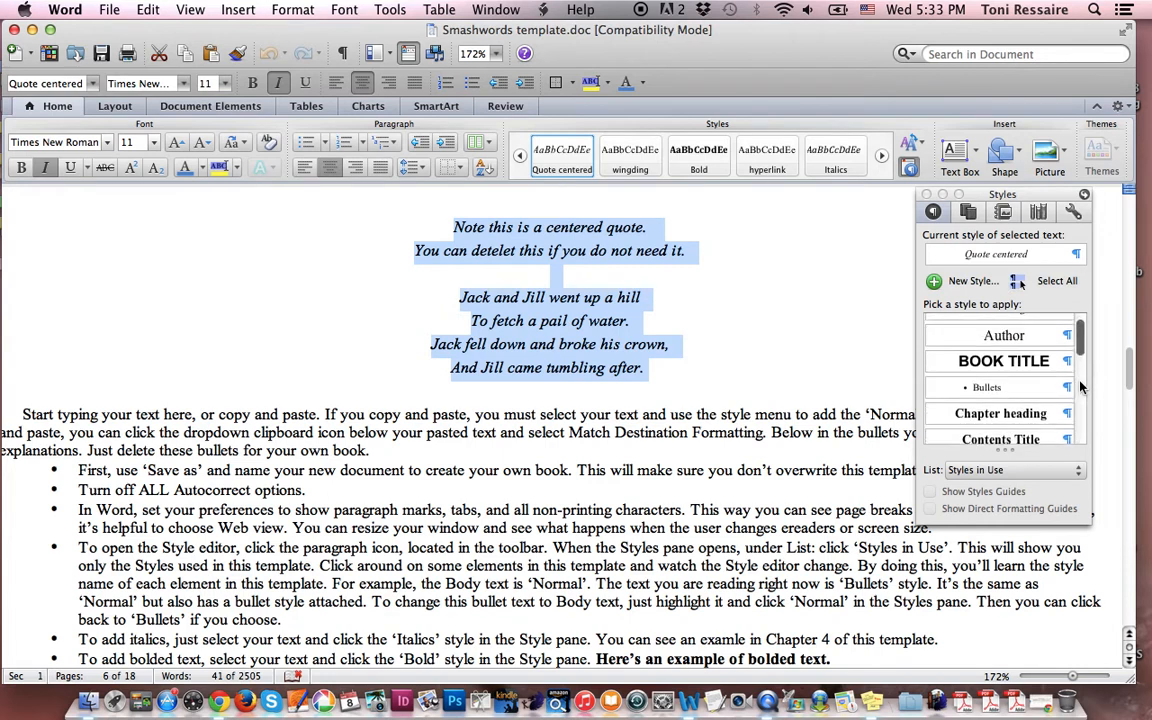
pyautogui.scroll(3)
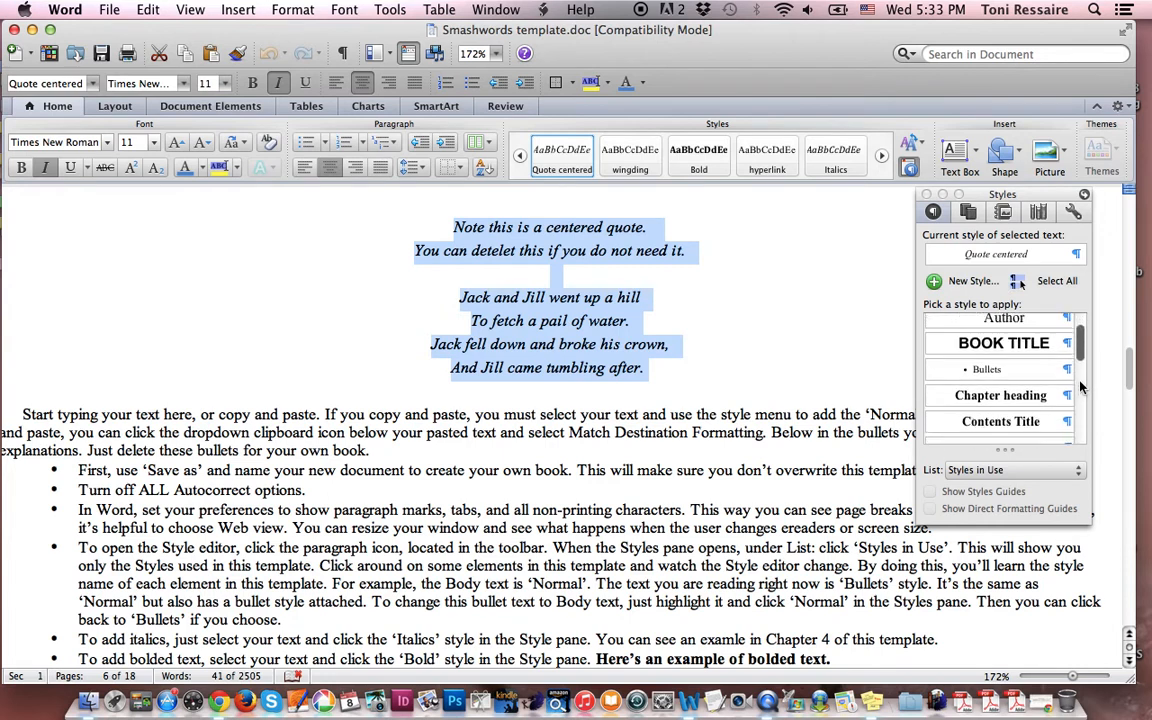
pyautogui.scroll(-3)
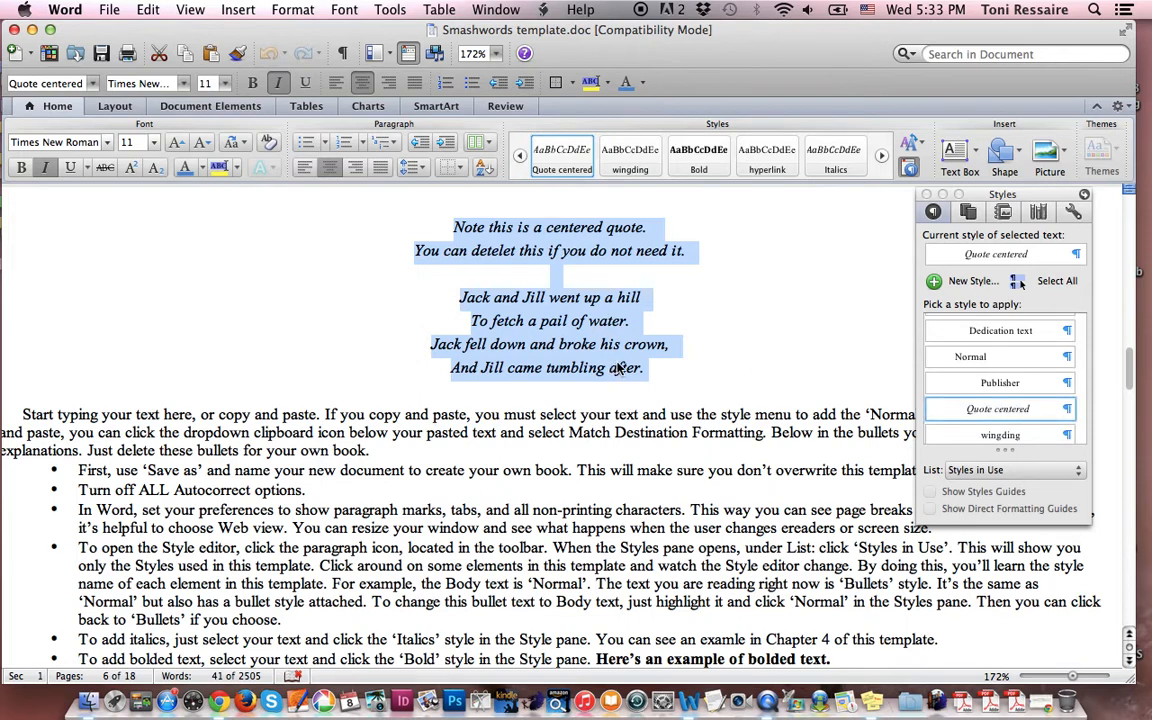
pyautogui.moveTo(636, 372)
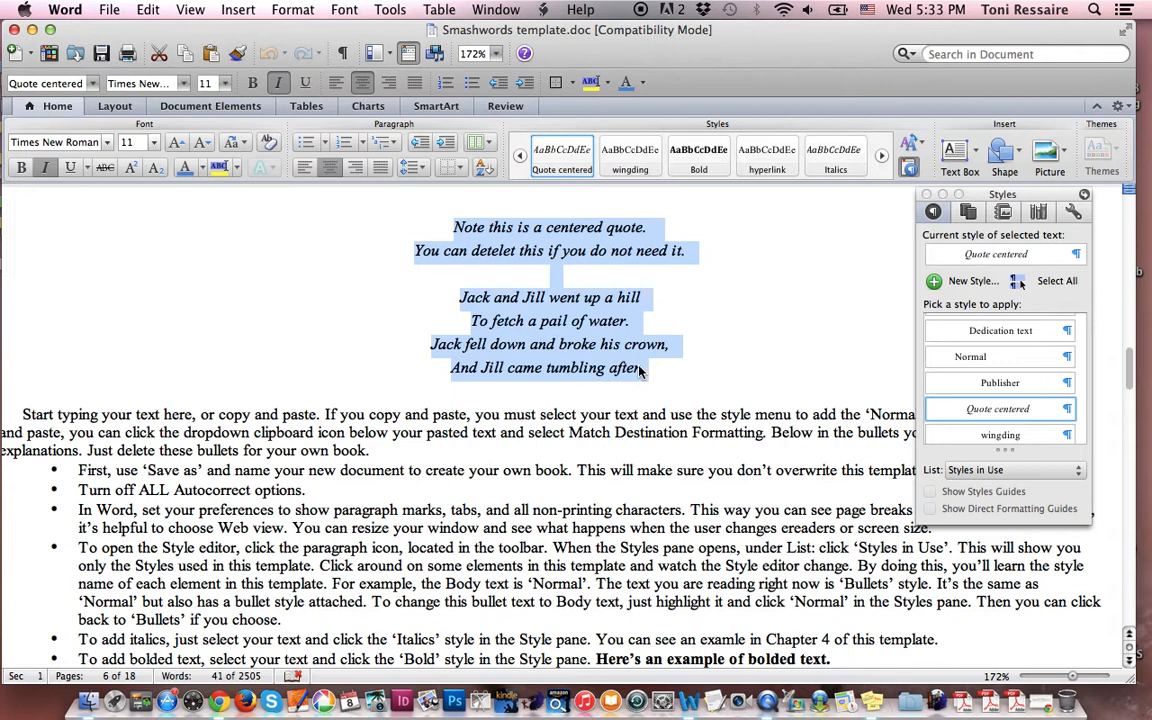
pyautogui.moveTo(600, 332)
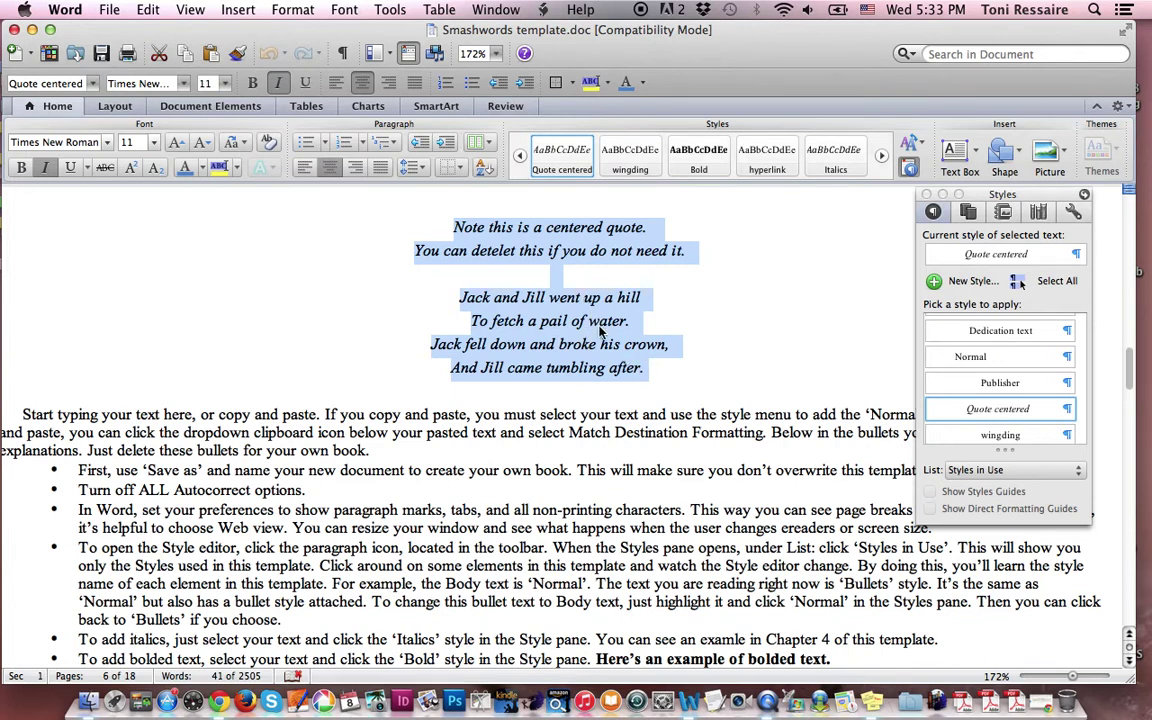
pyautogui.moveTo(612, 358)
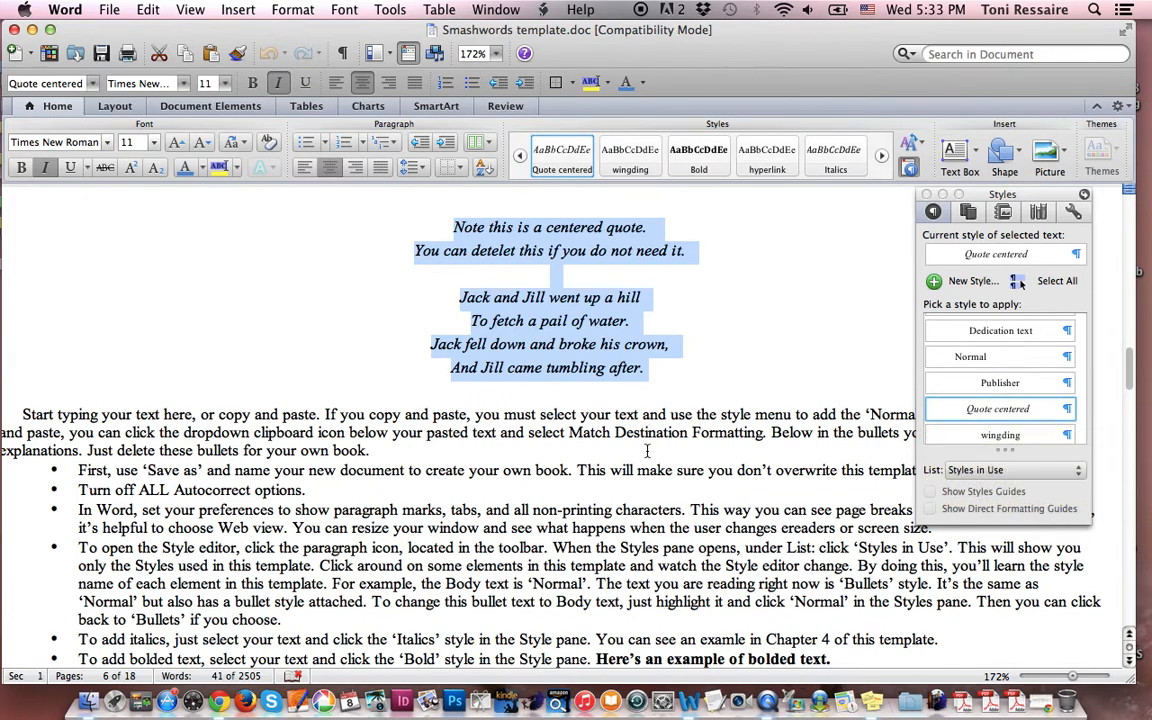
pyautogui.scroll(3)
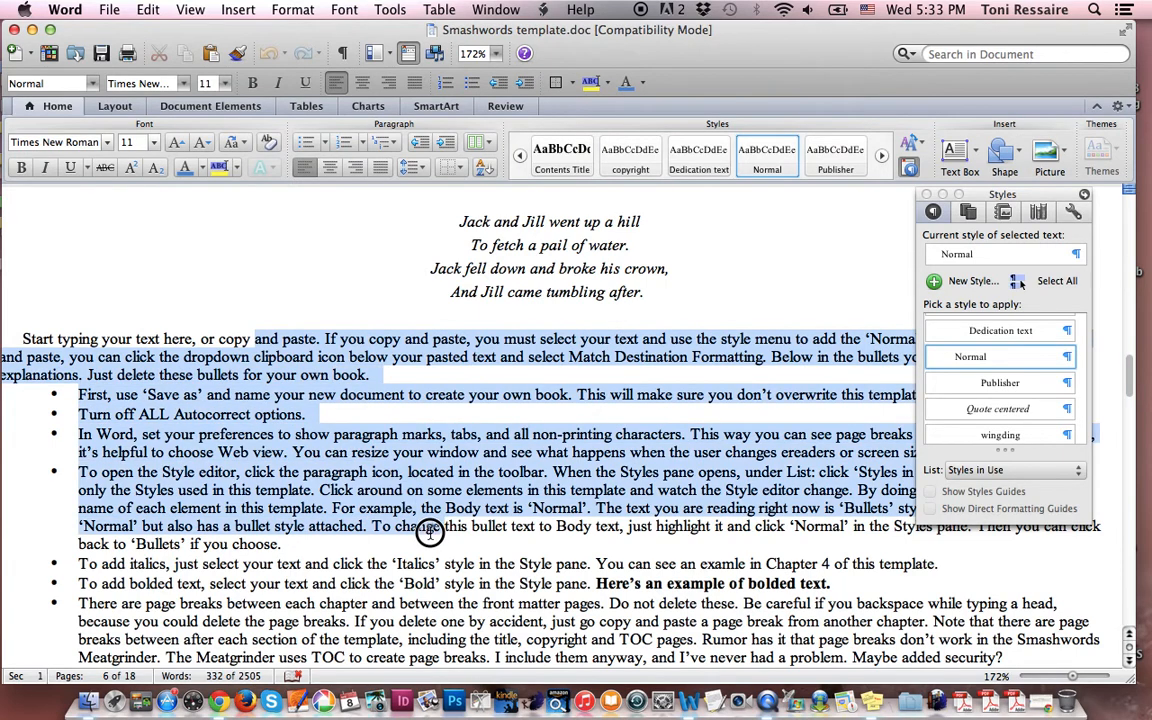
pyautogui.click(408, 382)
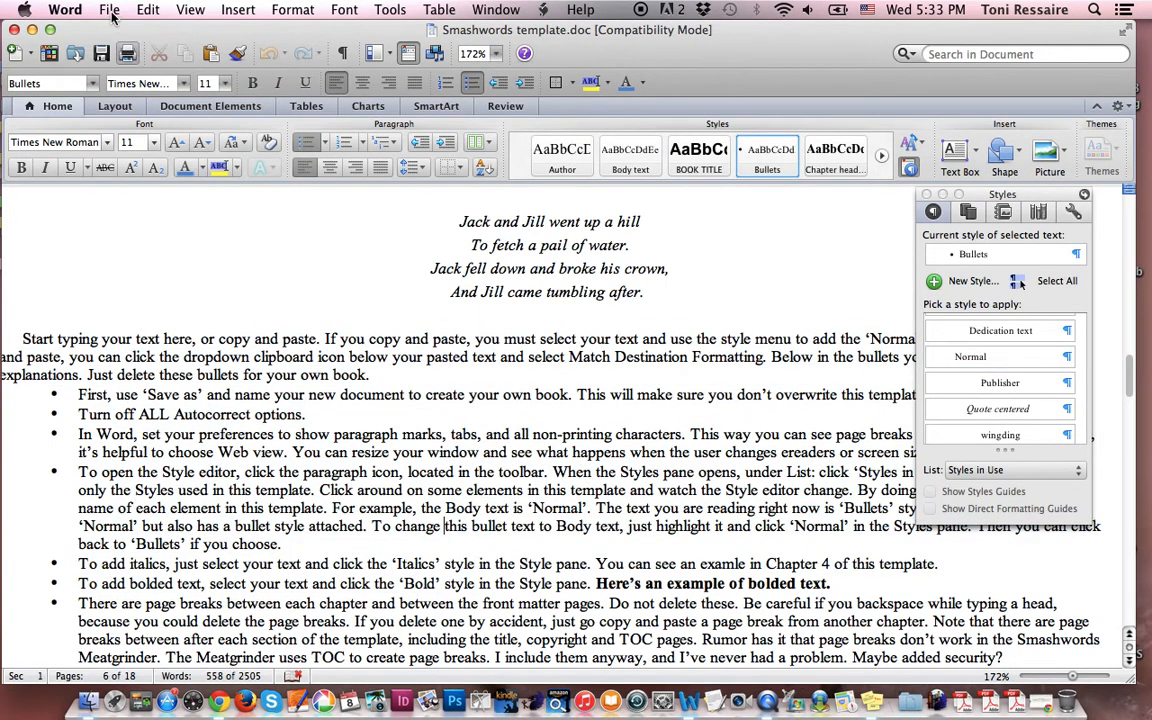
pyautogui.click(108, 8)
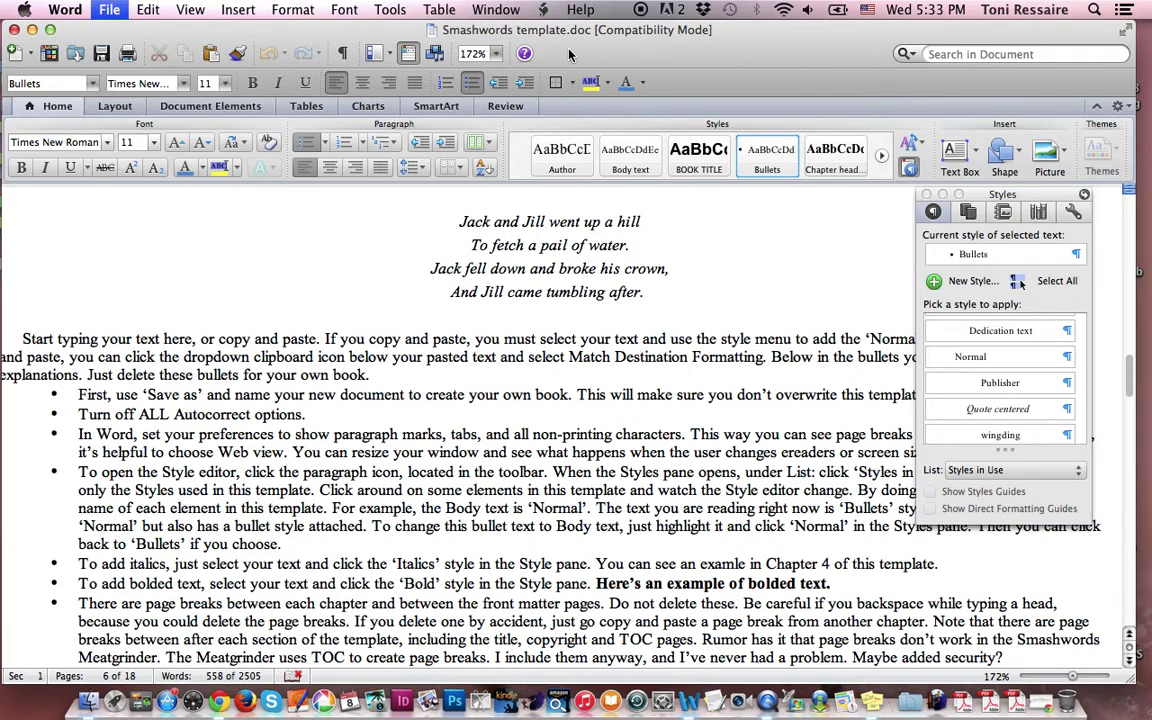
pyautogui.moveTo(588, 408)
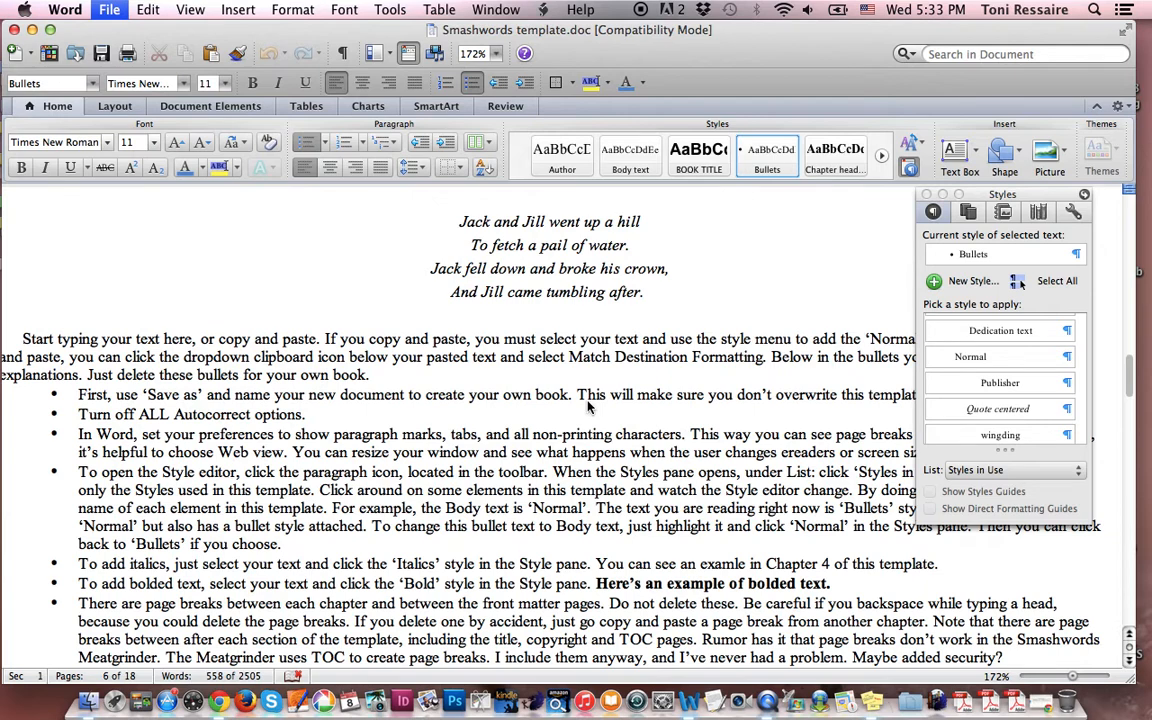
pyautogui.moveTo(576, 380)
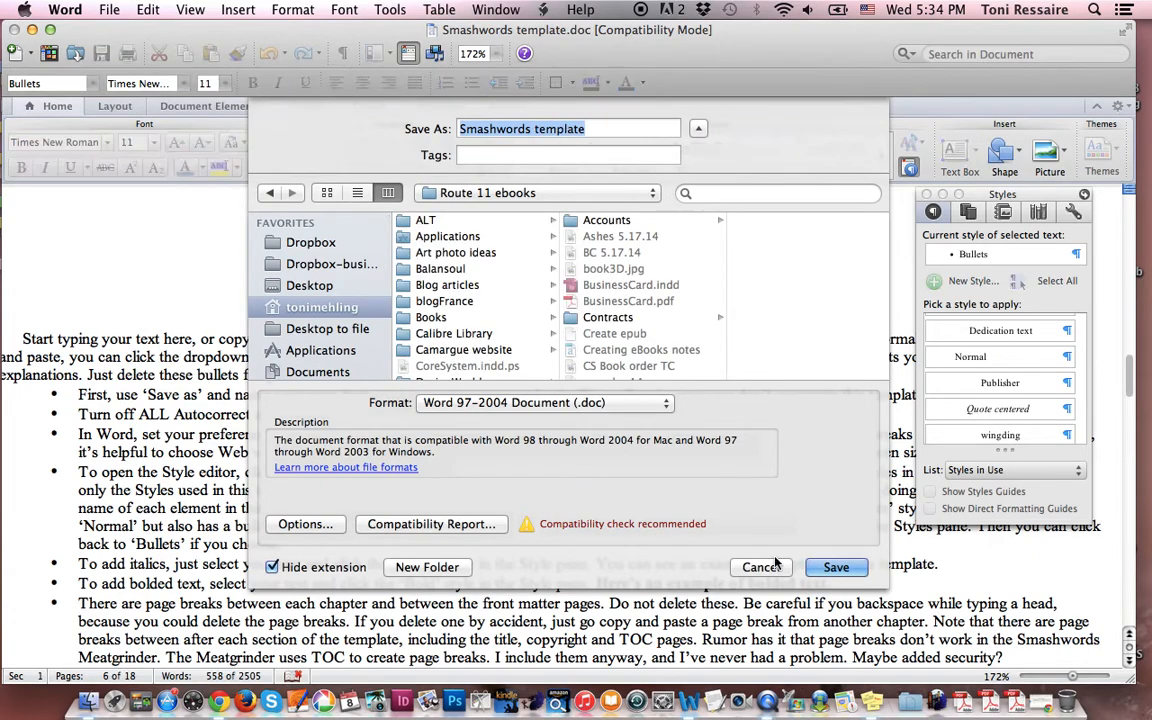
pyautogui.click(760, 568)
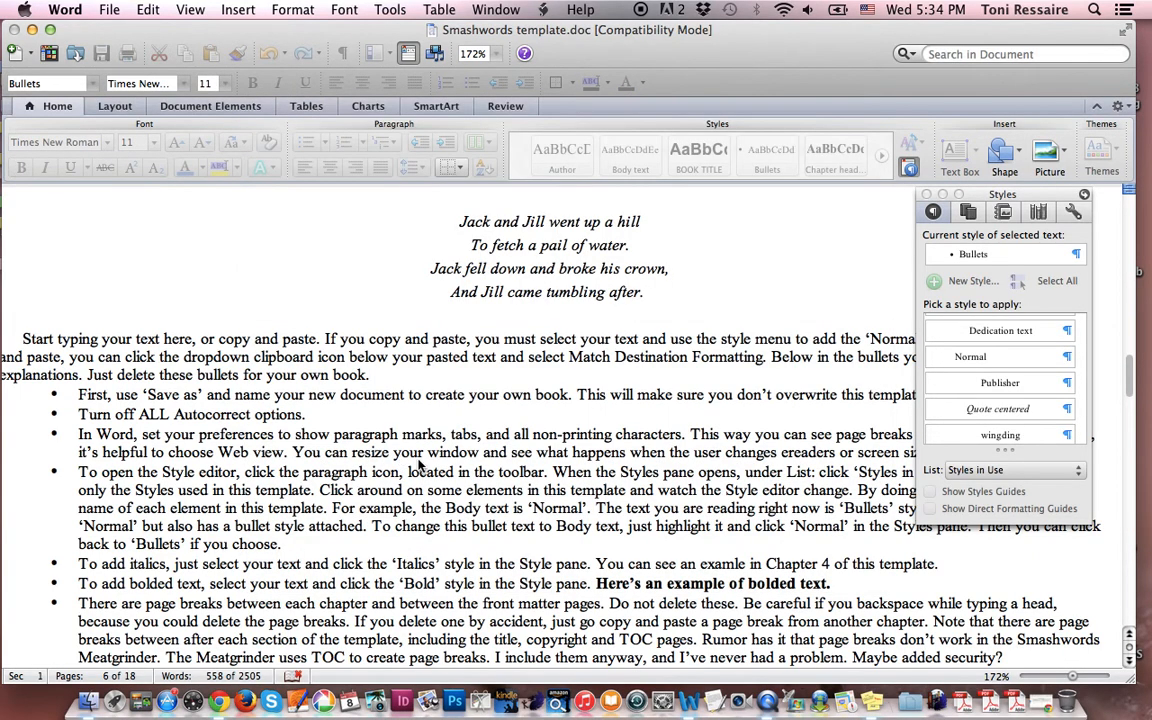
pyautogui.moveTo(338, 338)
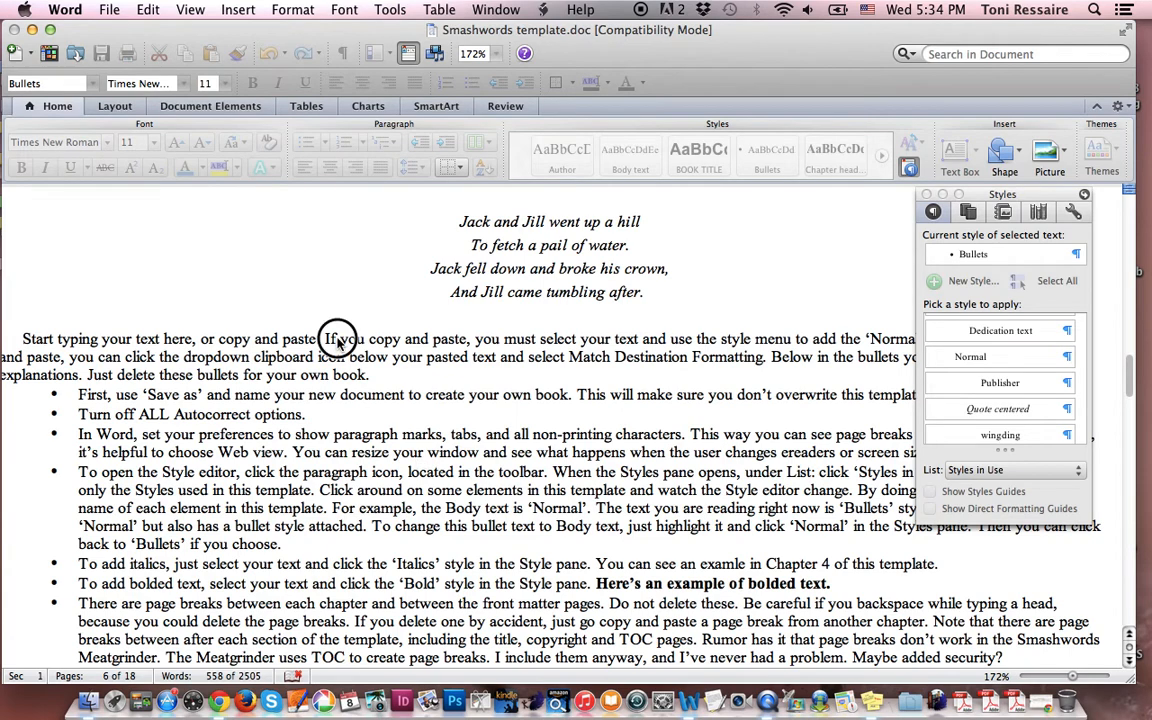
pyautogui.moveTo(340, 340)
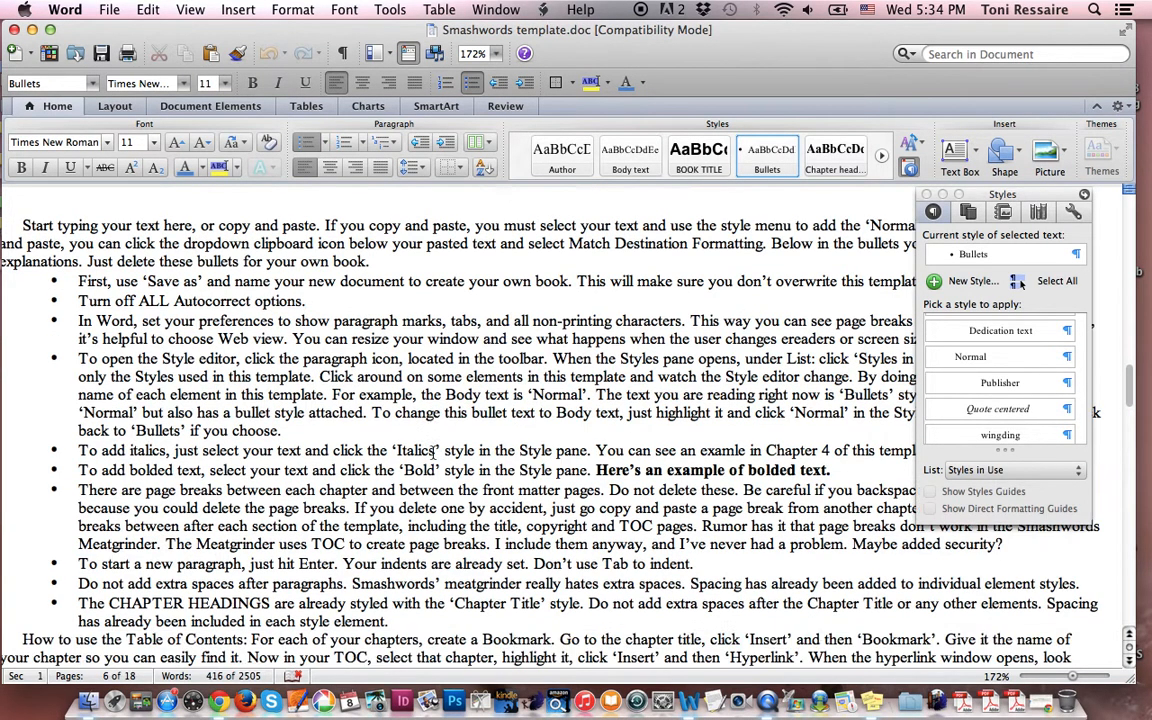
# Scroll through the later chapters past the CHAPTER 3 quotation example to the Epilogue and About the Author
pyautogui.scroll(-3)
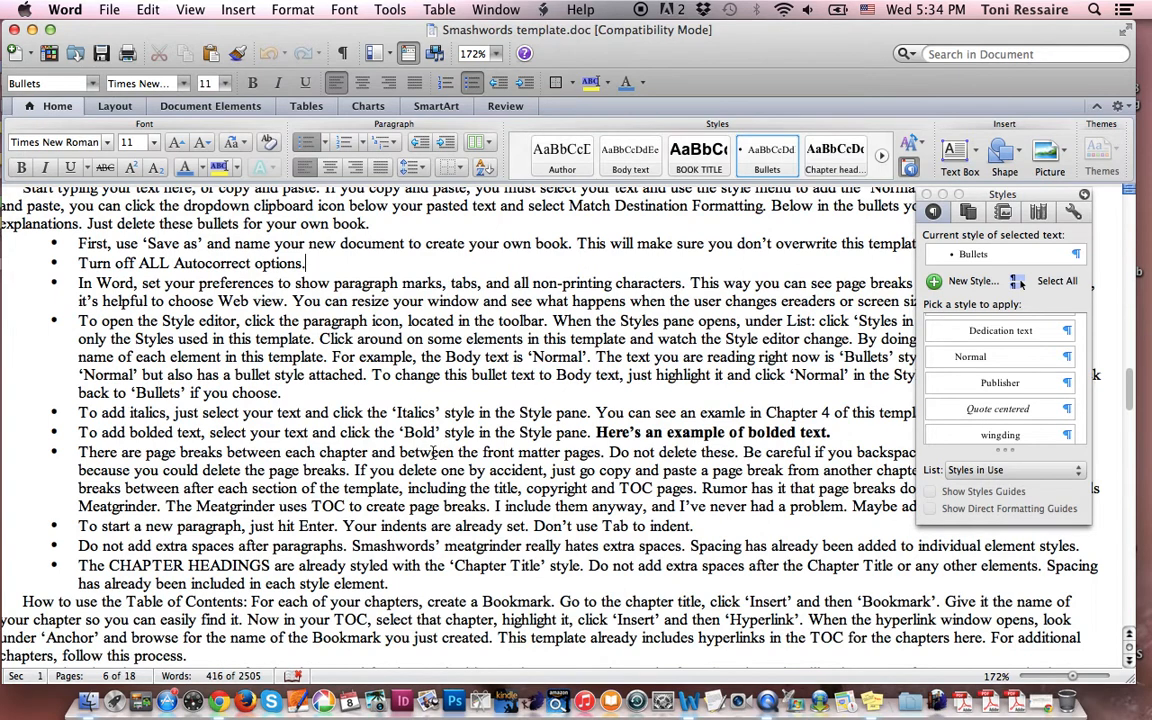
pyautogui.scroll(-3)
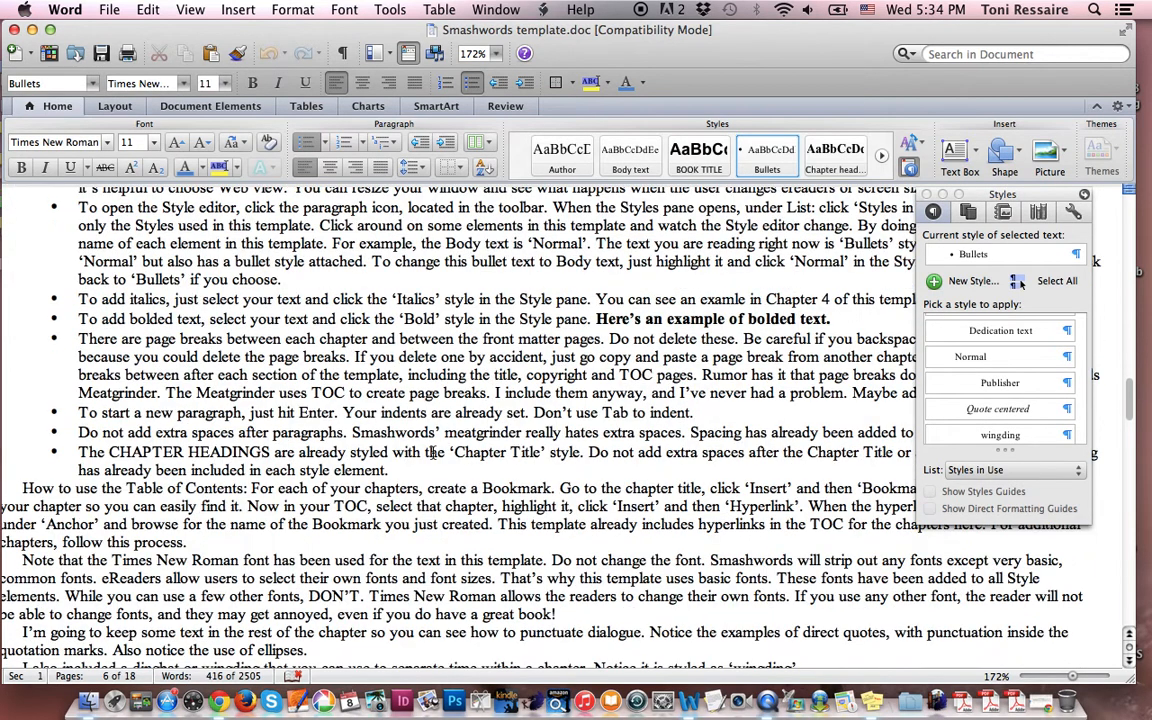
pyautogui.scroll(-3)
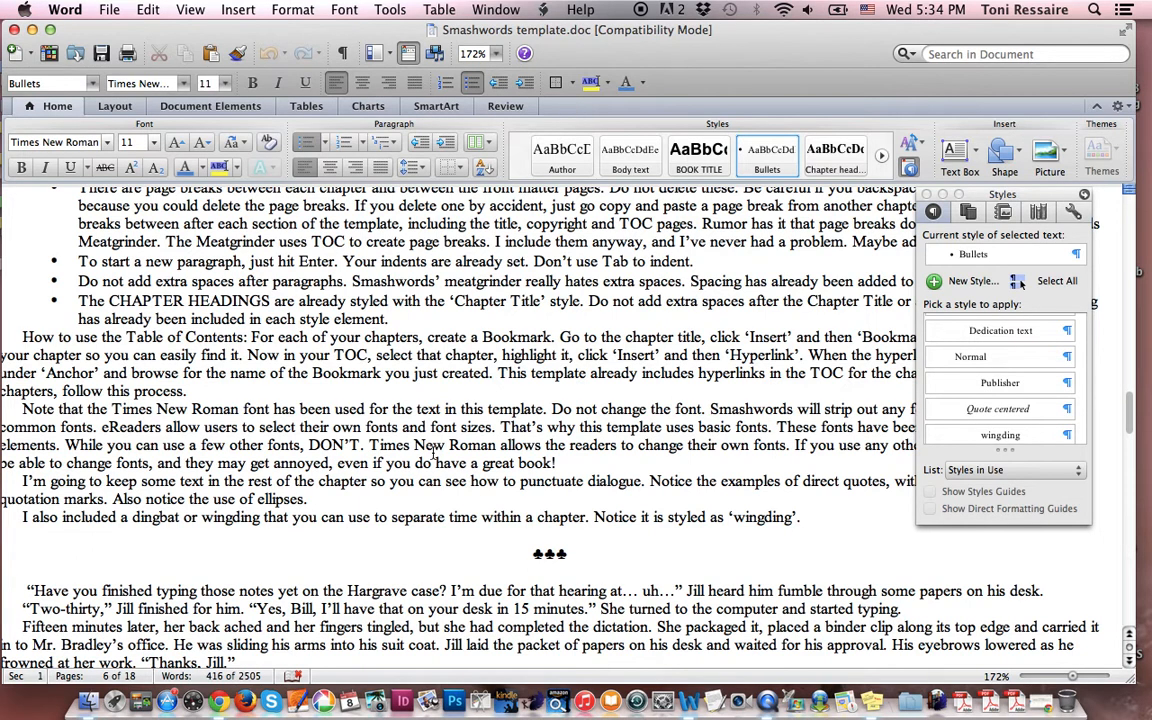
pyautogui.scroll(-3)
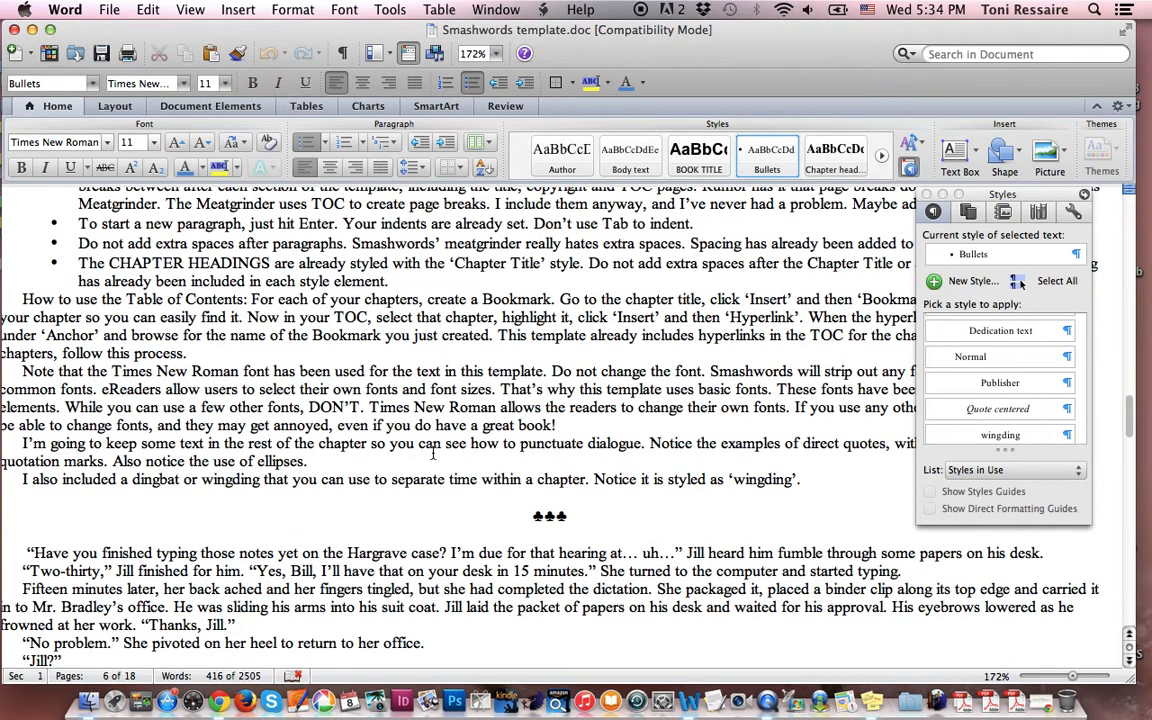
pyautogui.scroll(-3)
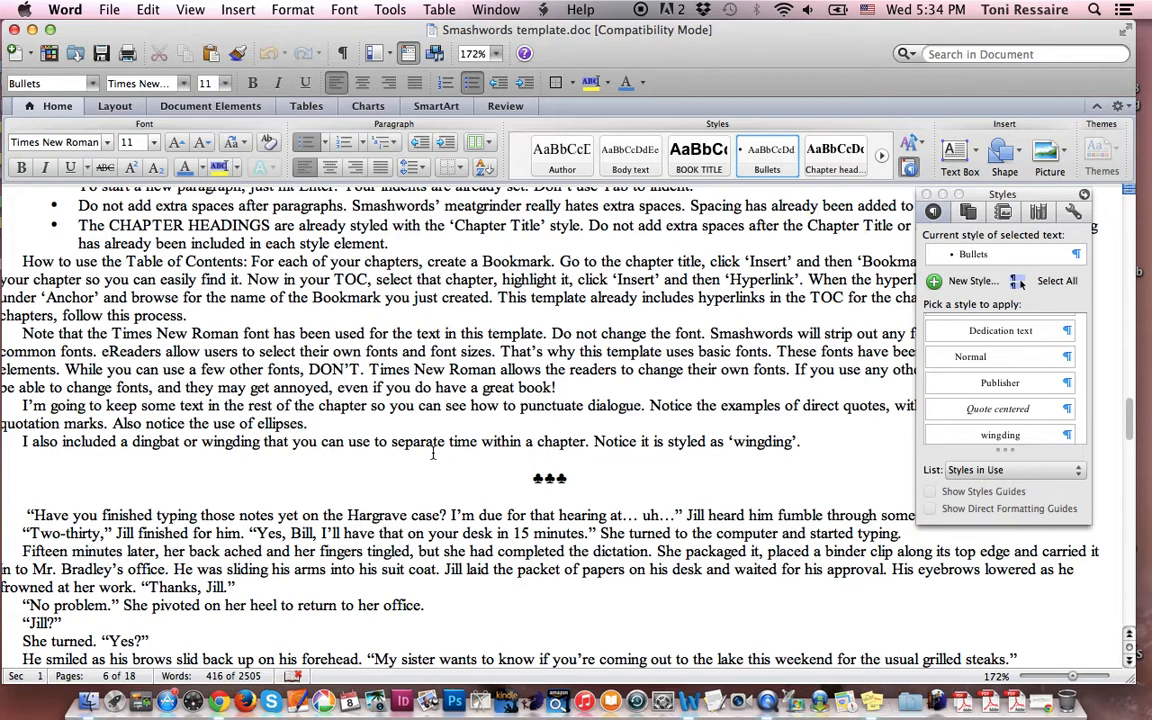
pyautogui.scroll(-3)
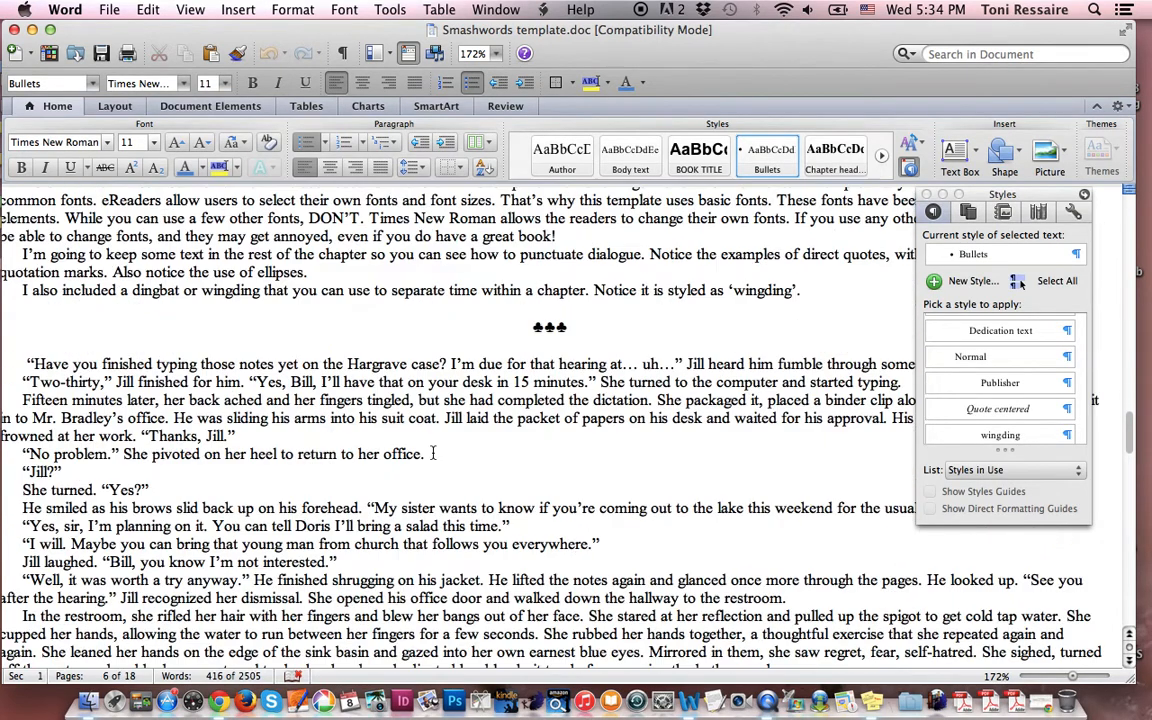
pyautogui.scroll(-3)
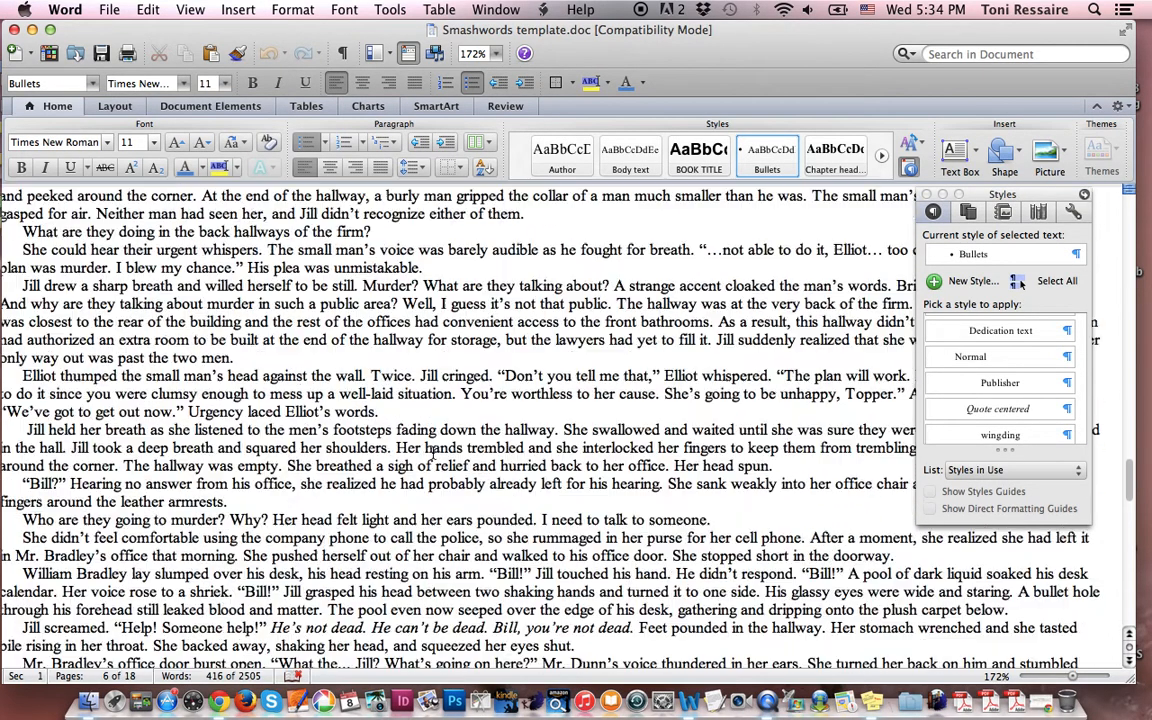
pyautogui.scroll(-3)
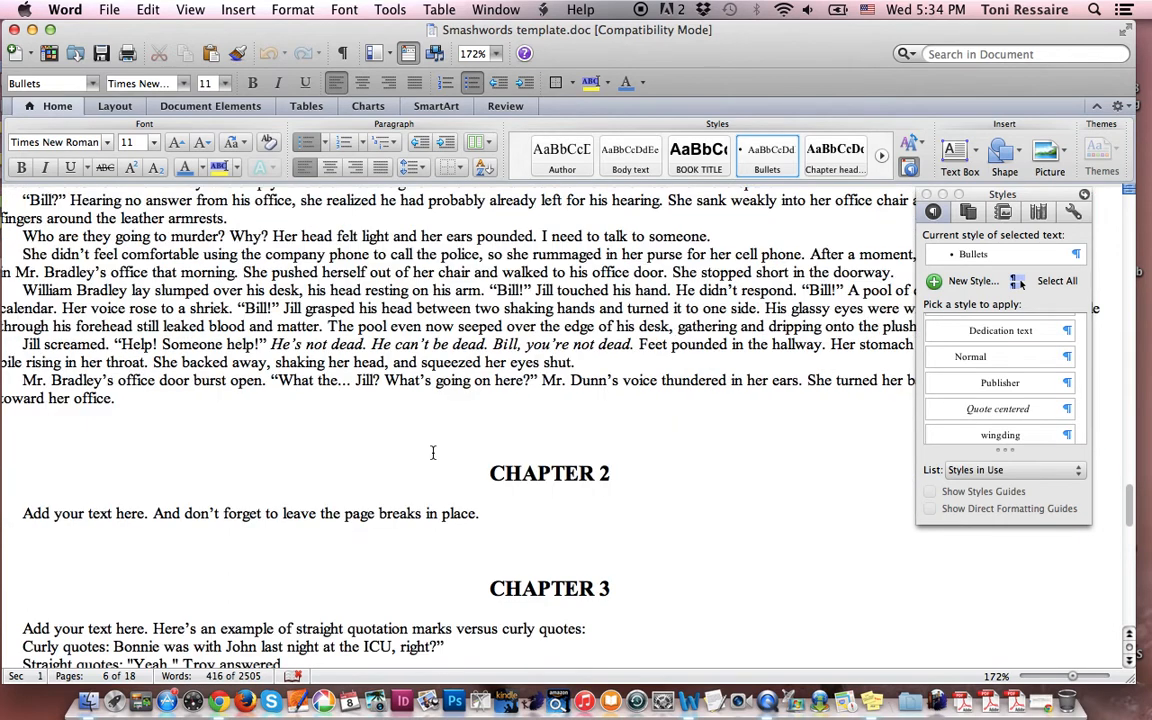
pyautogui.scroll(-3)
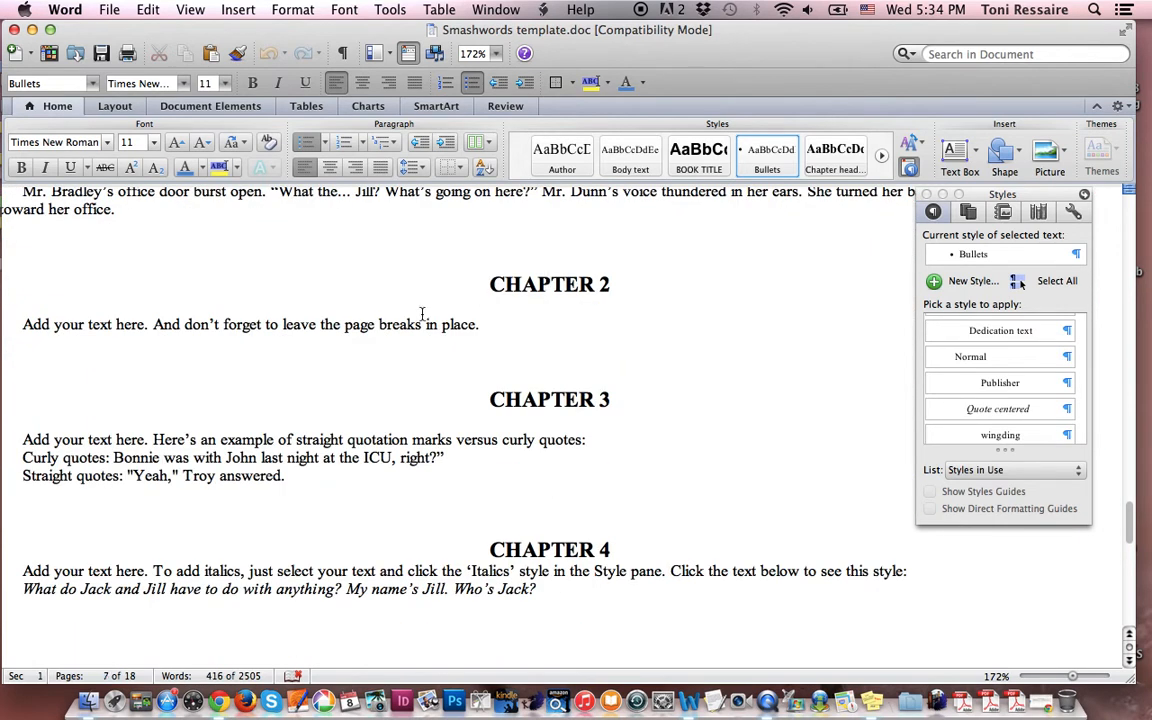
pyautogui.doubleClick(410, 324)
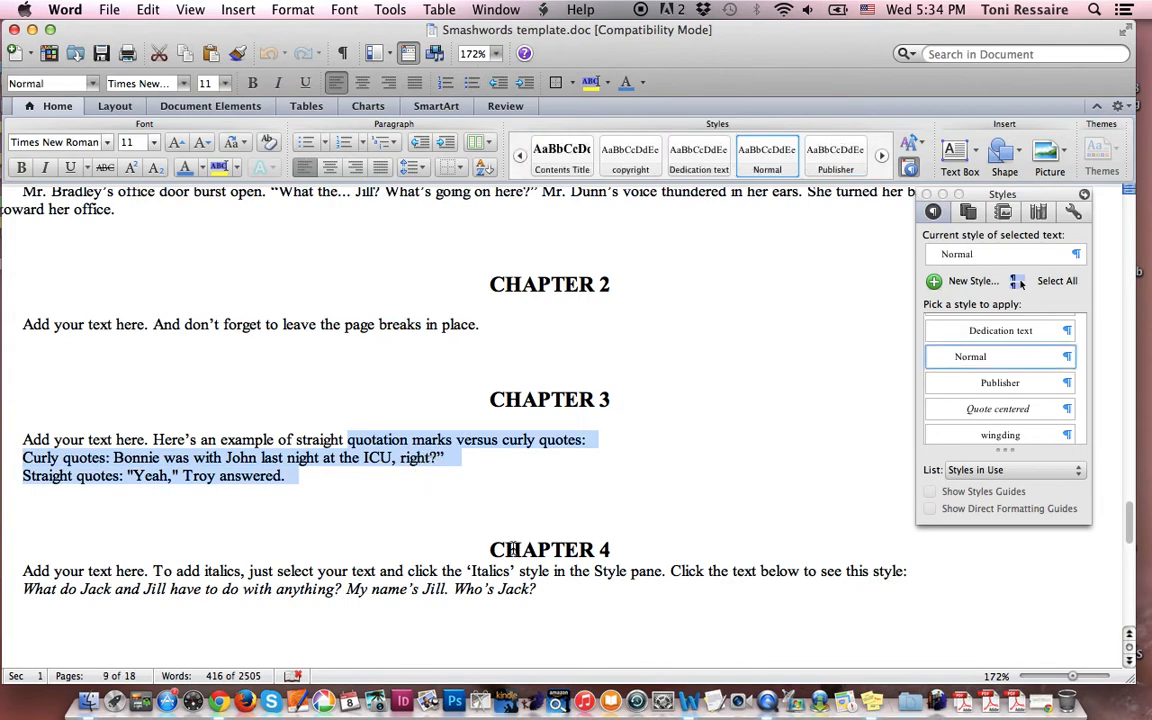
pyautogui.scroll(-3)
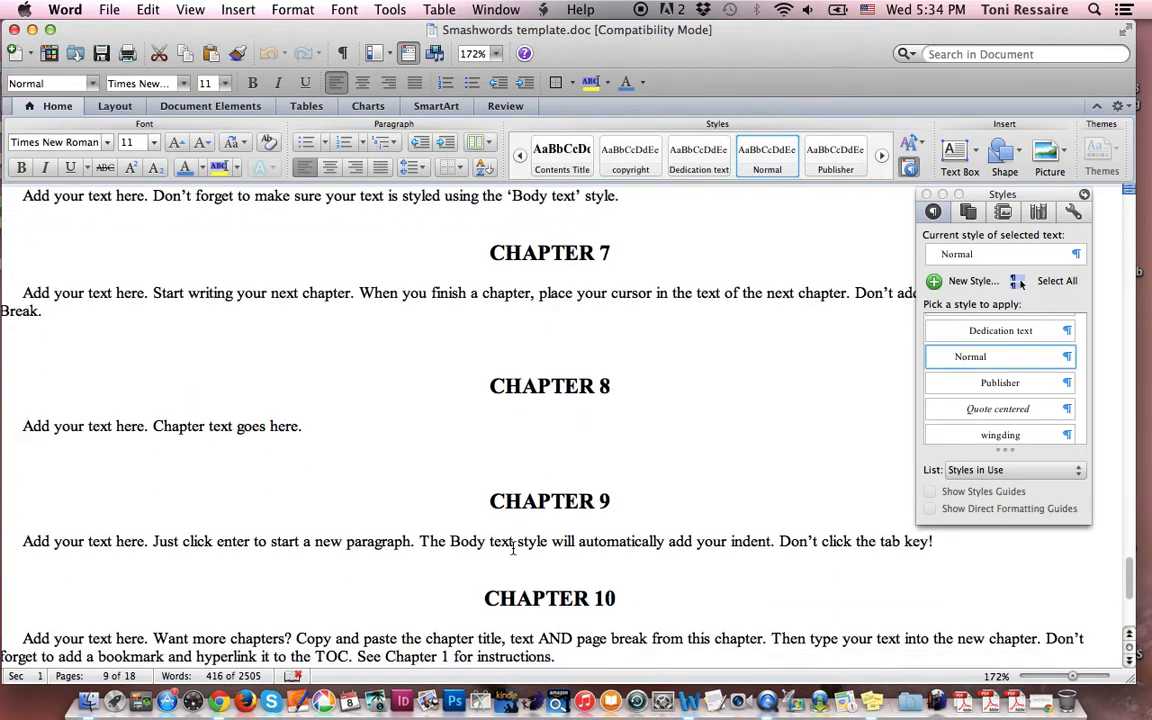
pyautogui.scroll(-3)
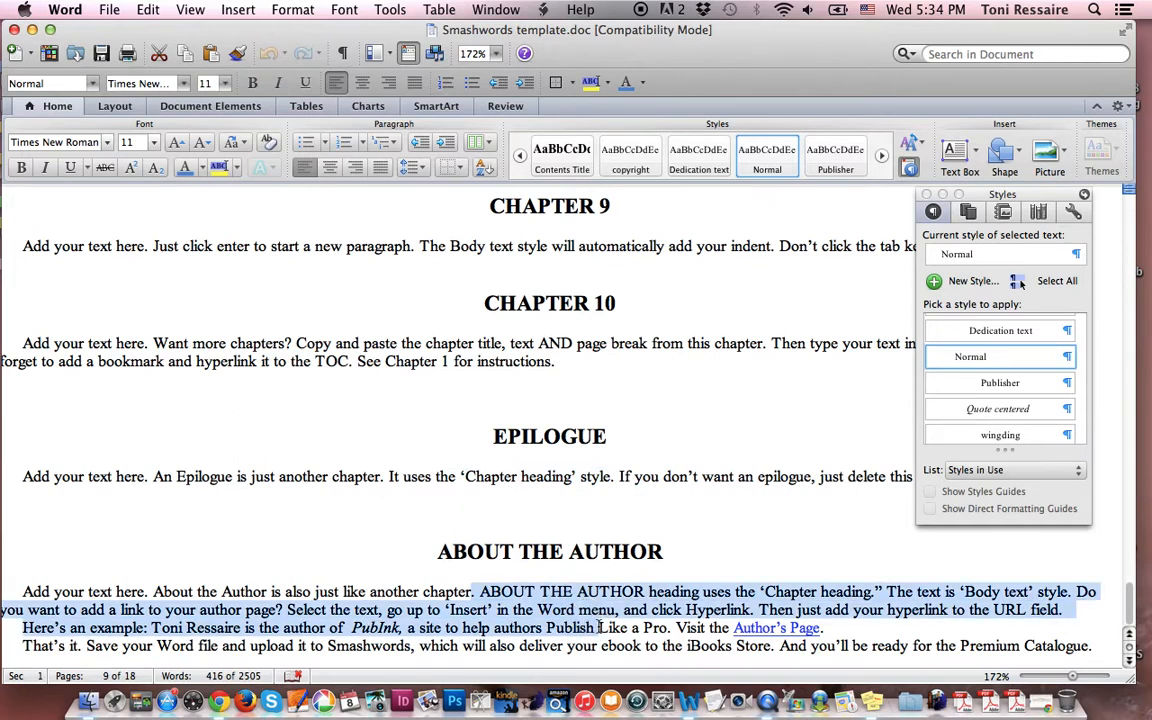
pyautogui.click(662, 552)
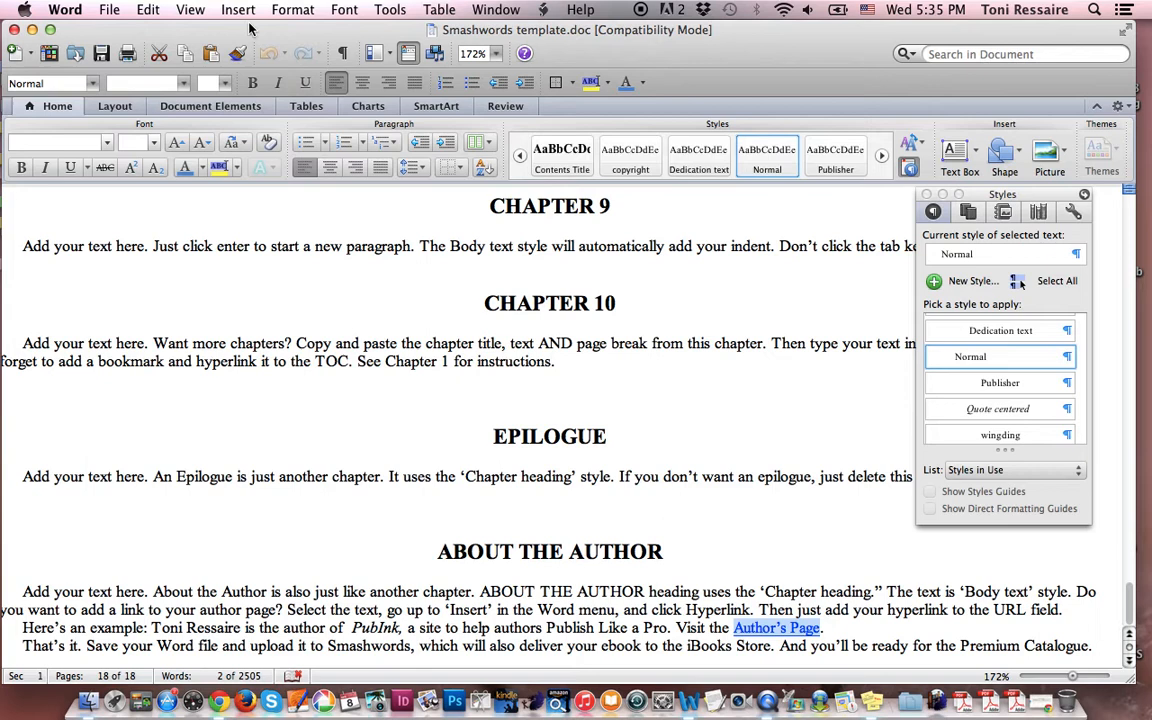
pyautogui.click(238, 8)
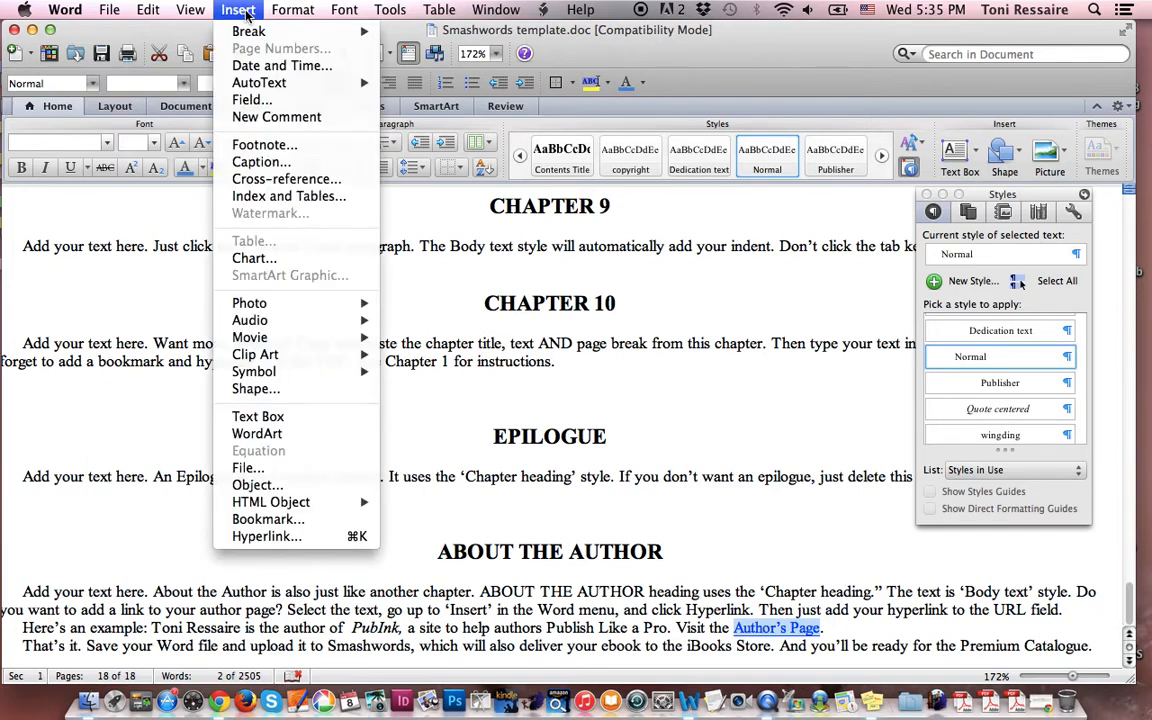
pyautogui.moveTo(266, 536)
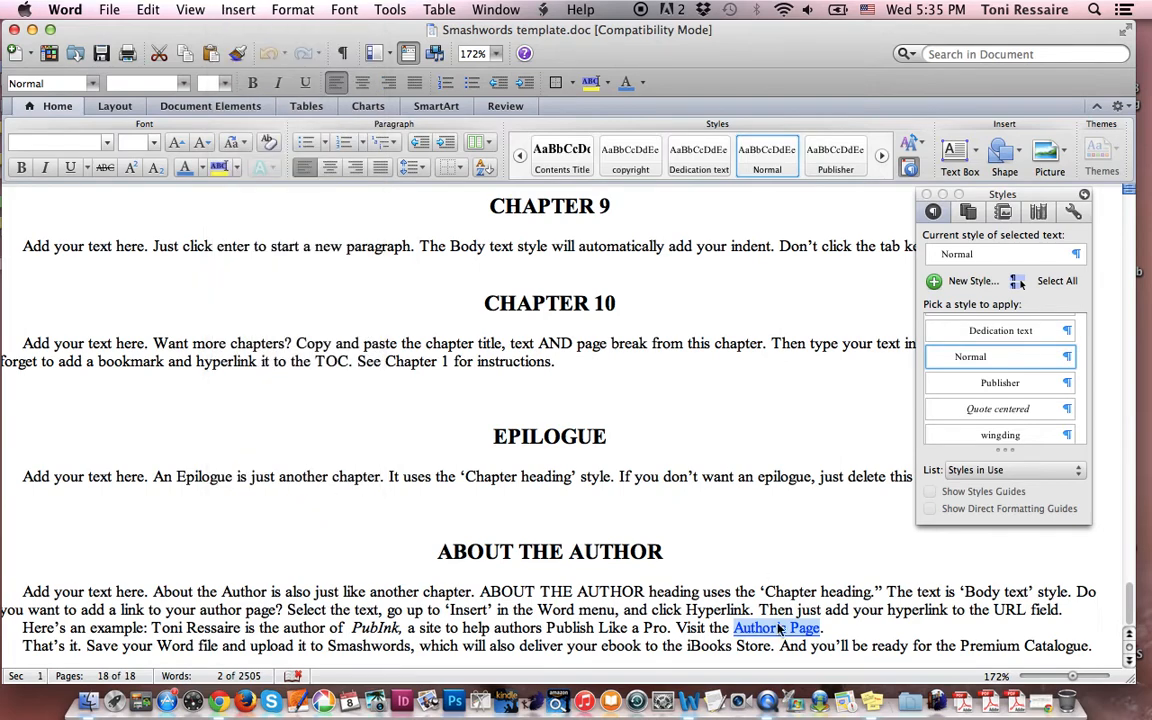
pyautogui.scroll(3)
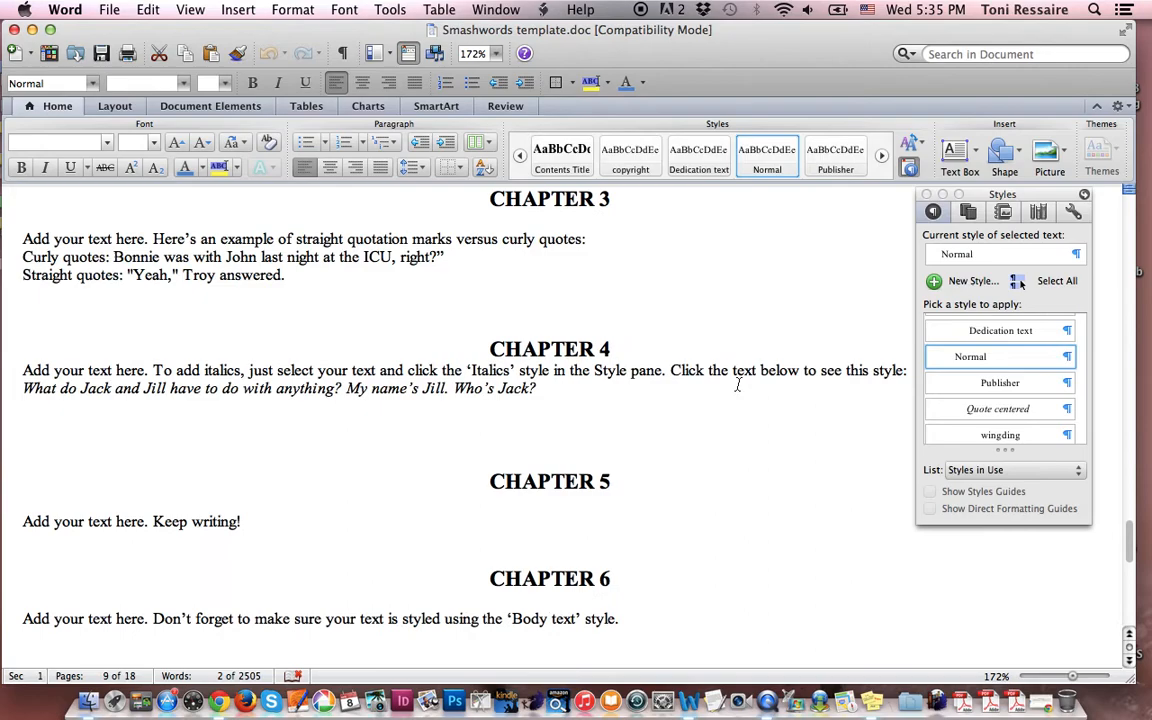
pyautogui.scroll(3)
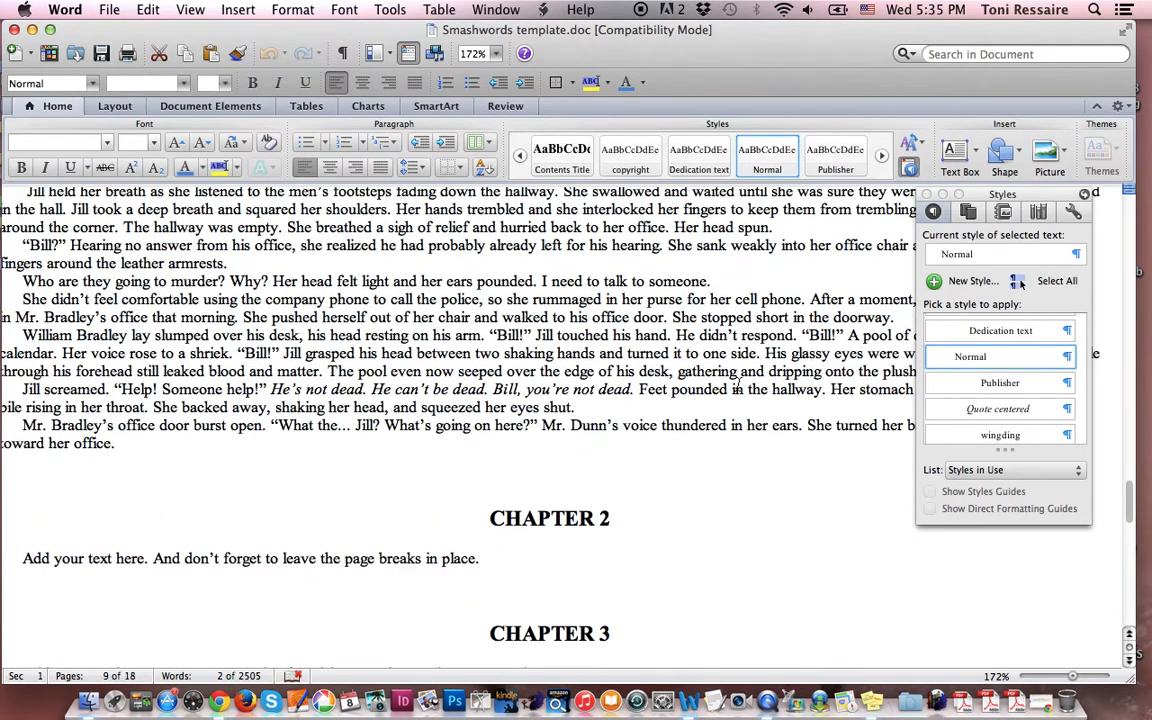
pyautogui.scroll(3)
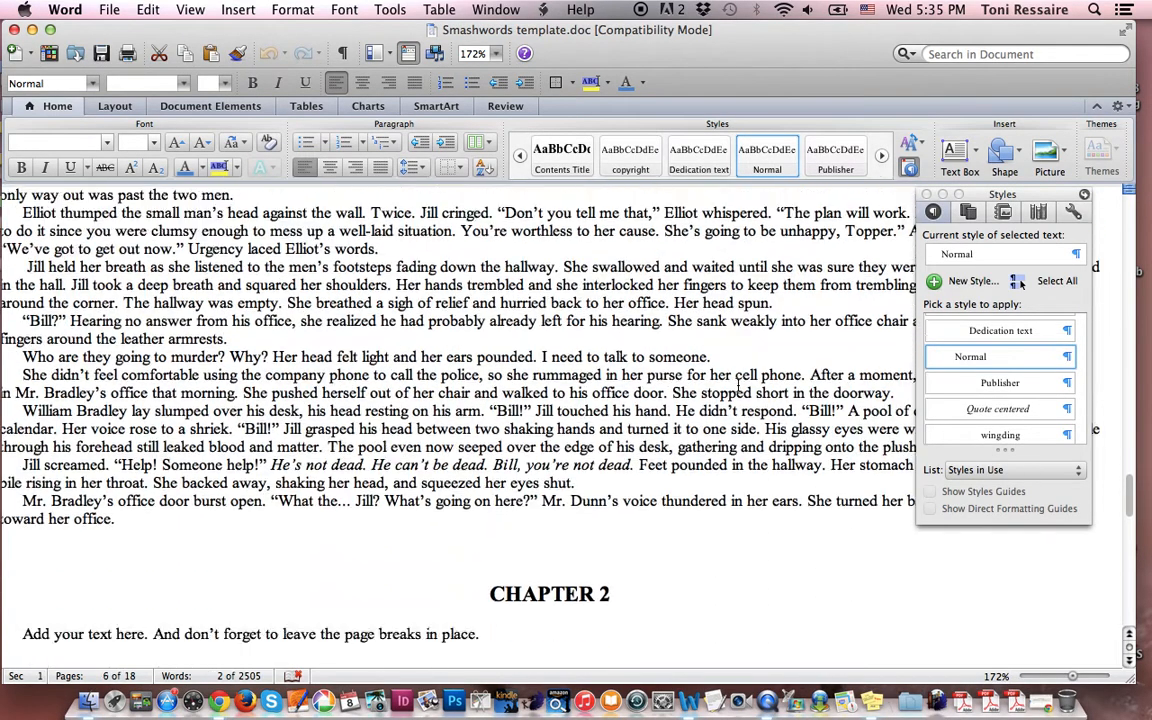
pyautogui.scroll(-3)
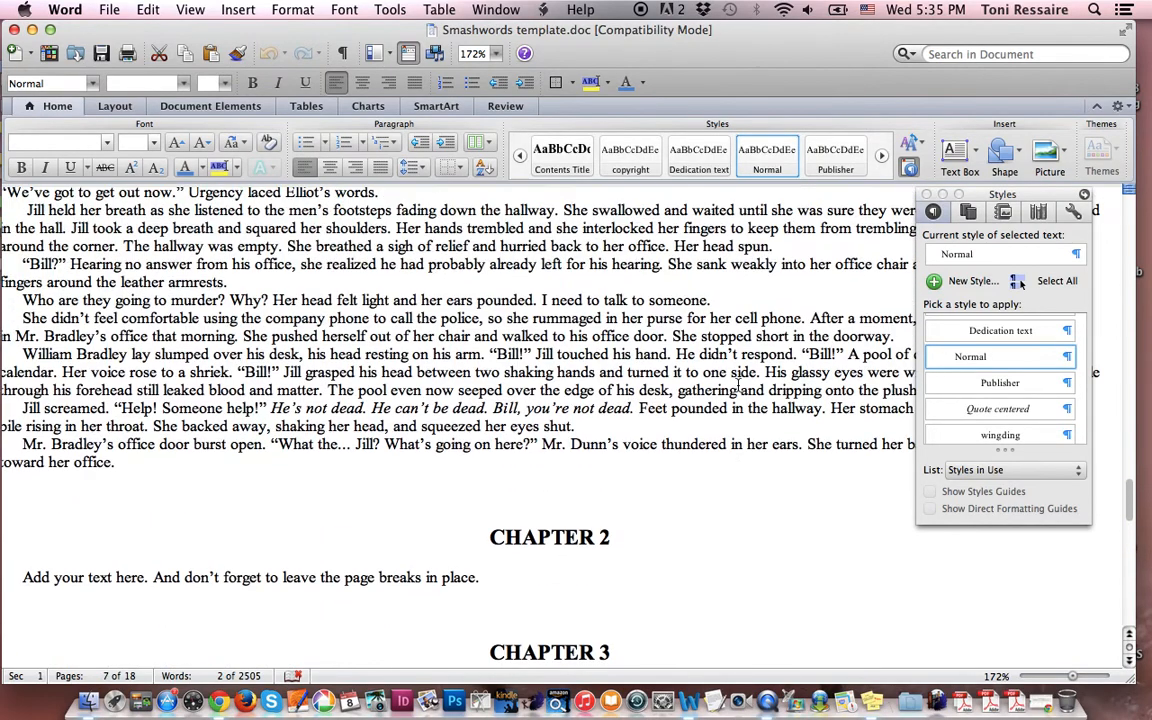
pyautogui.scroll(3)
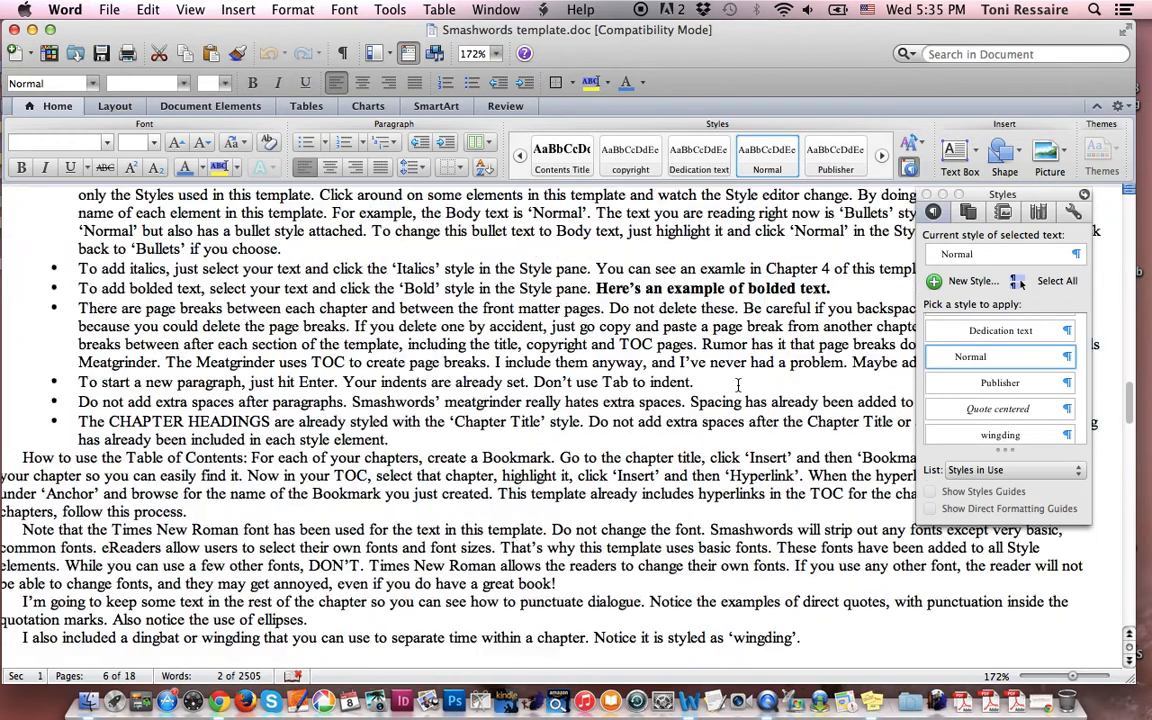
pyautogui.scroll(3)
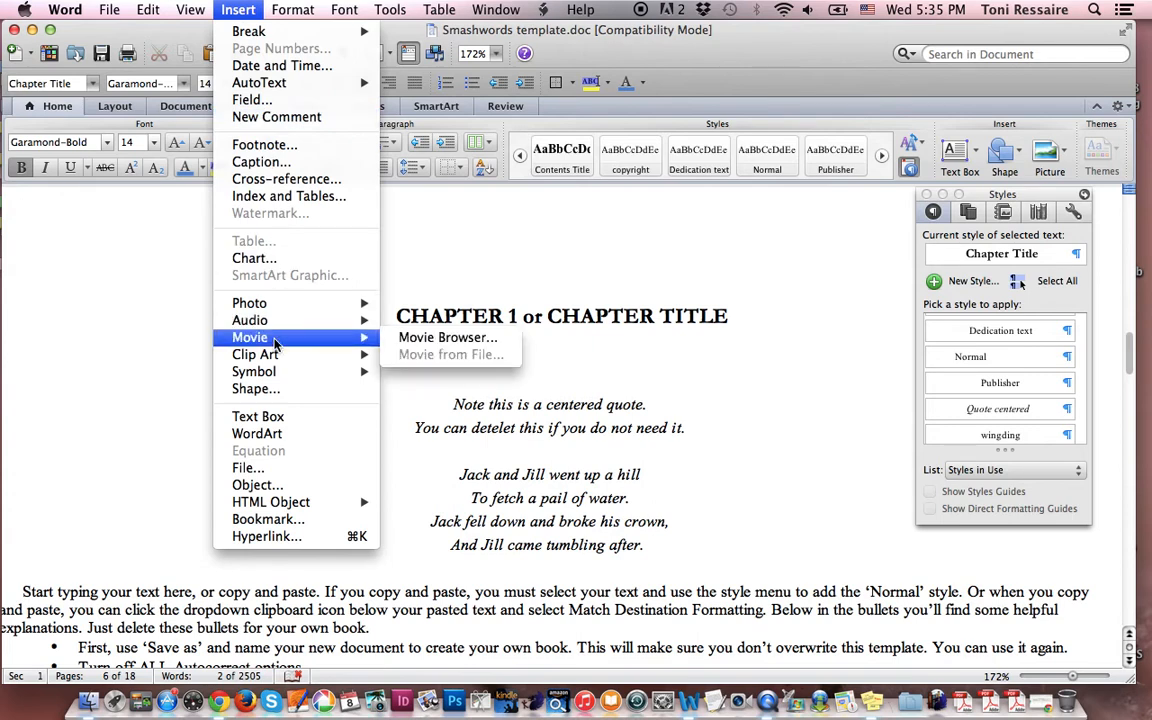
pyautogui.moveTo(270, 500)
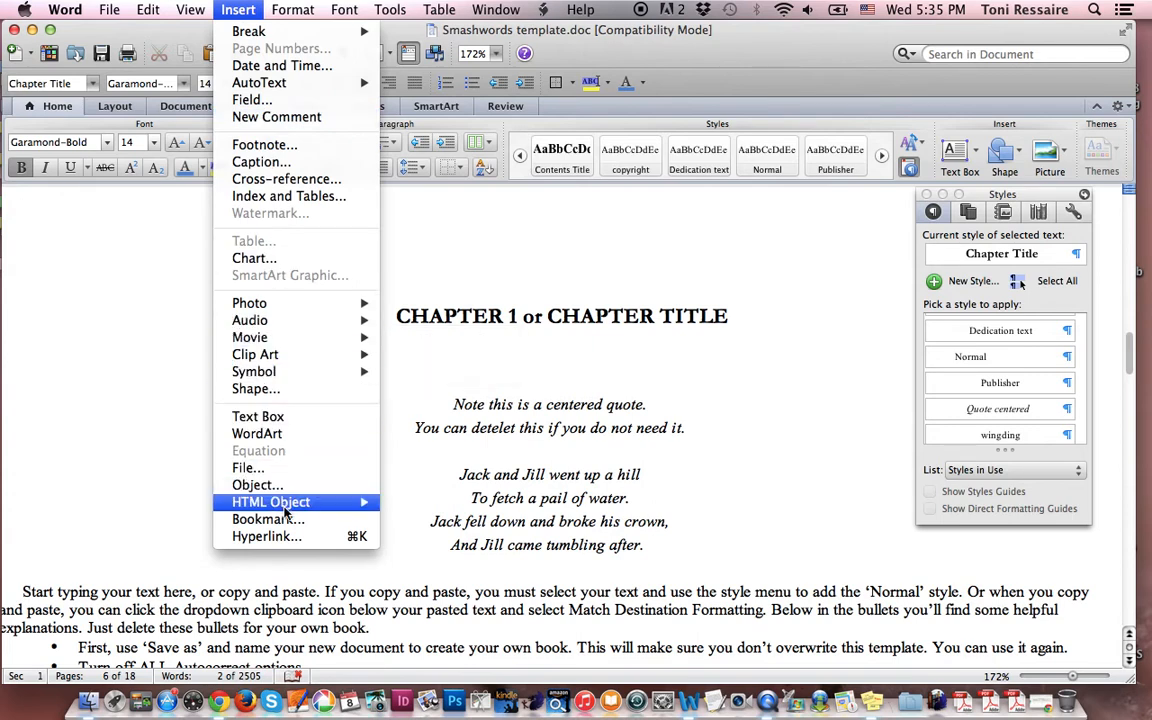
pyautogui.moveTo(268, 520)
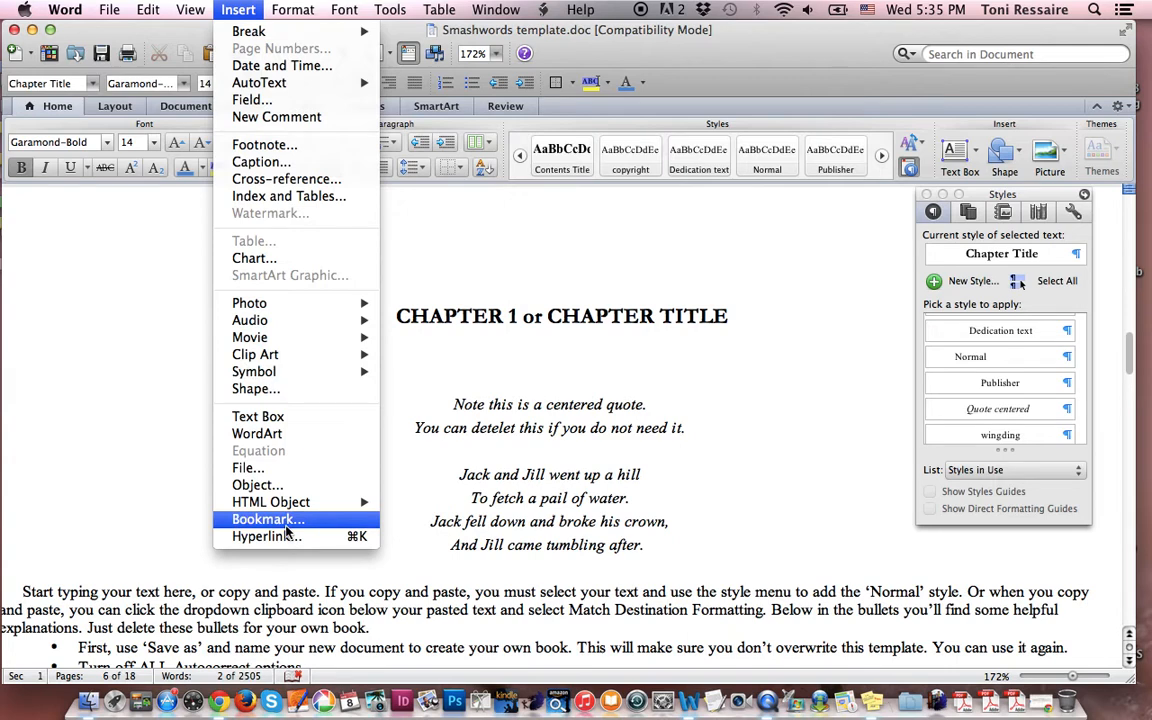
pyautogui.moveTo(456, 324)
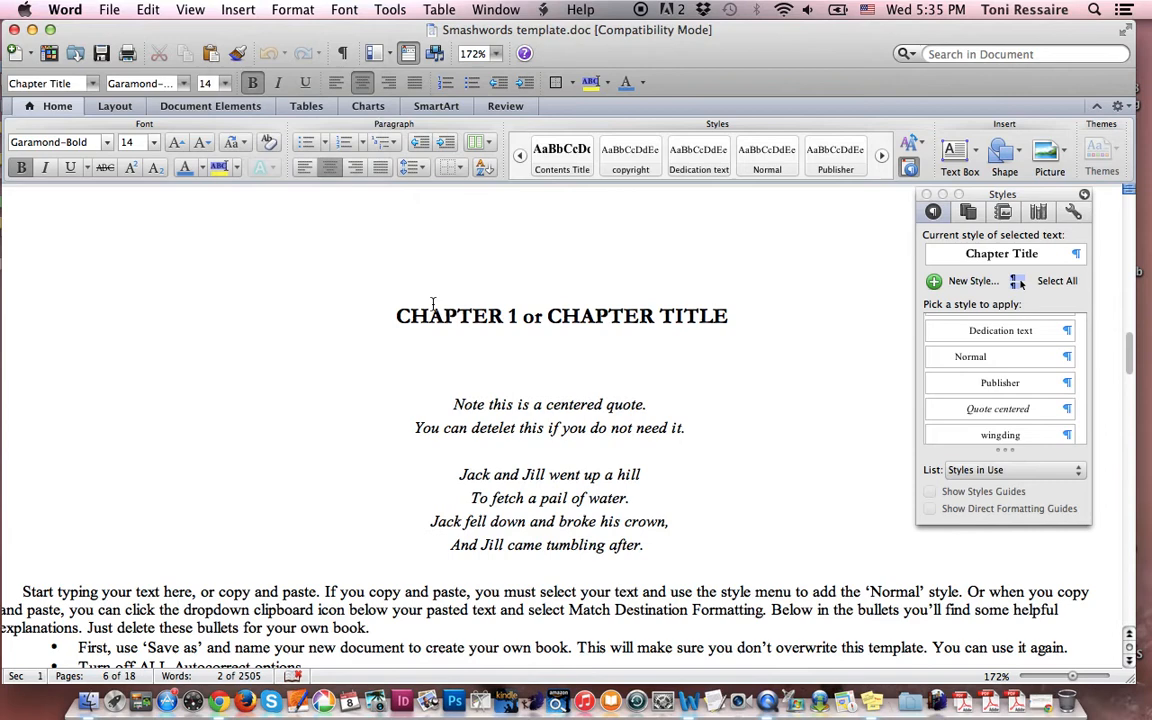
pyautogui.scroll(3)
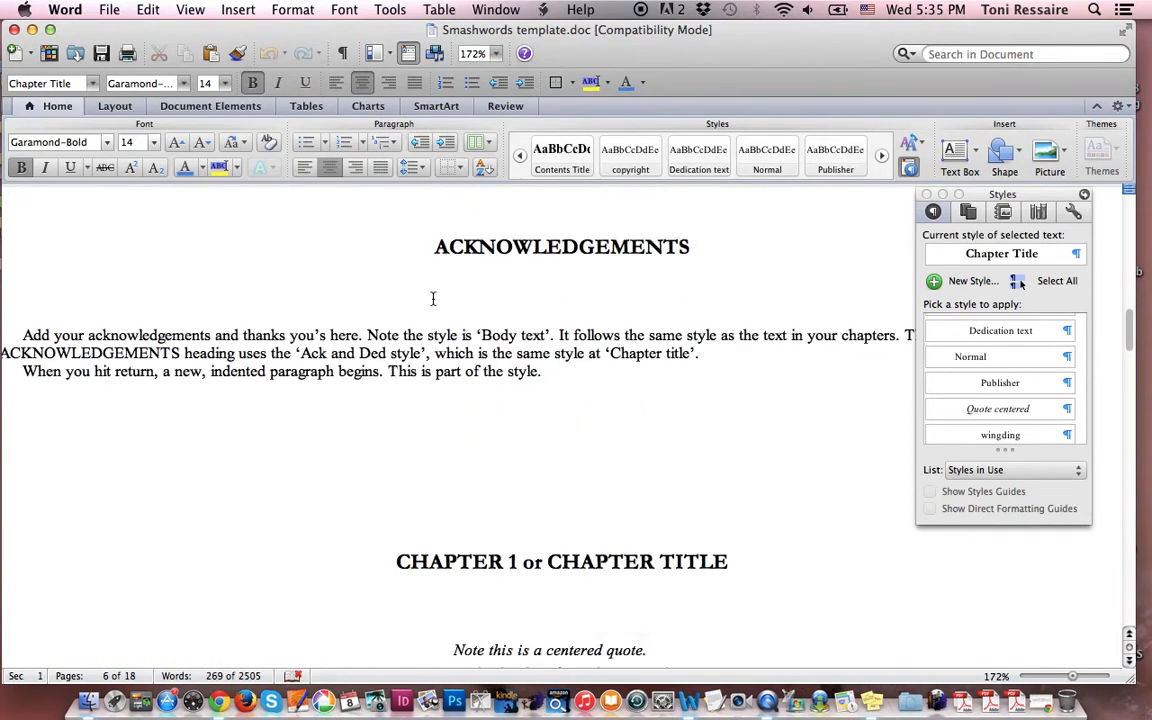
pyautogui.scroll(3)
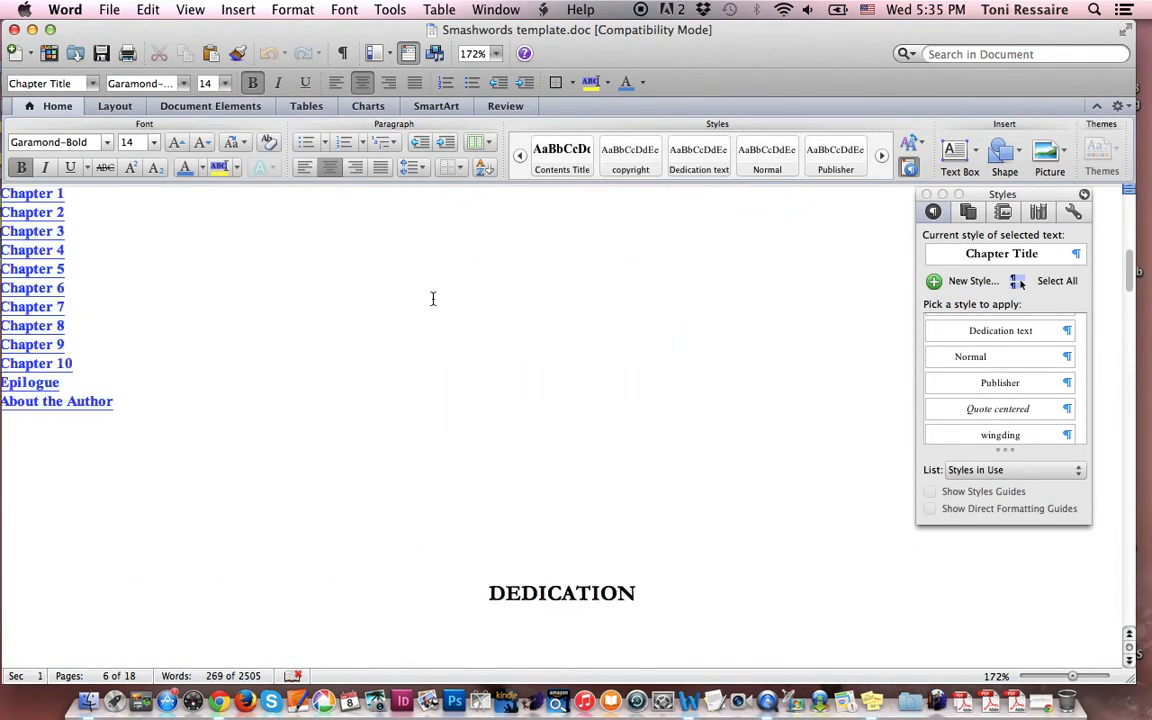
pyautogui.scroll(3)
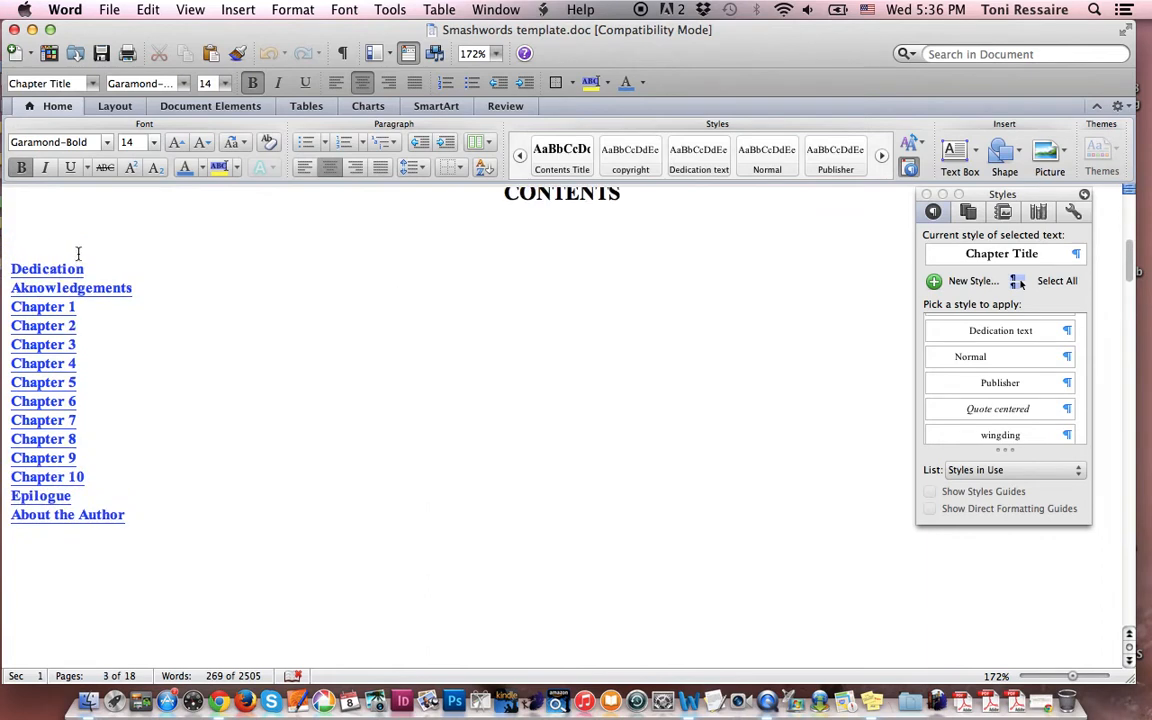
pyautogui.moveTo(176, 480)
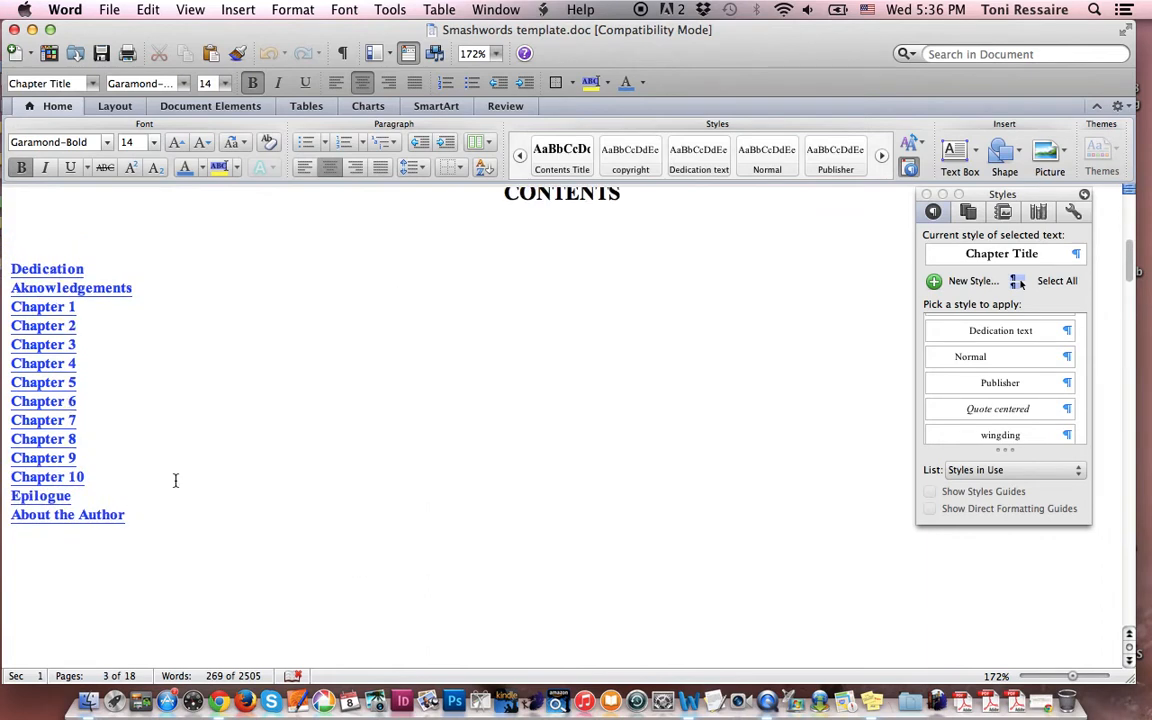
pyautogui.moveTo(88, 308)
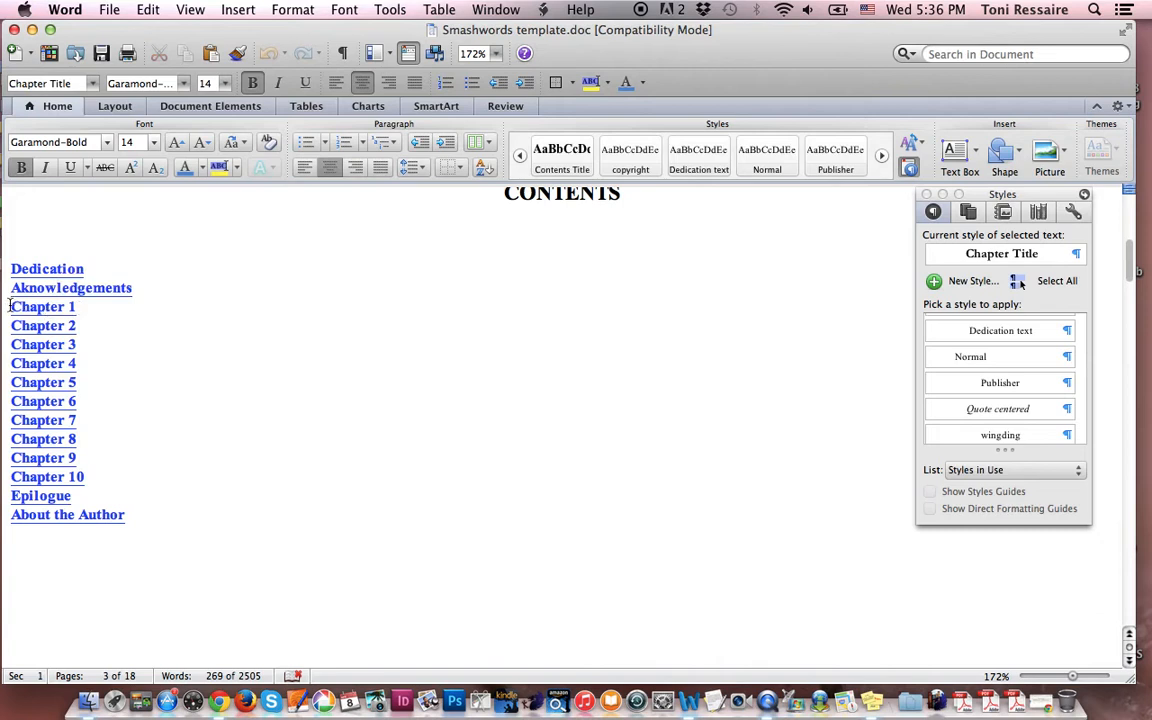
pyautogui.doubleClick(44, 308)
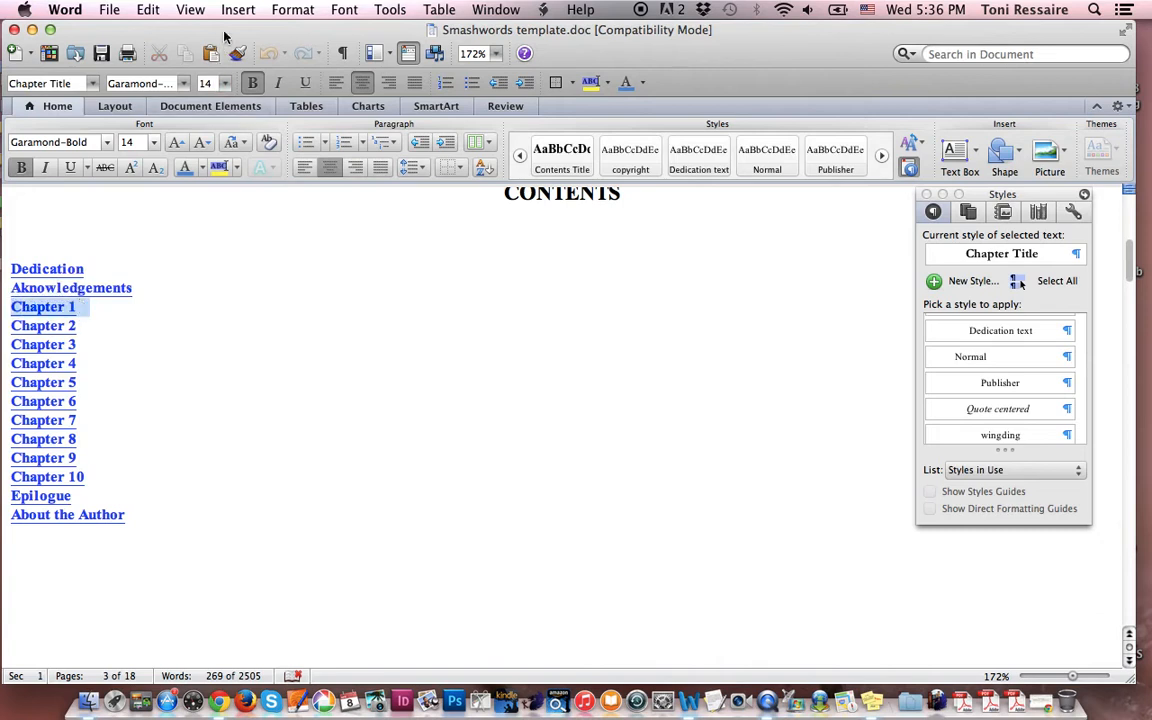
pyautogui.click(238, 8)
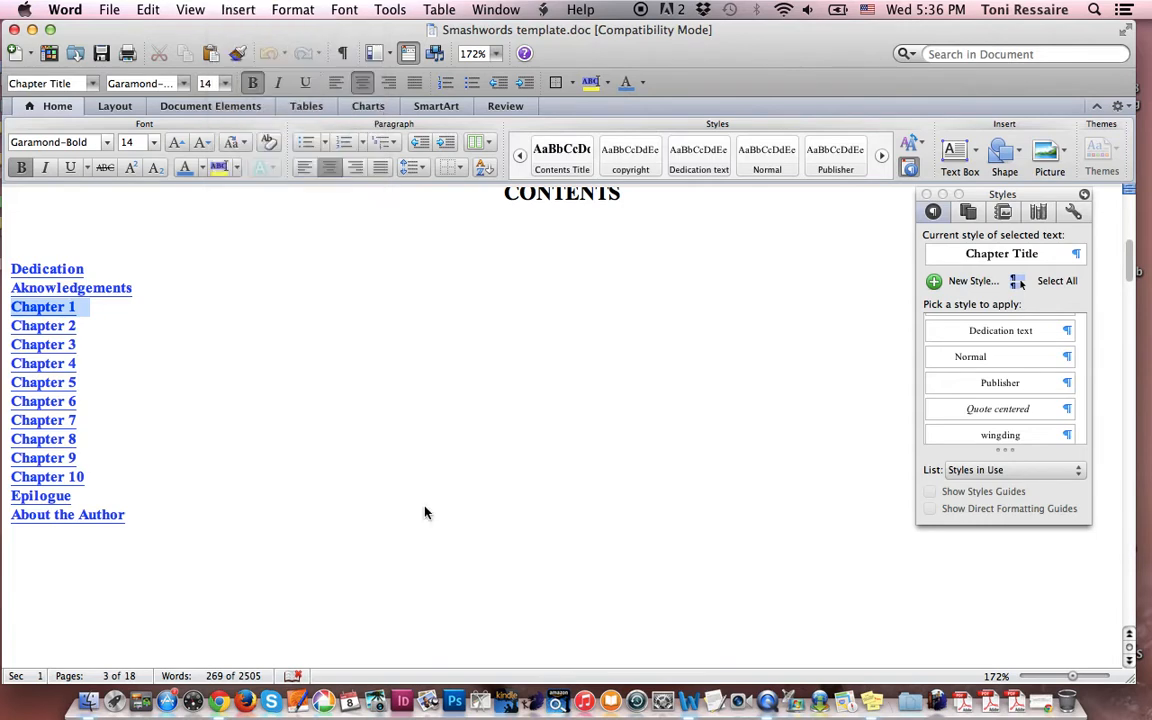
pyautogui.click(444, 532)
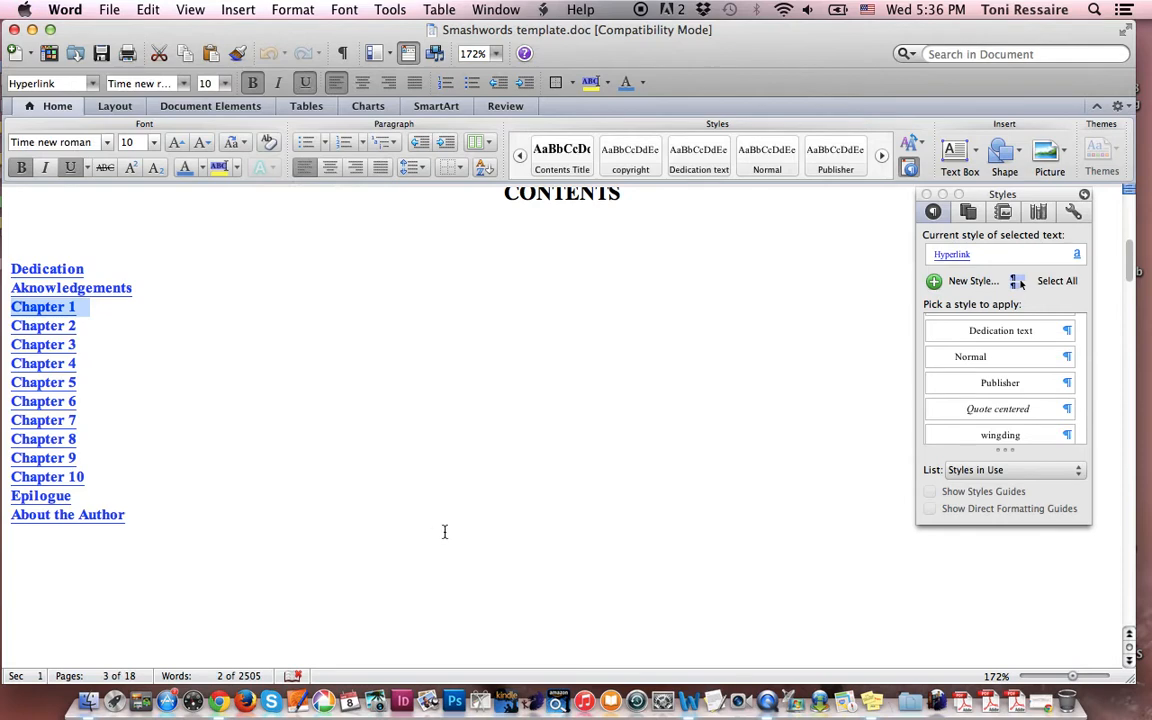
pyautogui.scroll(3)
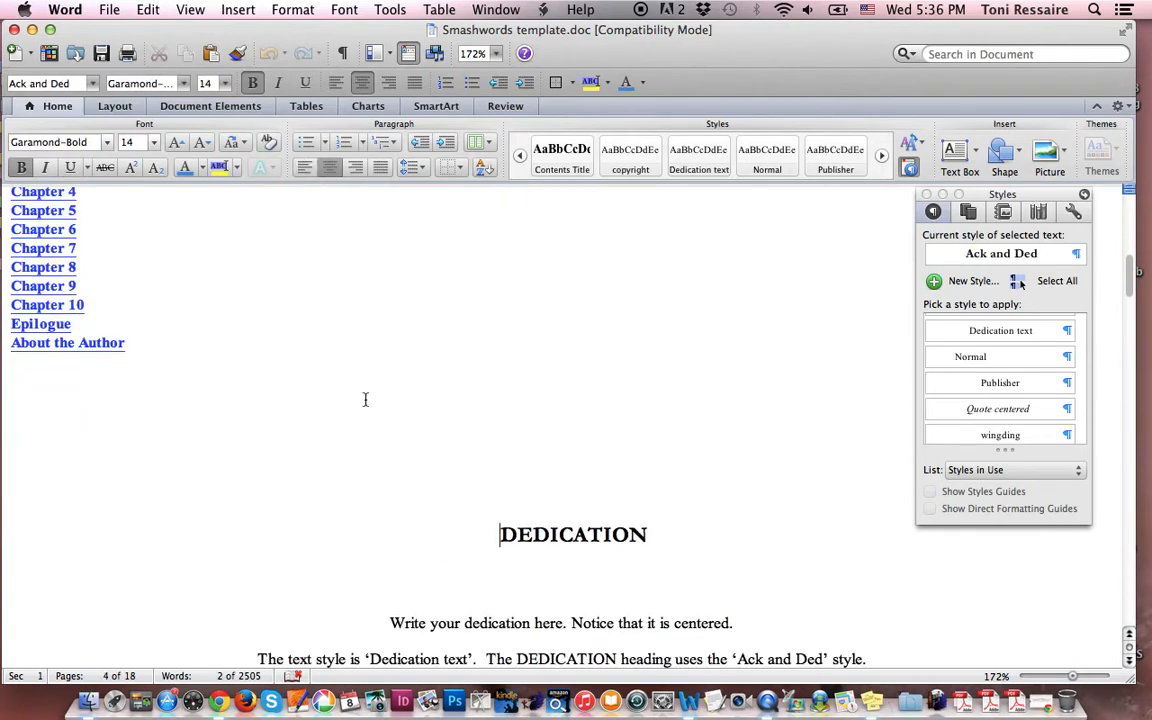
pyautogui.scroll(3)
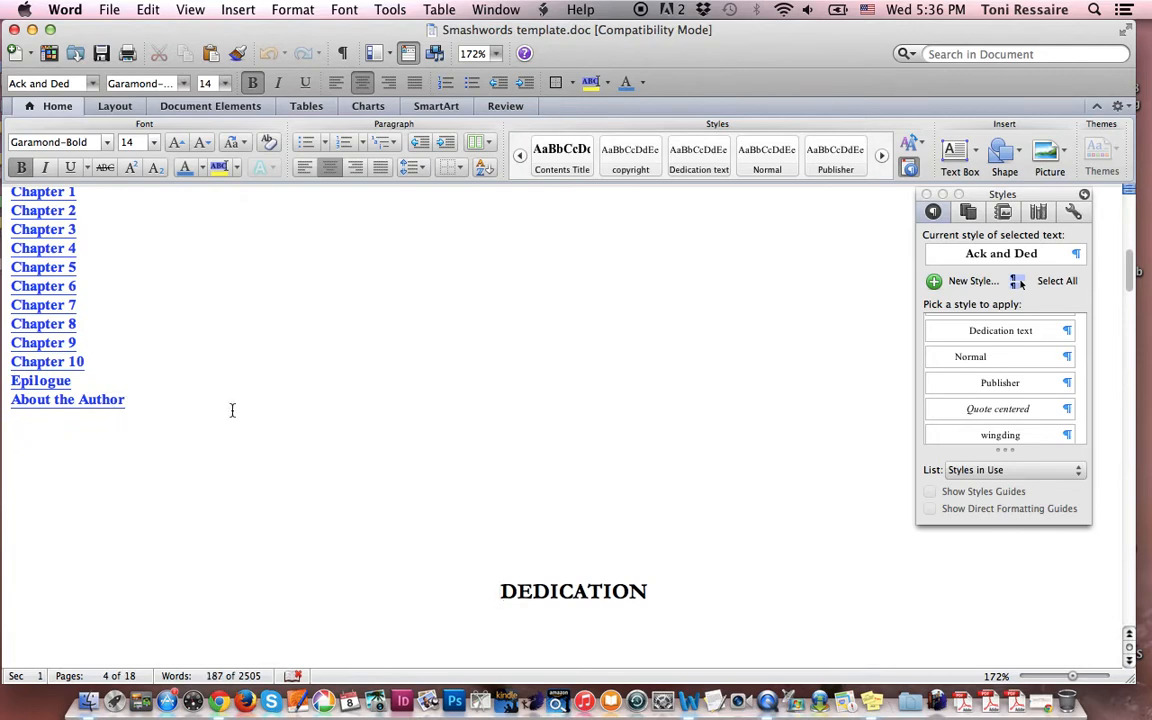
pyautogui.scroll(-3)
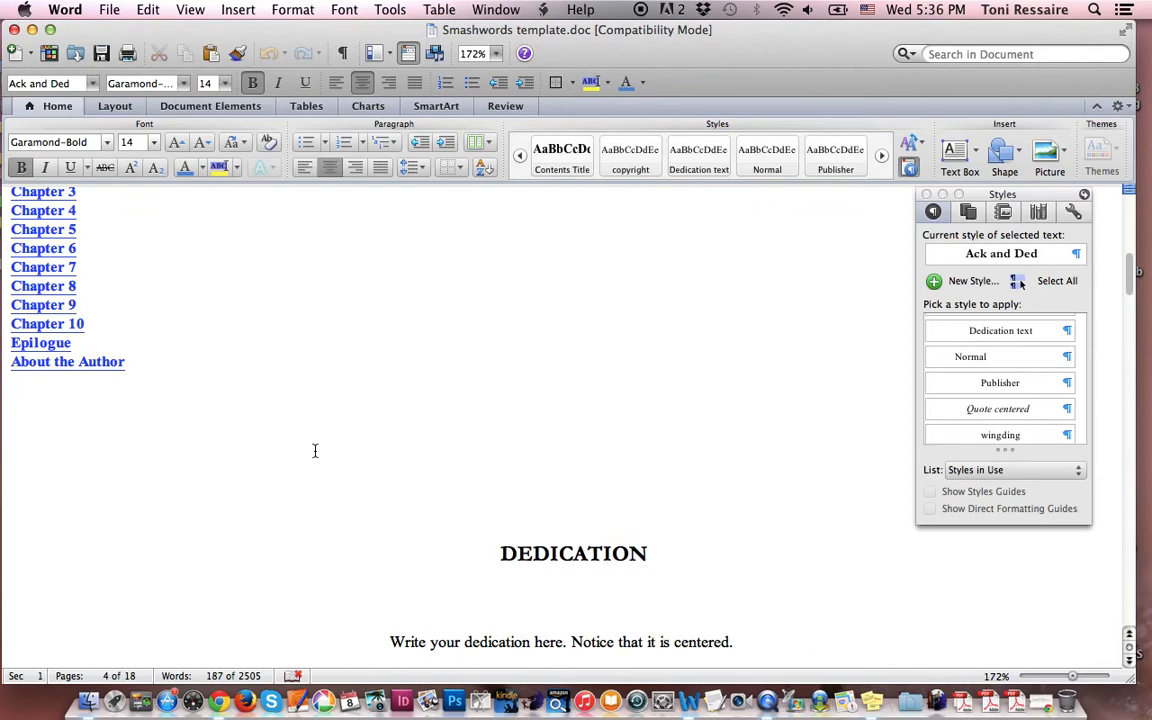
pyautogui.scroll(-3)
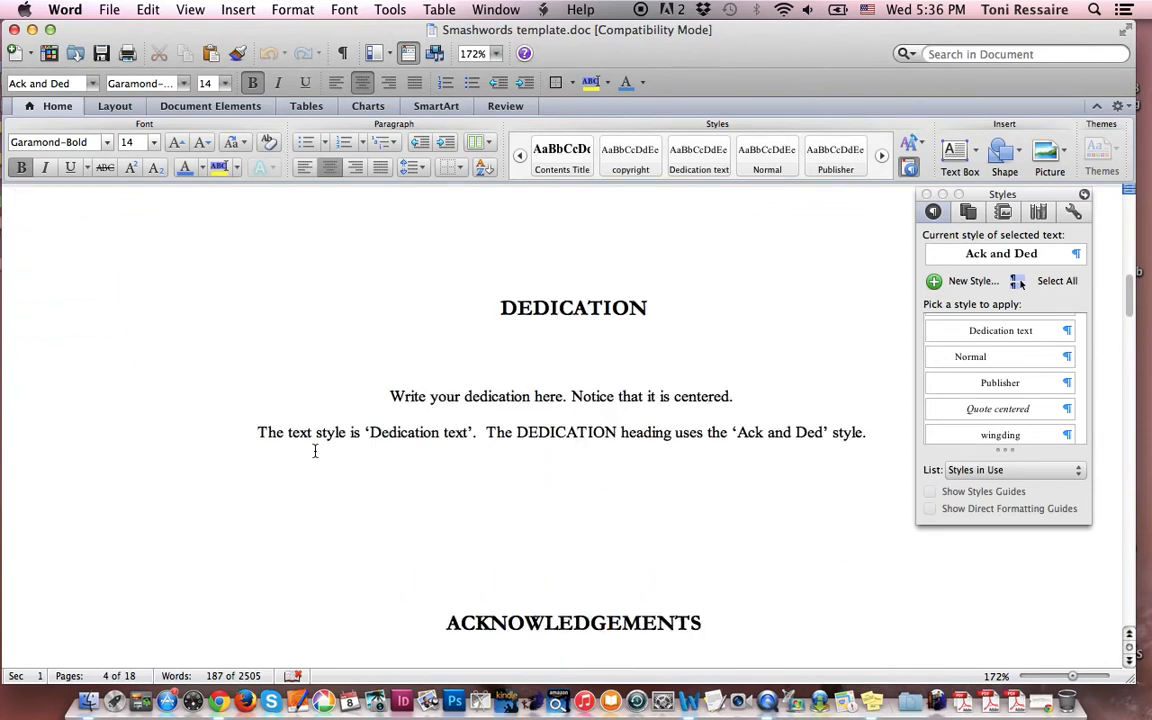
pyautogui.scroll(-3)
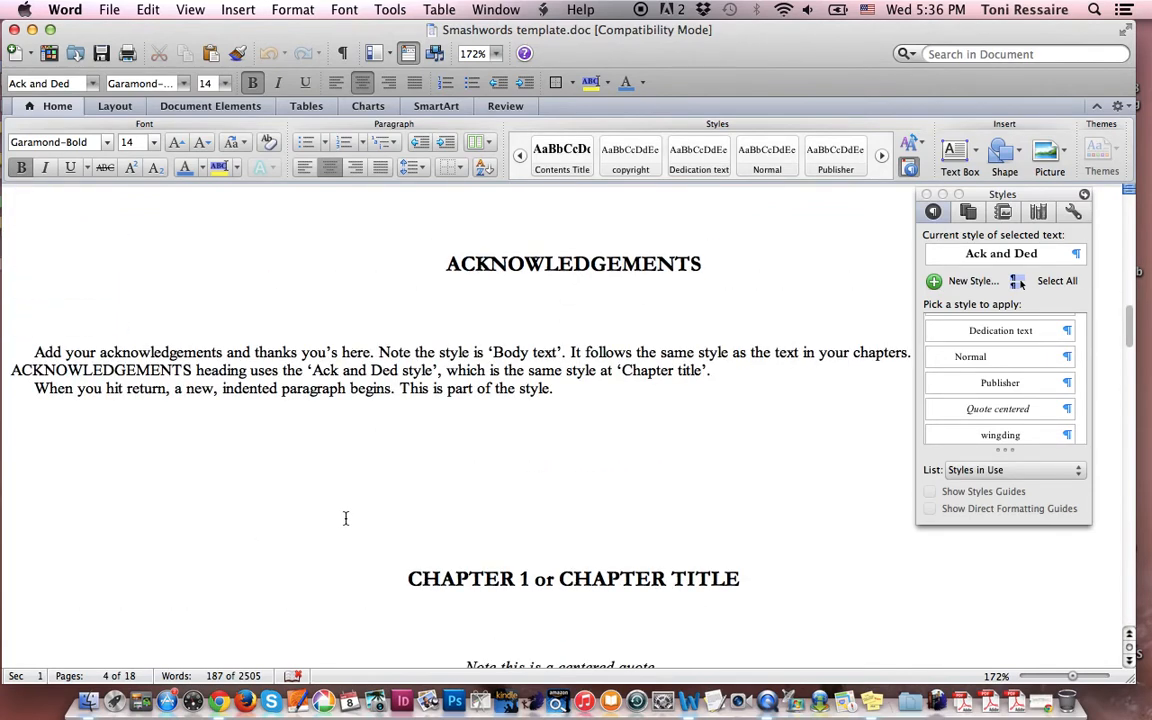
pyautogui.scroll(-3)
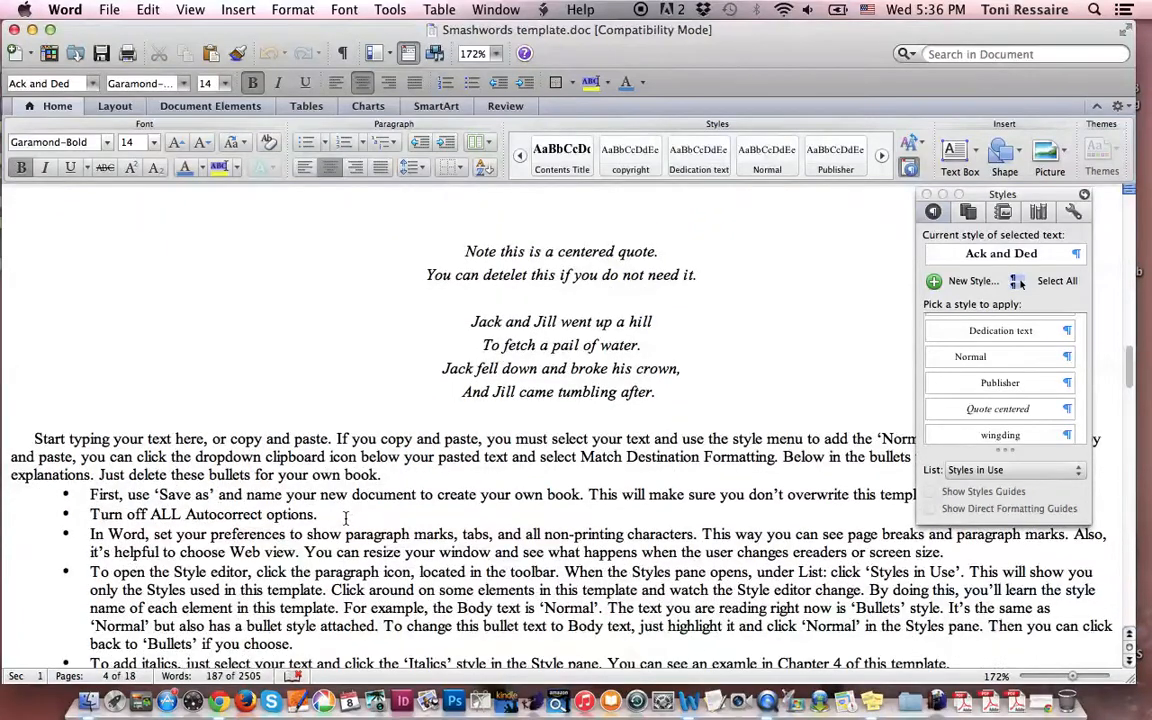
pyautogui.scroll(-3)
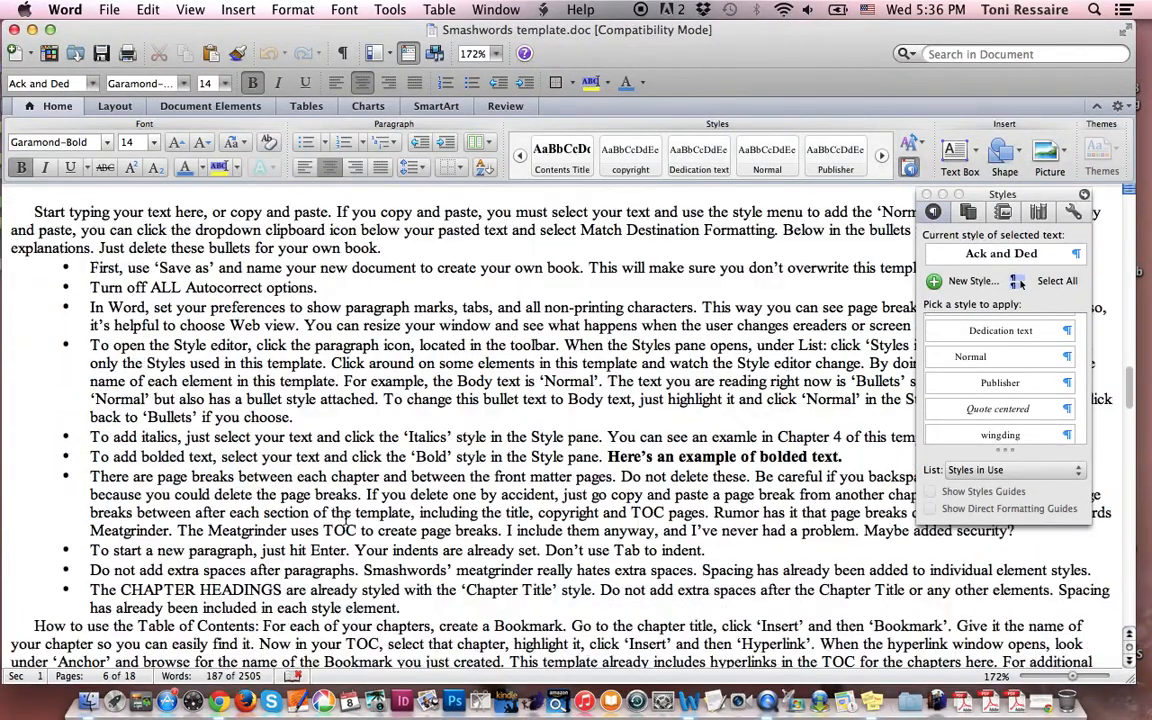
pyautogui.scroll(-3)
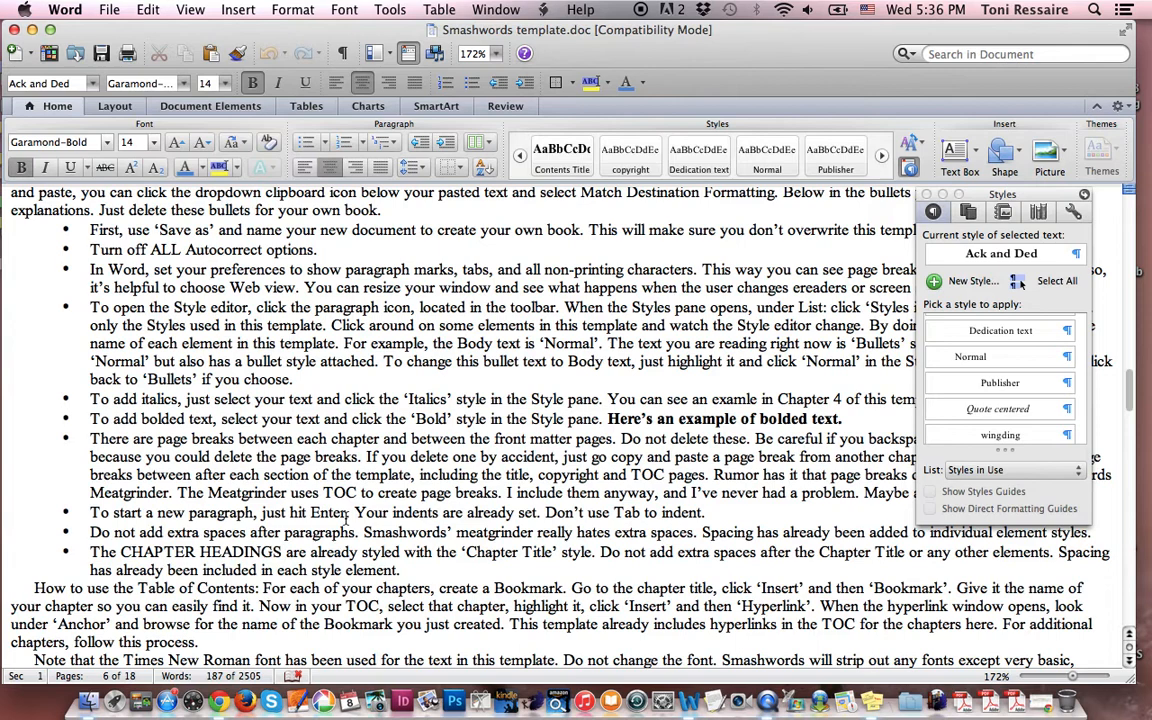
pyautogui.scroll(3)
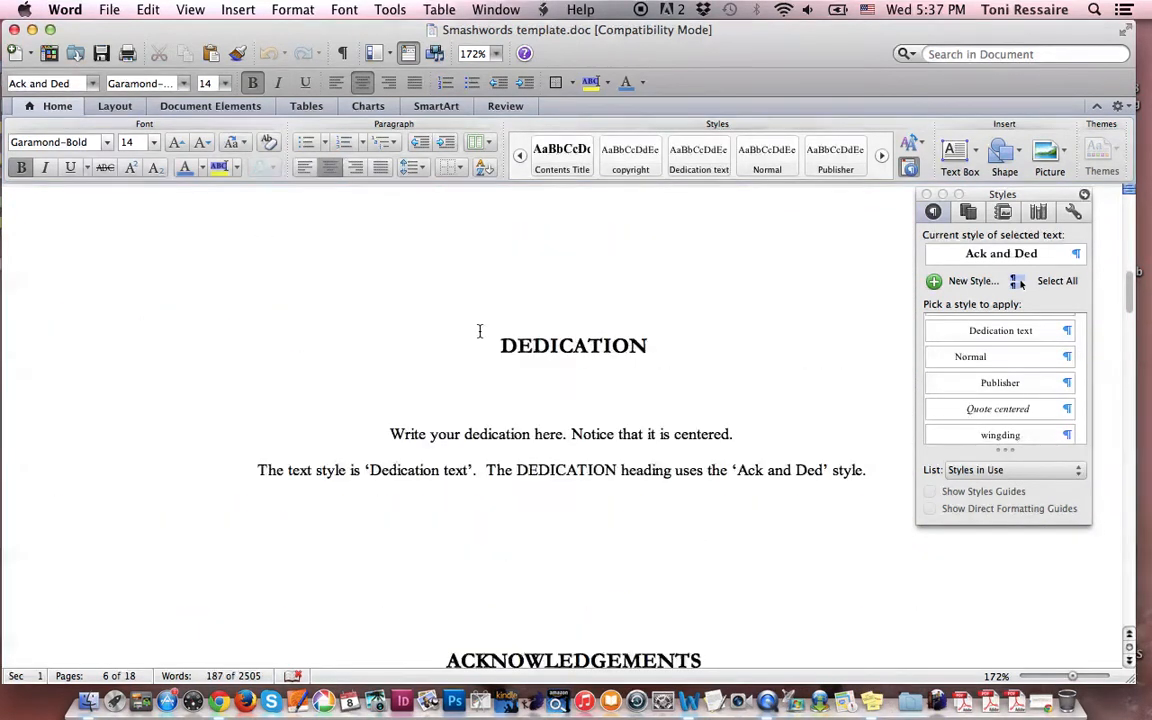
pyautogui.scroll(3)
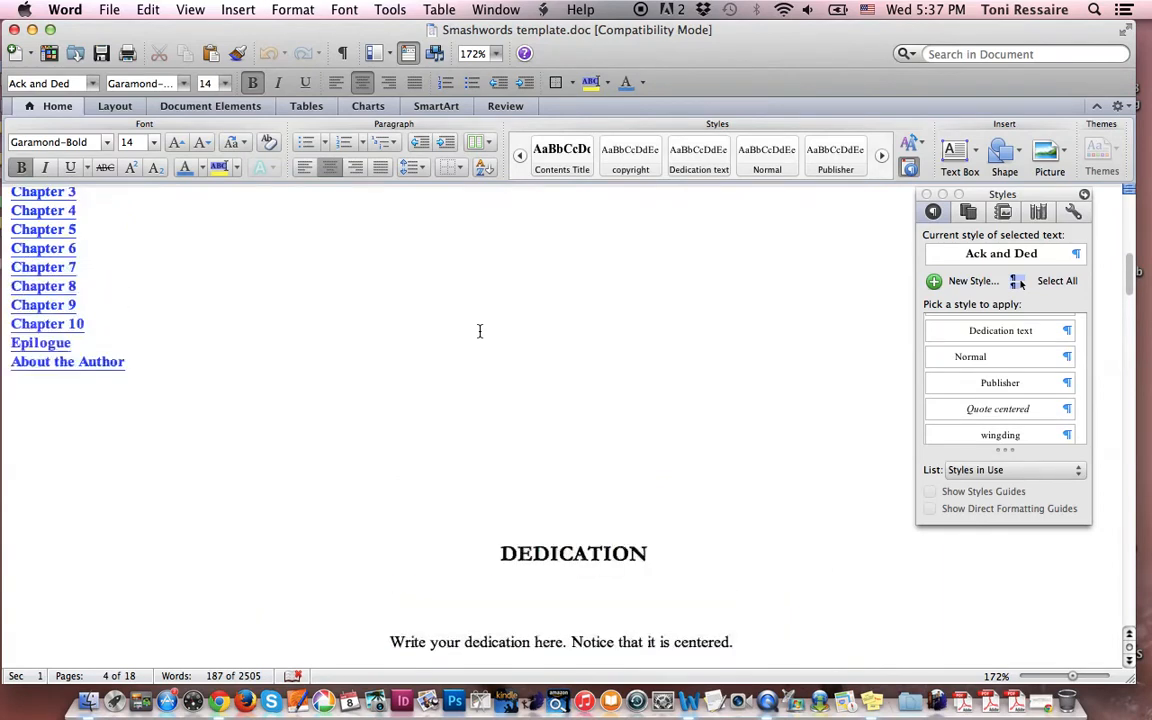